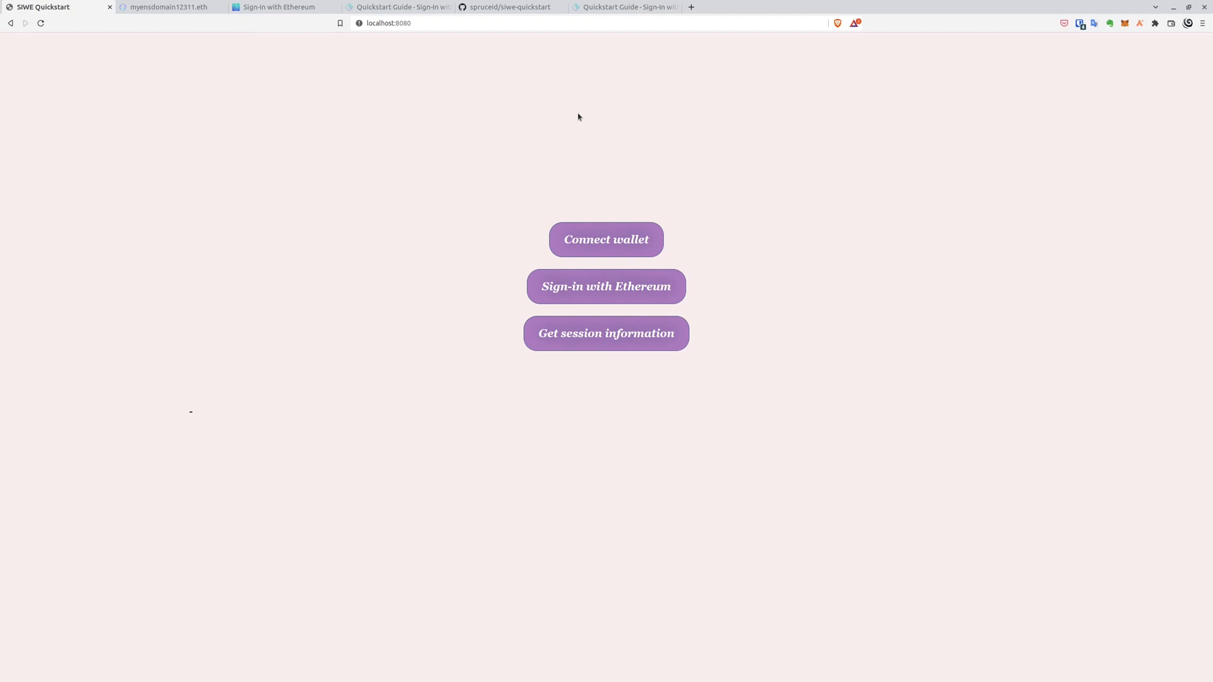
# Step: Connect the wallet via MetaMask and sign in with Ethereum so the page greets myensdomain12311.eth
pyautogui.click(605, 239)
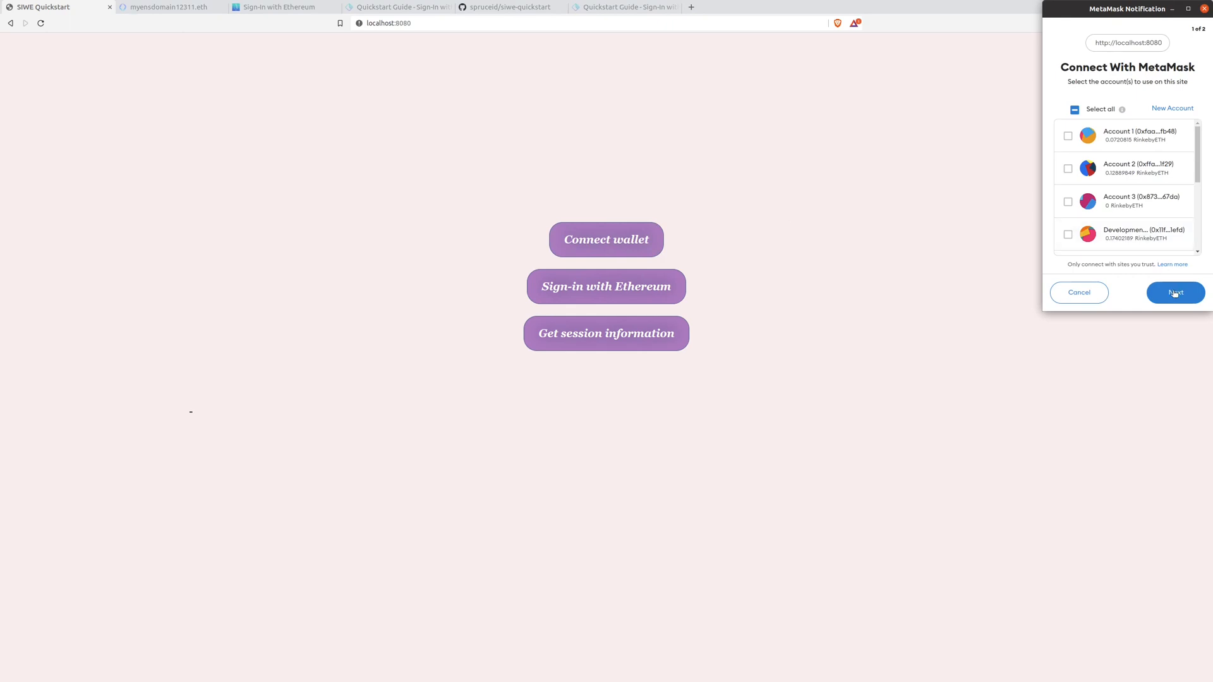
pyautogui.click(1173, 292)
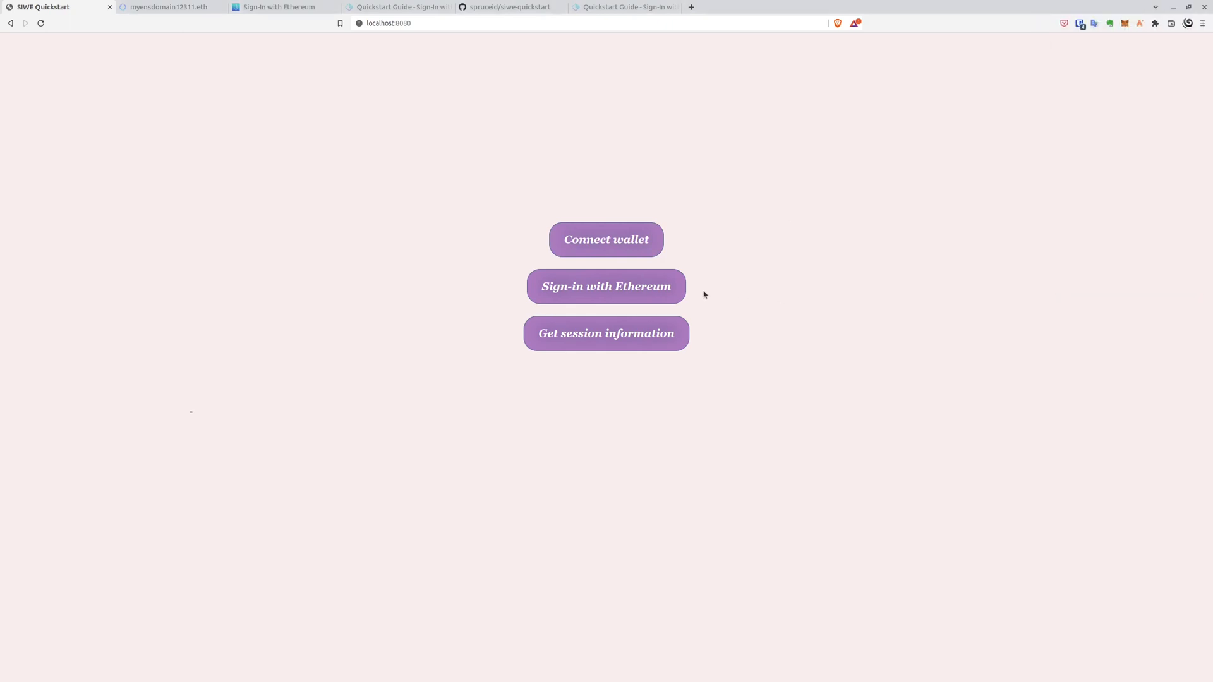
pyautogui.click(605, 286)
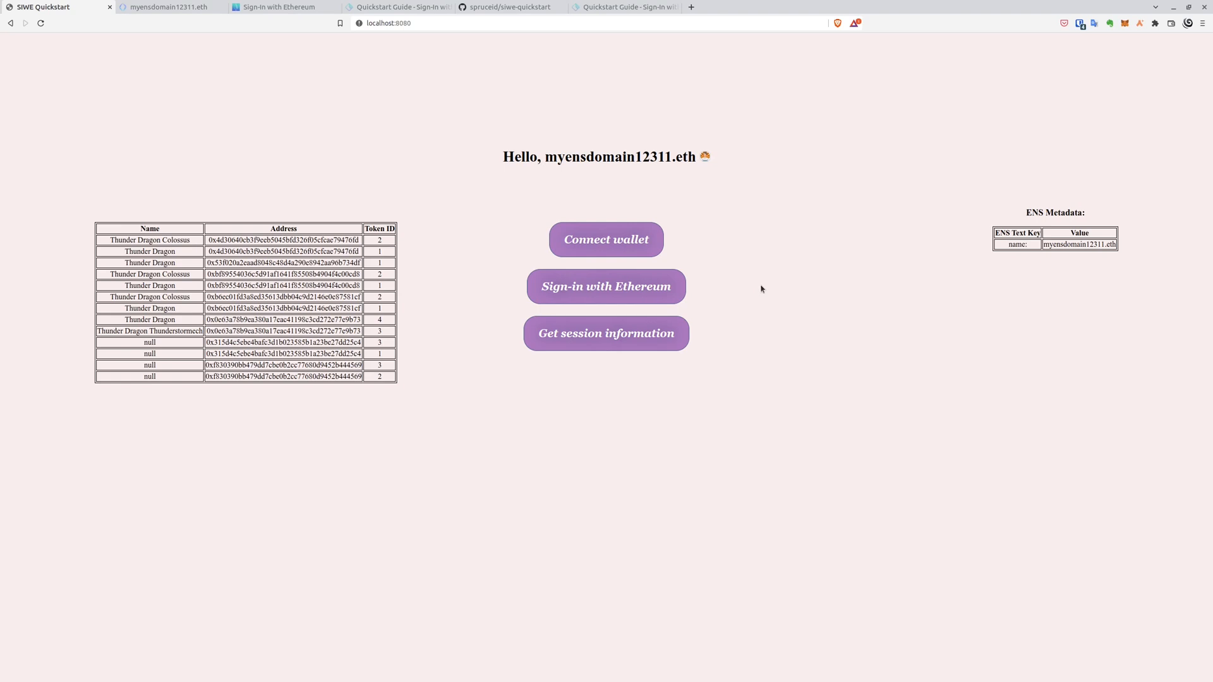
pyautogui.moveTo(754, 288)
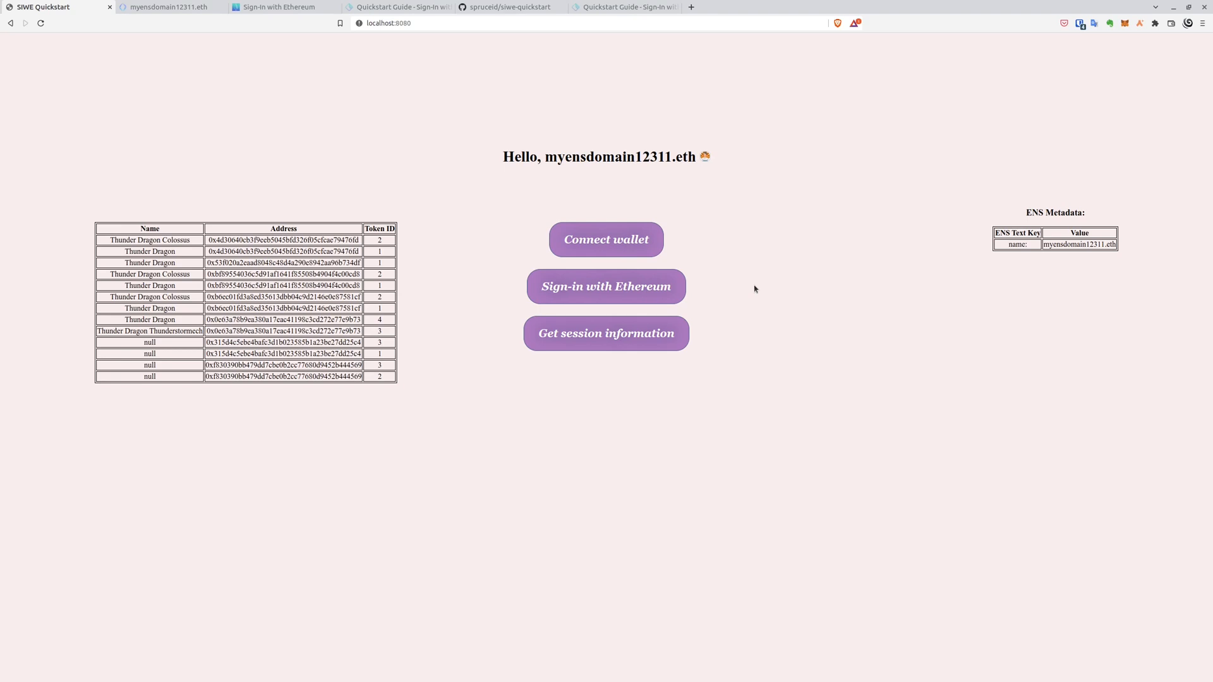
# Step: Switch to the login.xyz tab showing the 'Your Keys, Your Identifier' landing screen
pyautogui.click(278, 7)
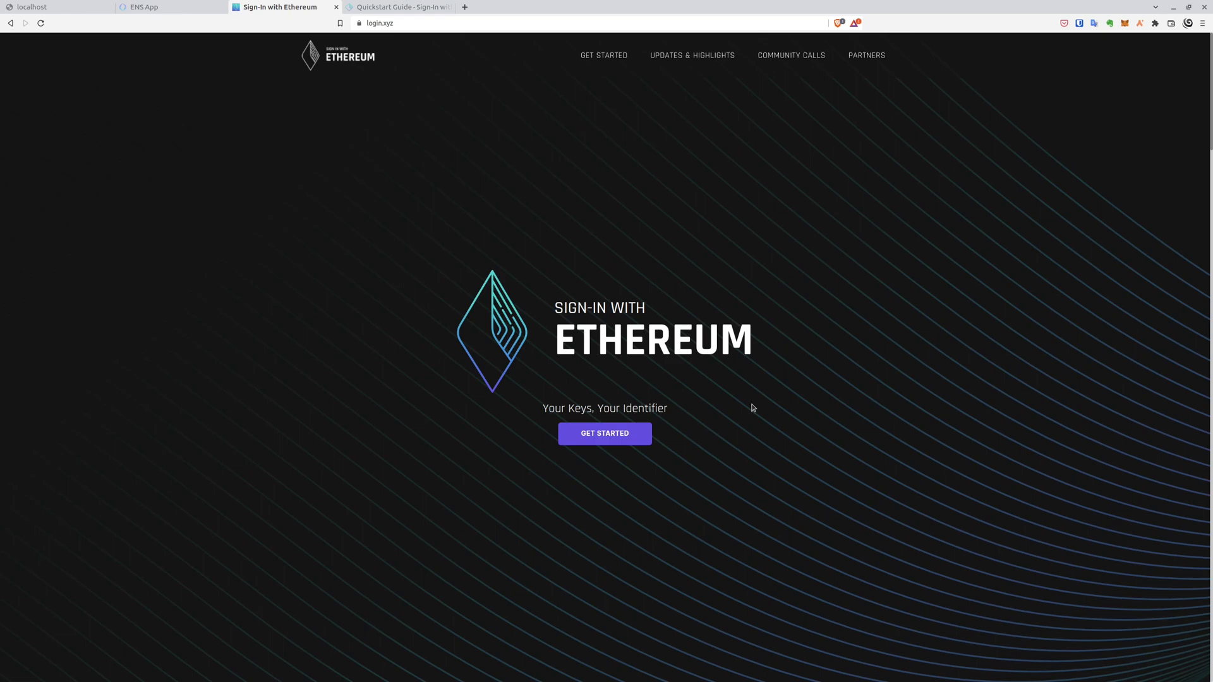
pyautogui.moveTo(604, 433)
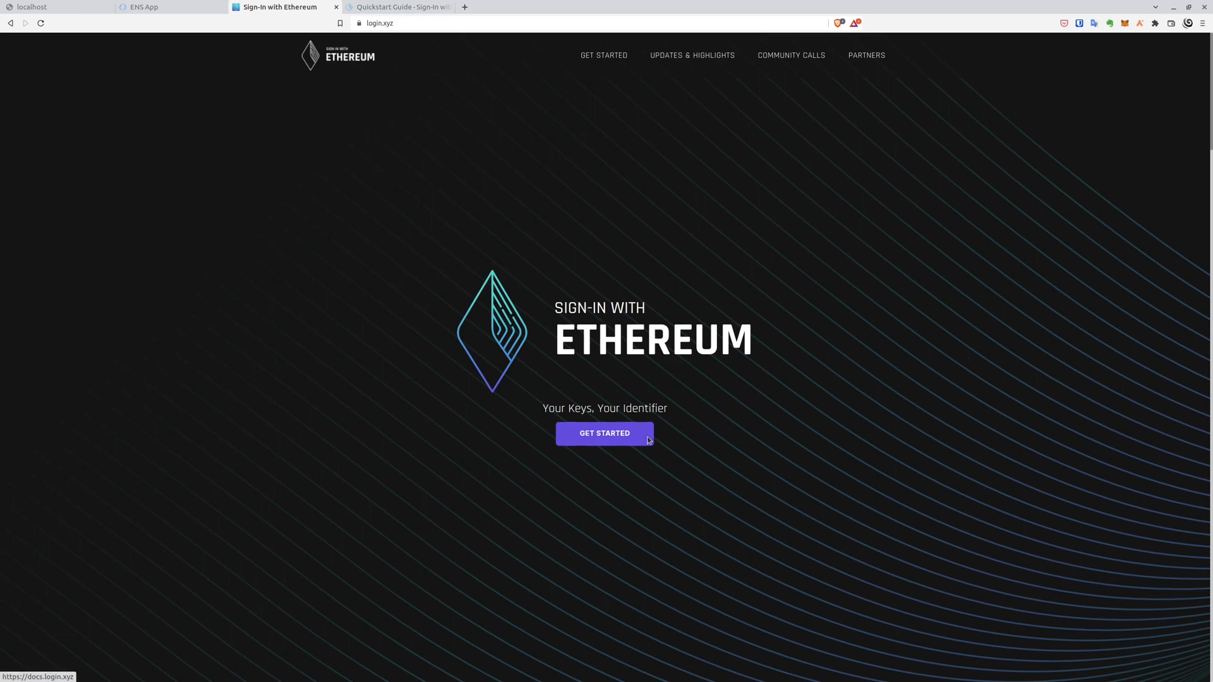
# Step: Go from GET STARTED to docs.login.xyz and open the Quickstart Guide card
pyautogui.click(604, 433)
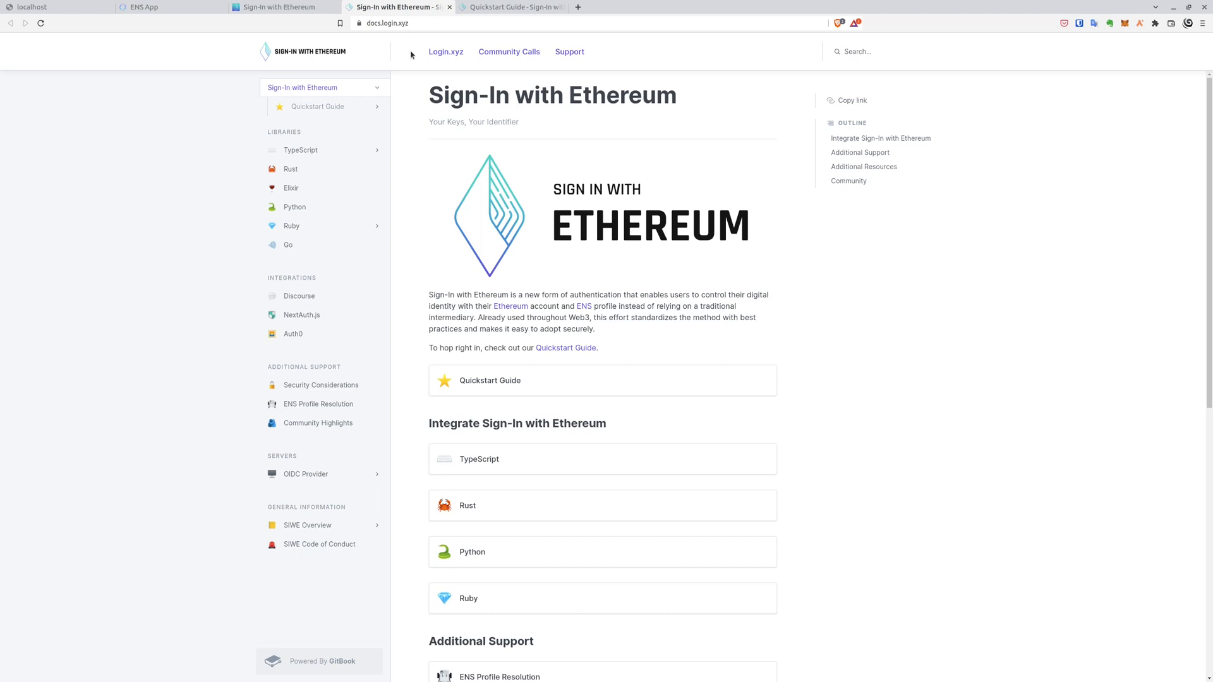
pyautogui.moveTo(416, 90)
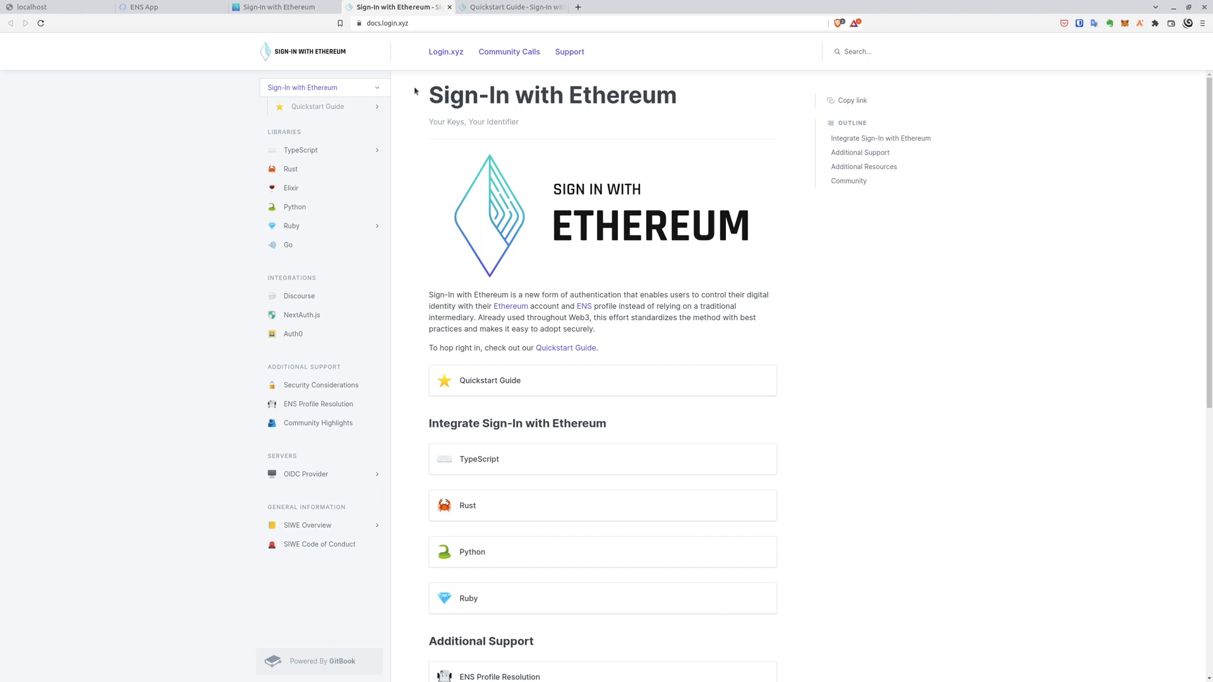
pyautogui.moveTo(425, 126)
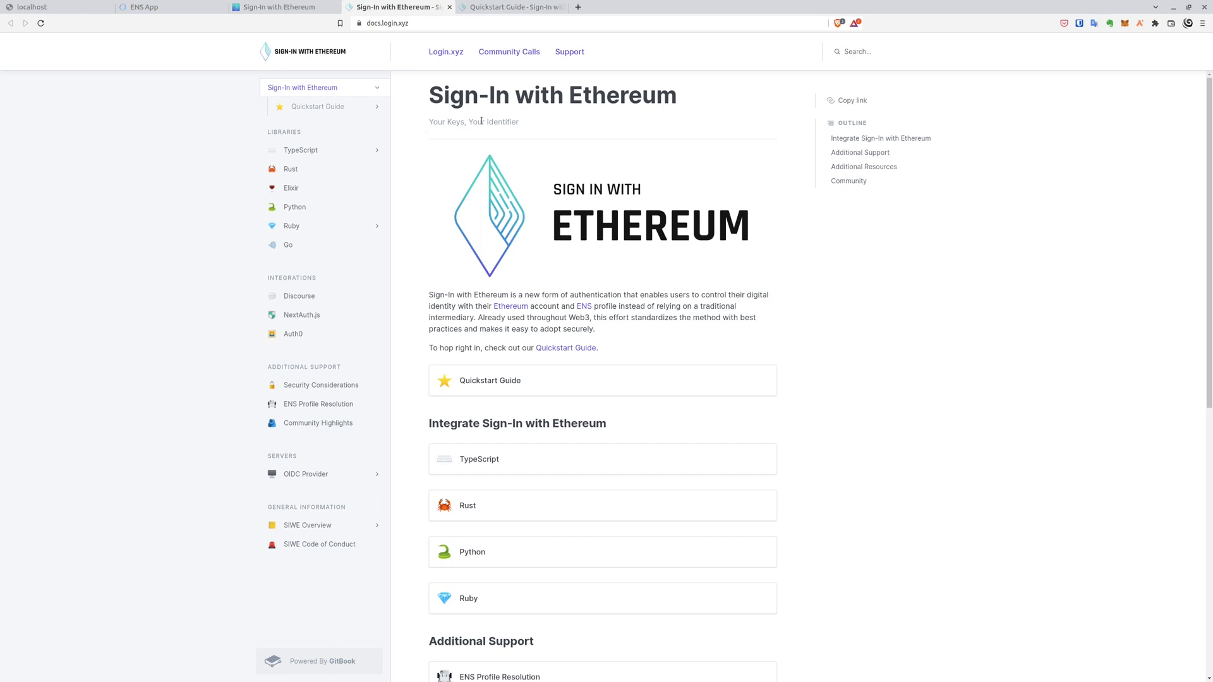
pyautogui.scroll(-3)
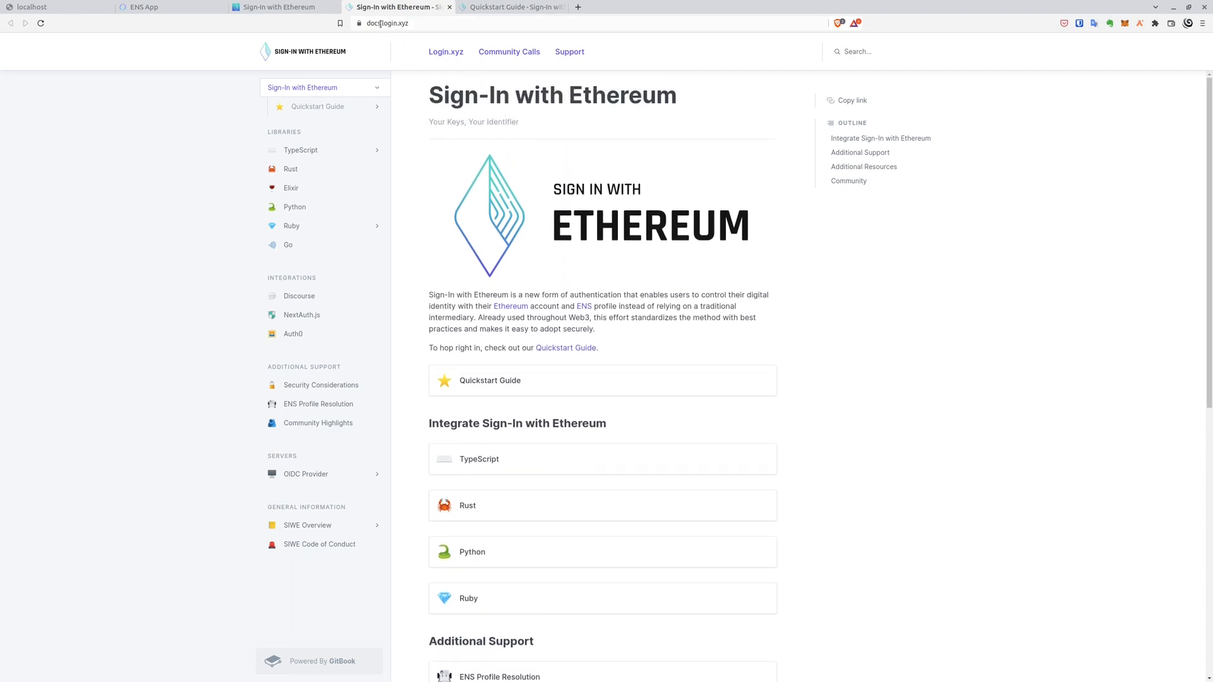
pyautogui.moveTo(646, 342)
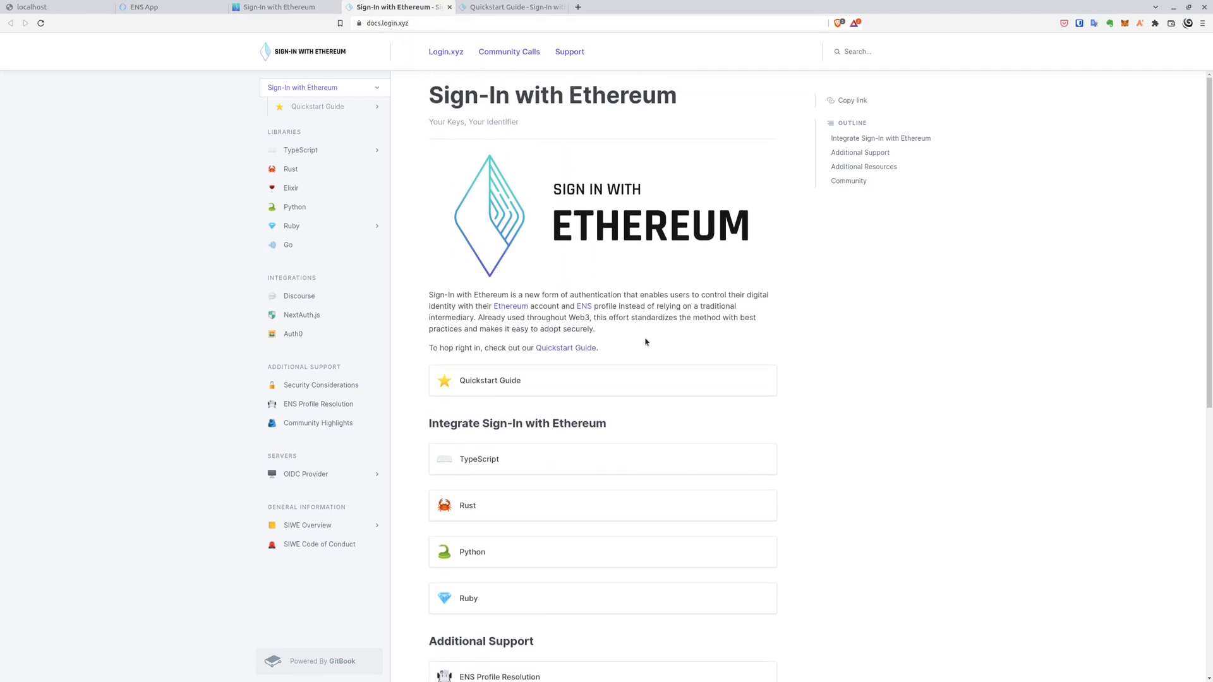
pyautogui.scroll(-3)
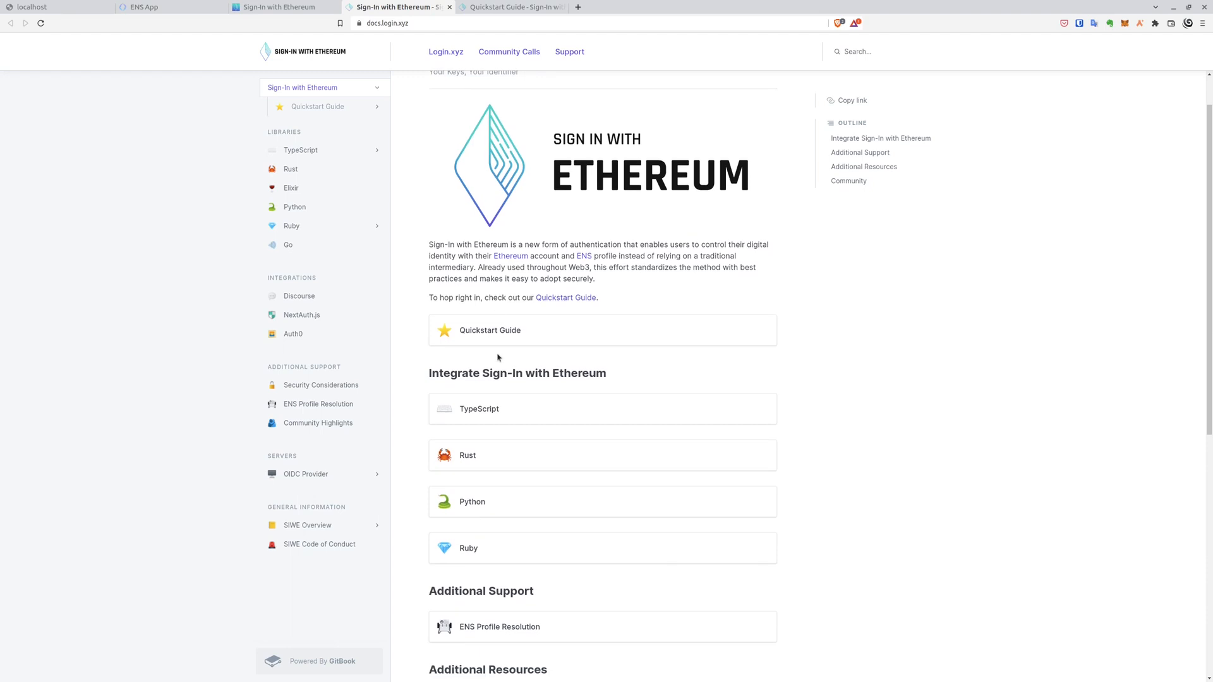
pyautogui.moveTo(523, 334)
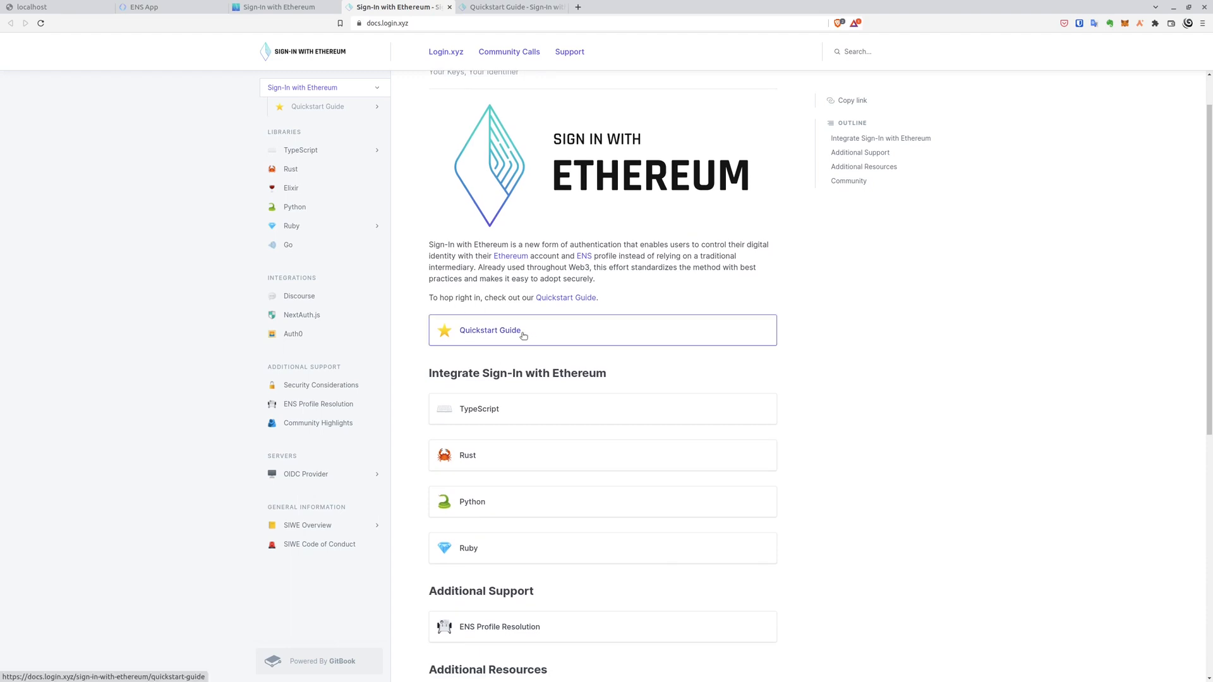
pyautogui.click(490, 329)
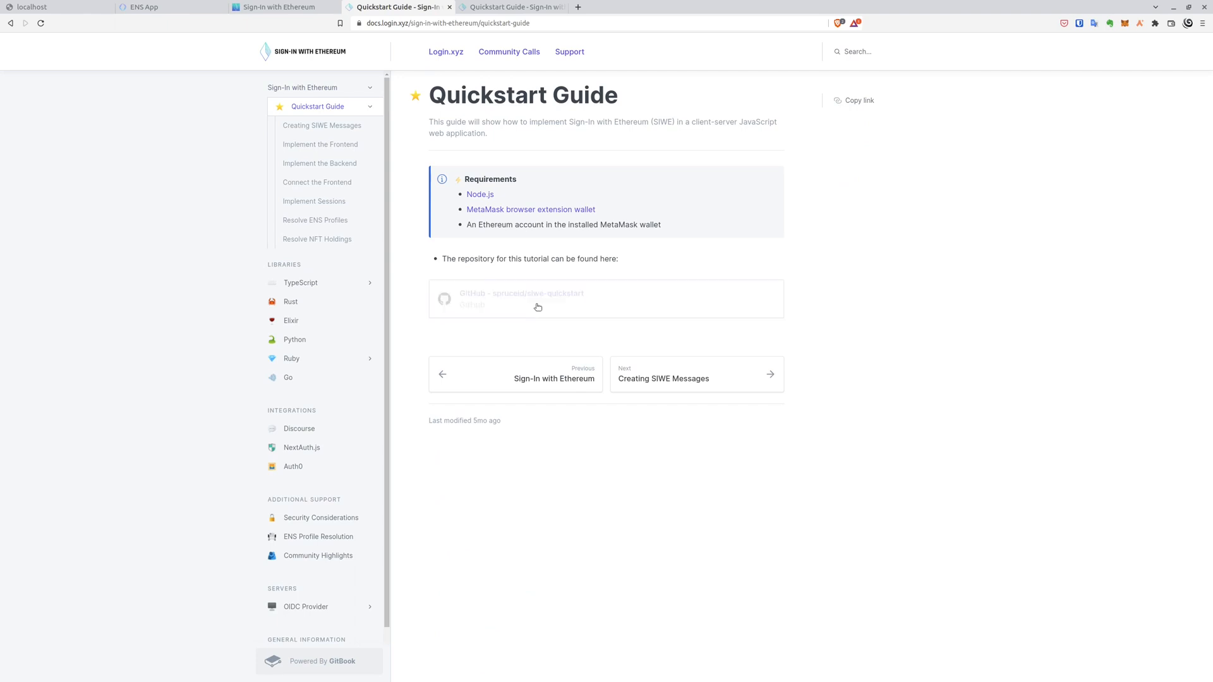
# Step: Open the siwe-quickstart GitHub repository and its 05_nft_resolution folder
pyautogui.click(537, 298)
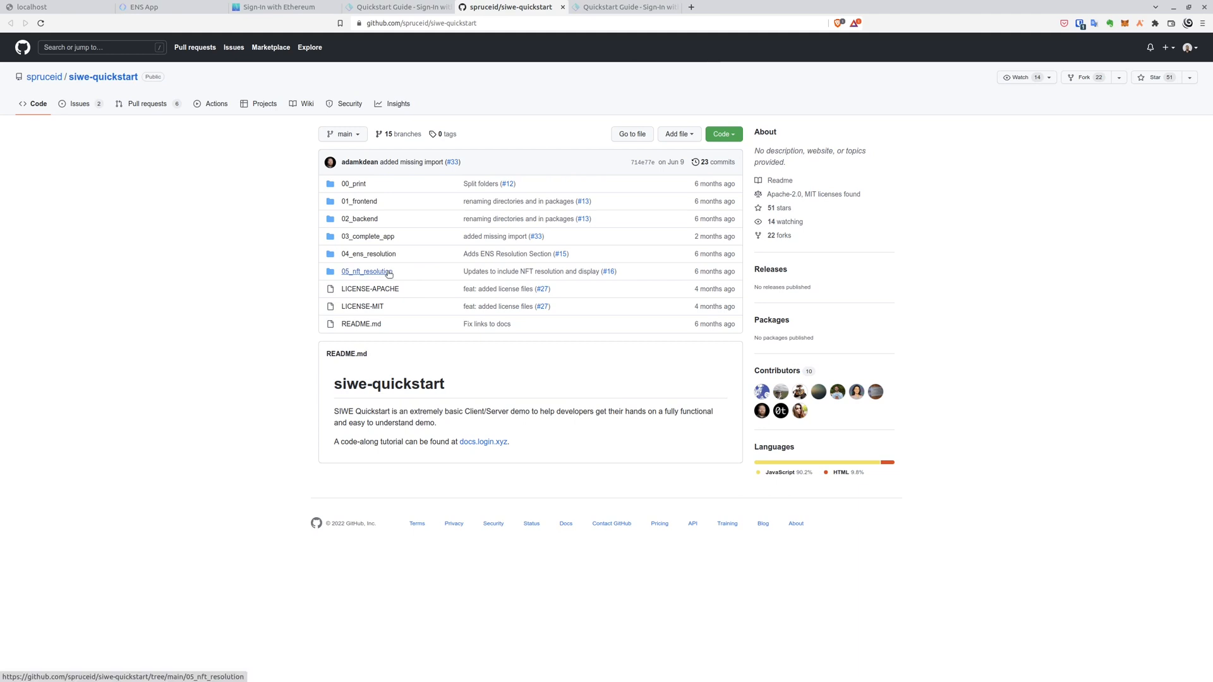
pyautogui.moveTo(366, 271)
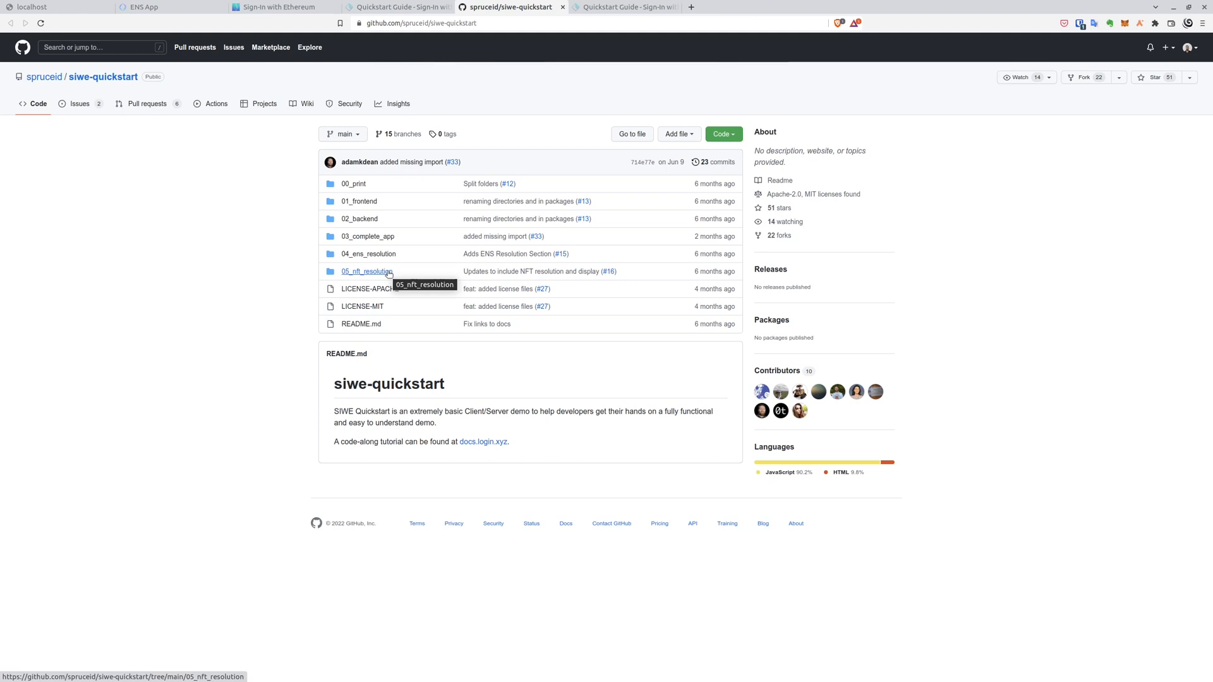
pyautogui.click(366, 271)
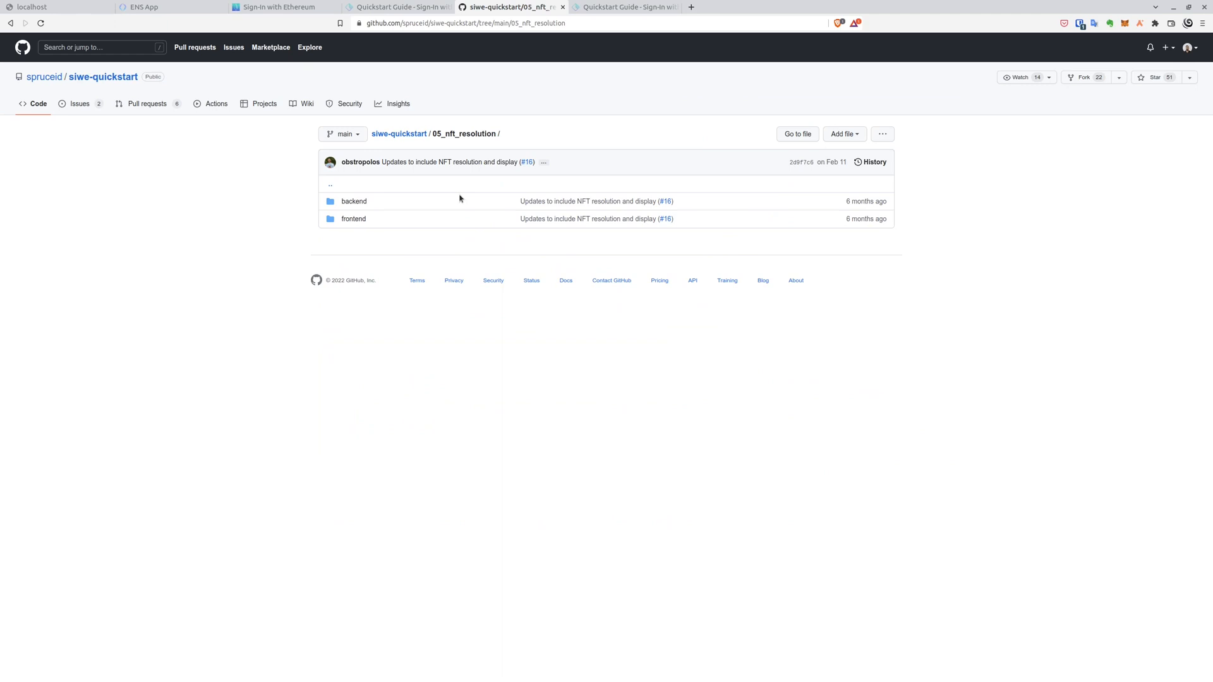
pyautogui.moveTo(400, 133)
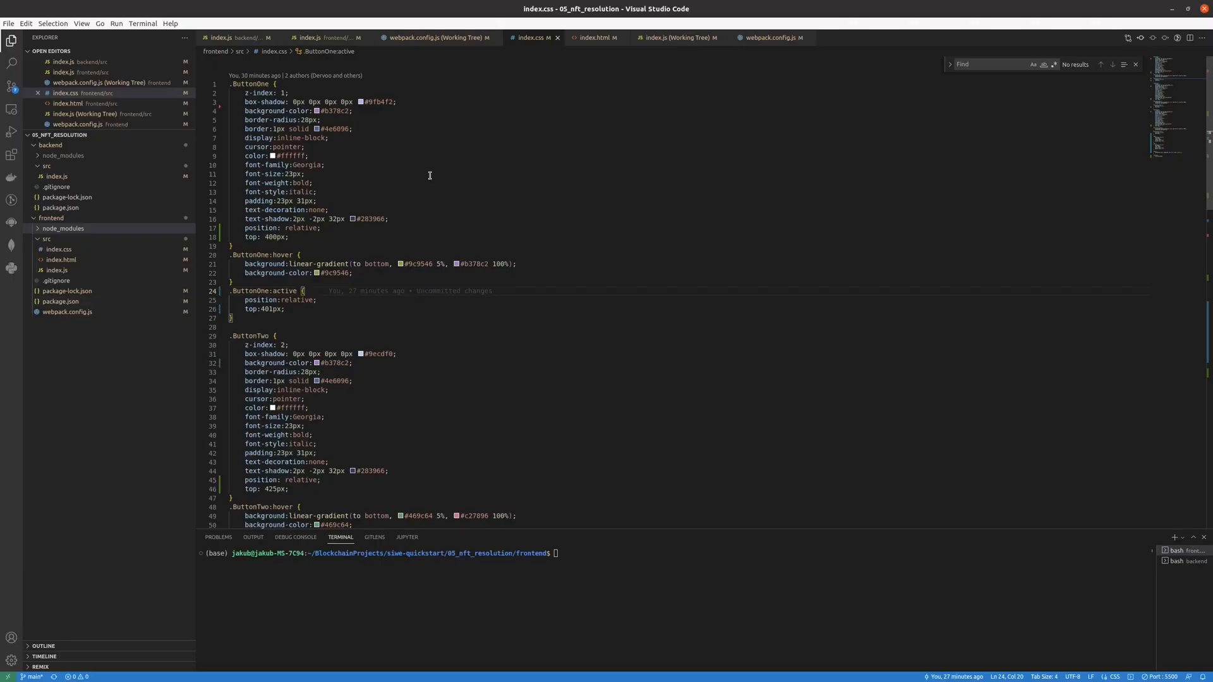
# Step: View frontend index.js and search 'cha' to find the chainId set in createSiweMessage
pyautogui.click(325, 36)
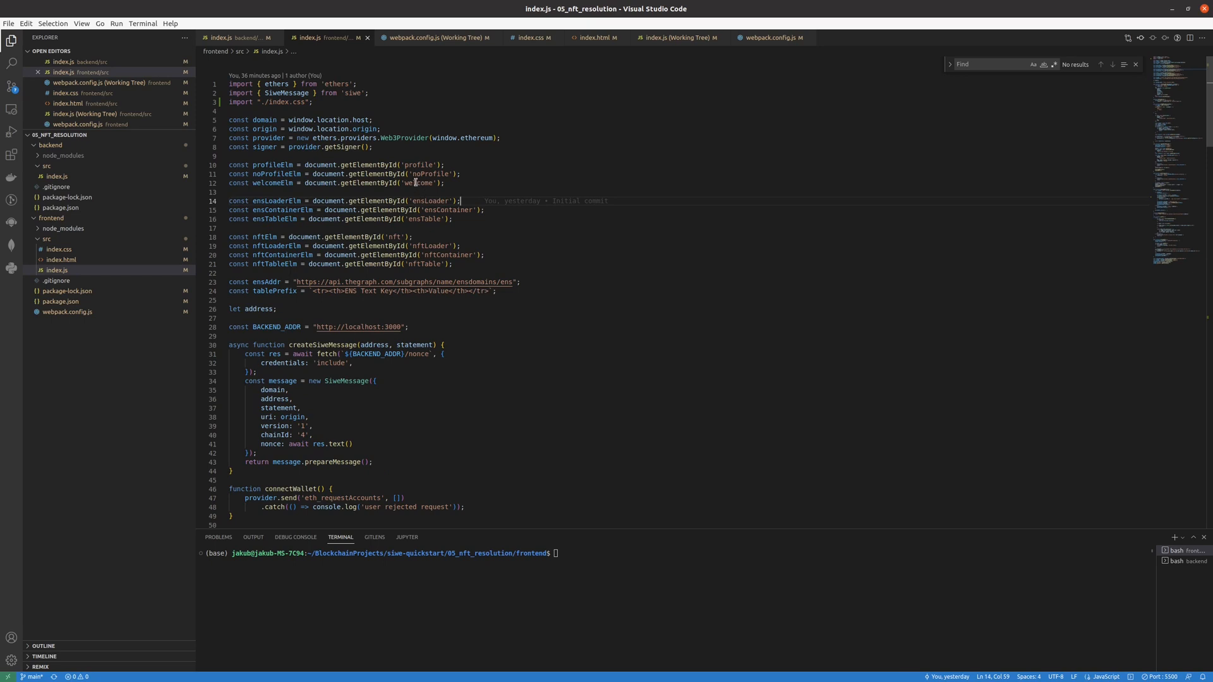
pyautogui.moveTo(305, 121)
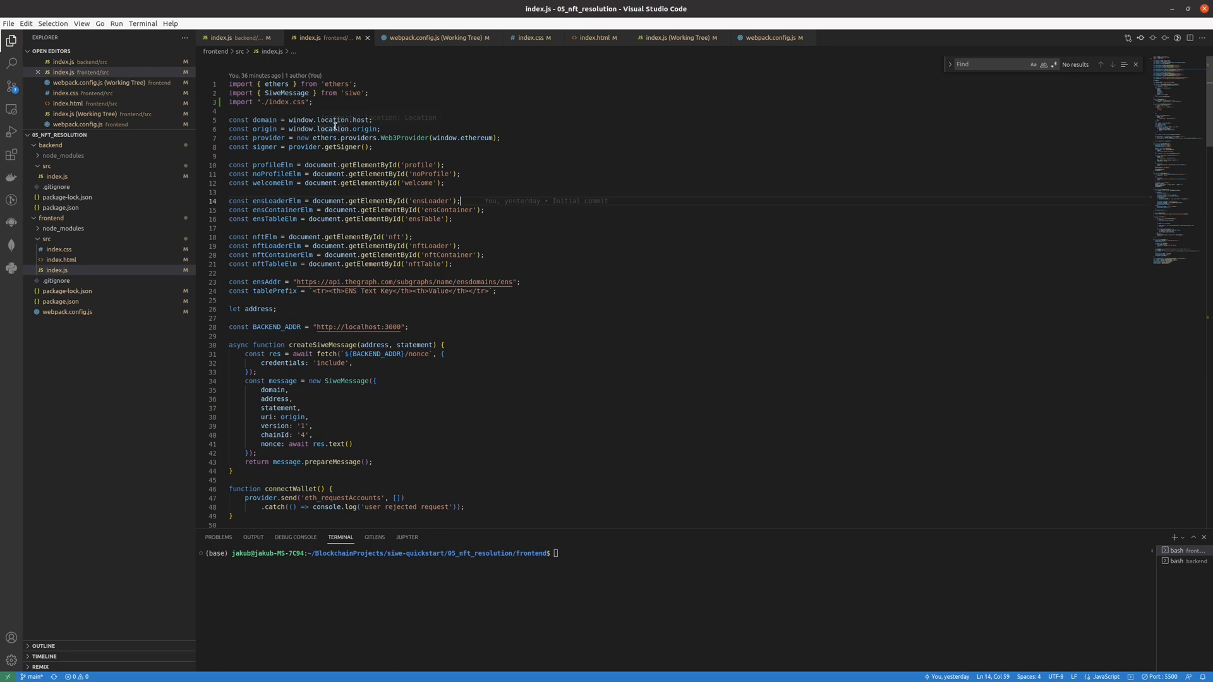
pyautogui.moveTo(349, 95)
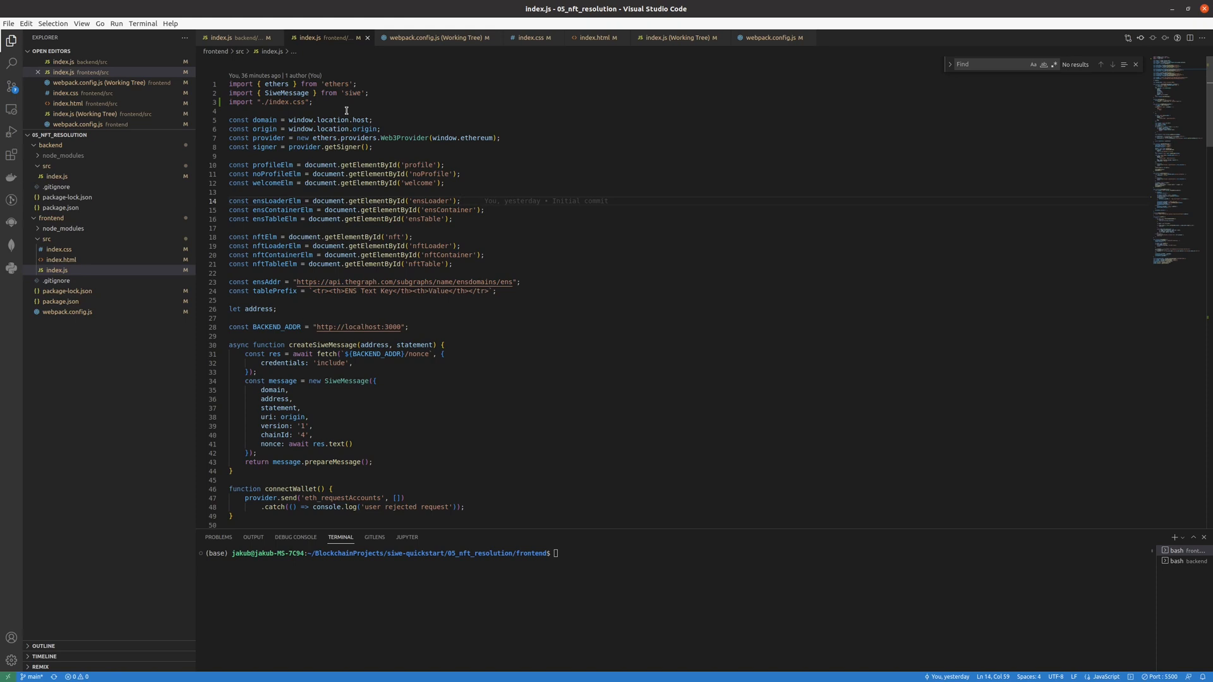
pyautogui.scroll(-3)
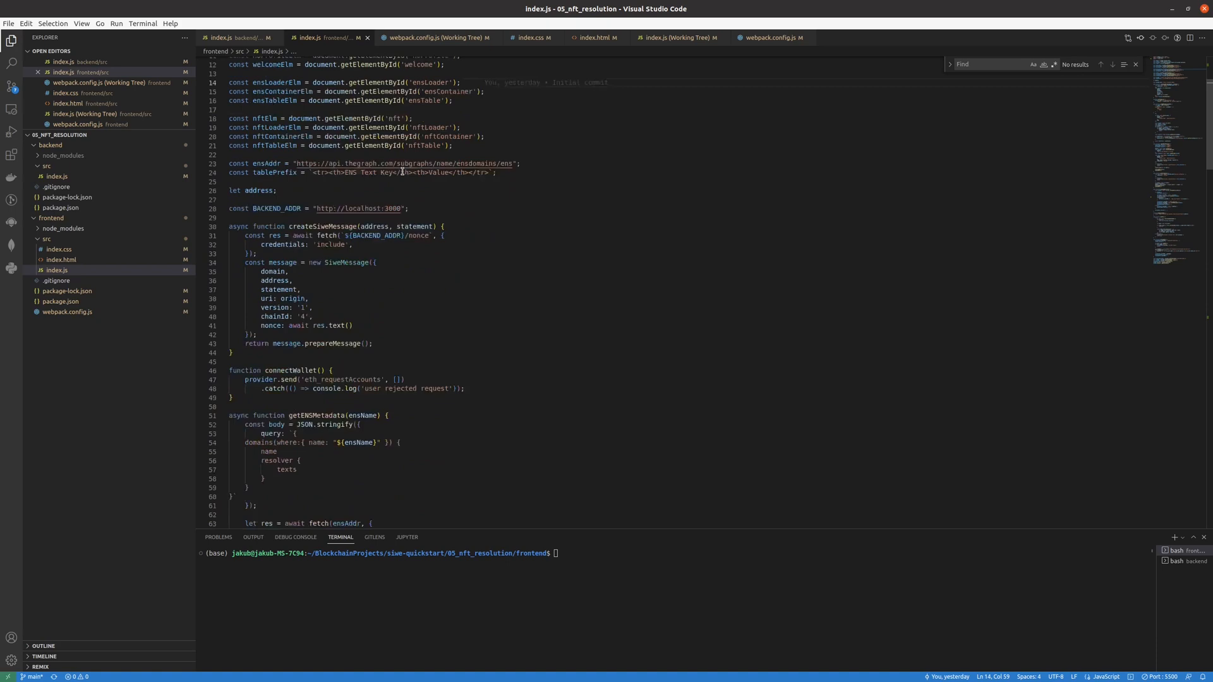
pyautogui.scroll(-3)
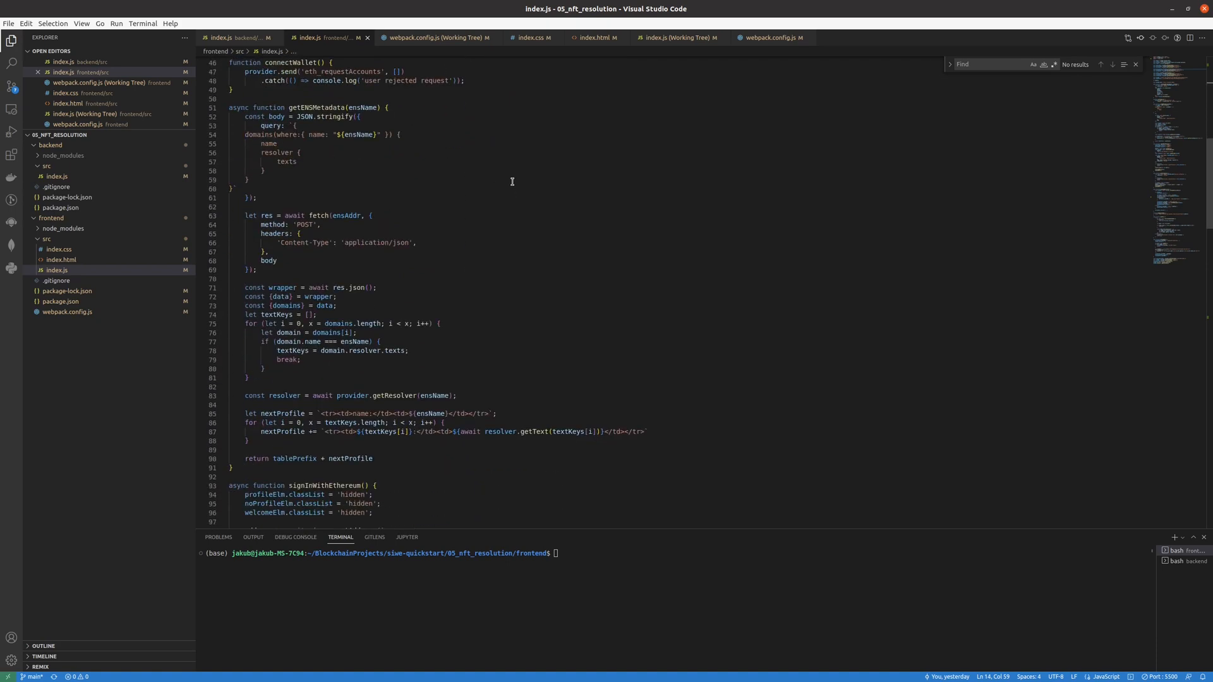
pyautogui.write('chain')
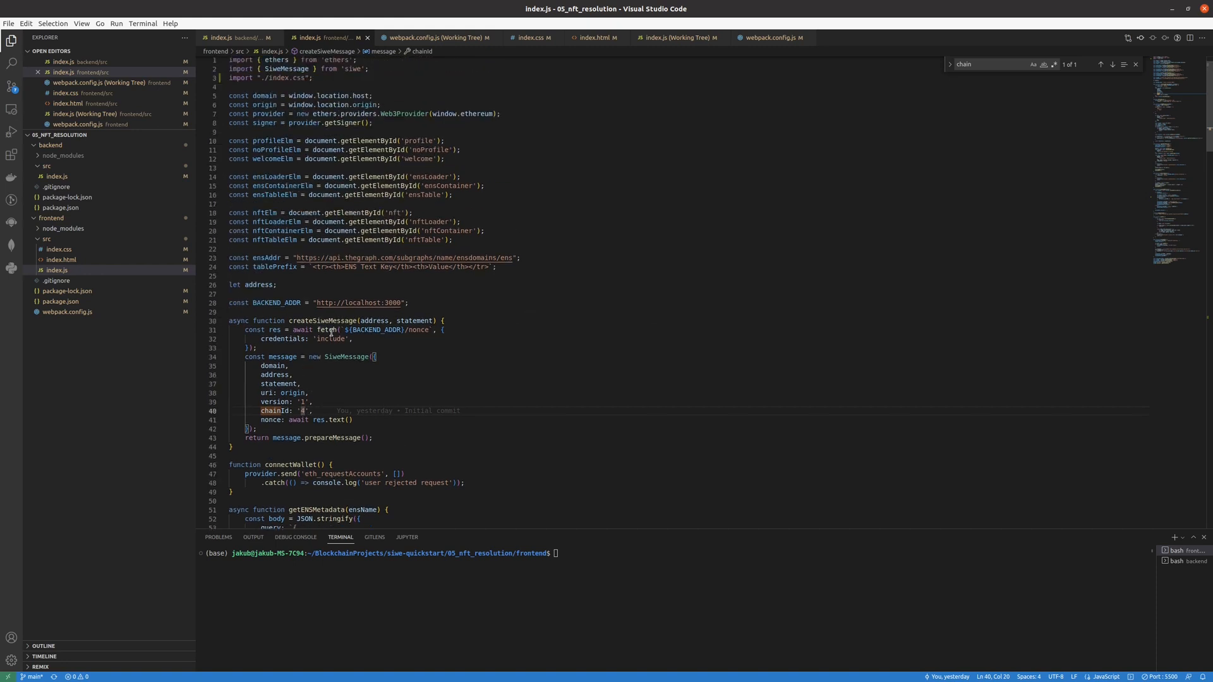
pyautogui.scroll(-3)
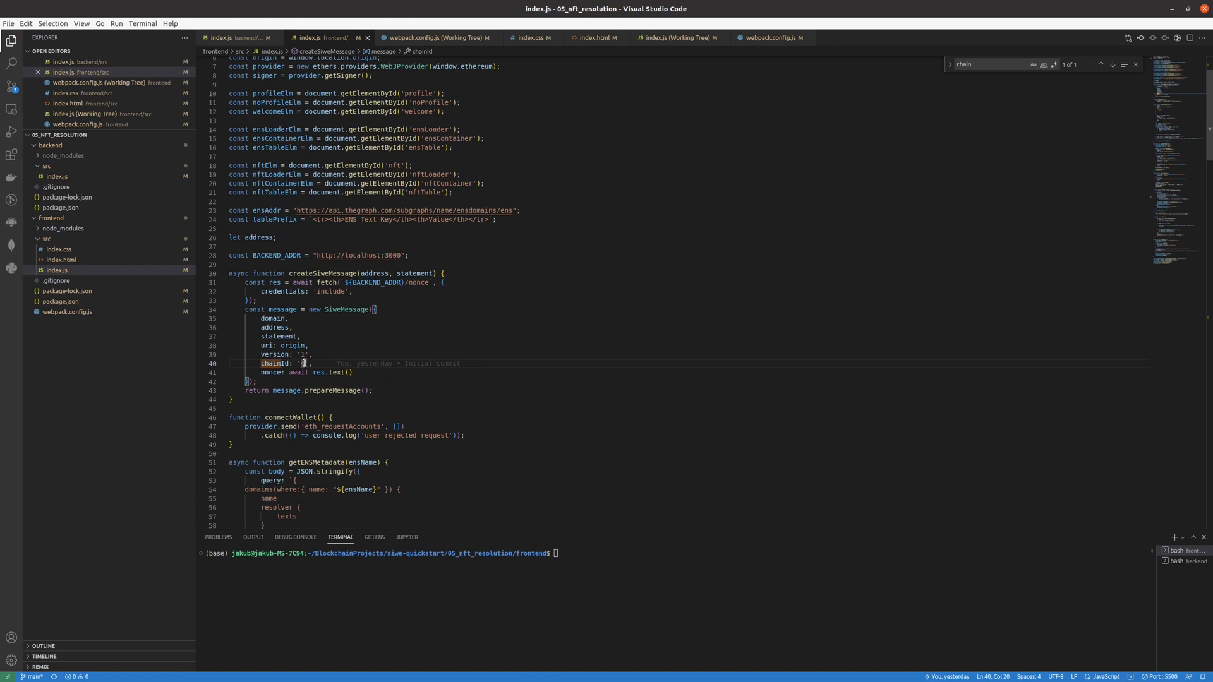
pyautogui.moveTo(280, 364)
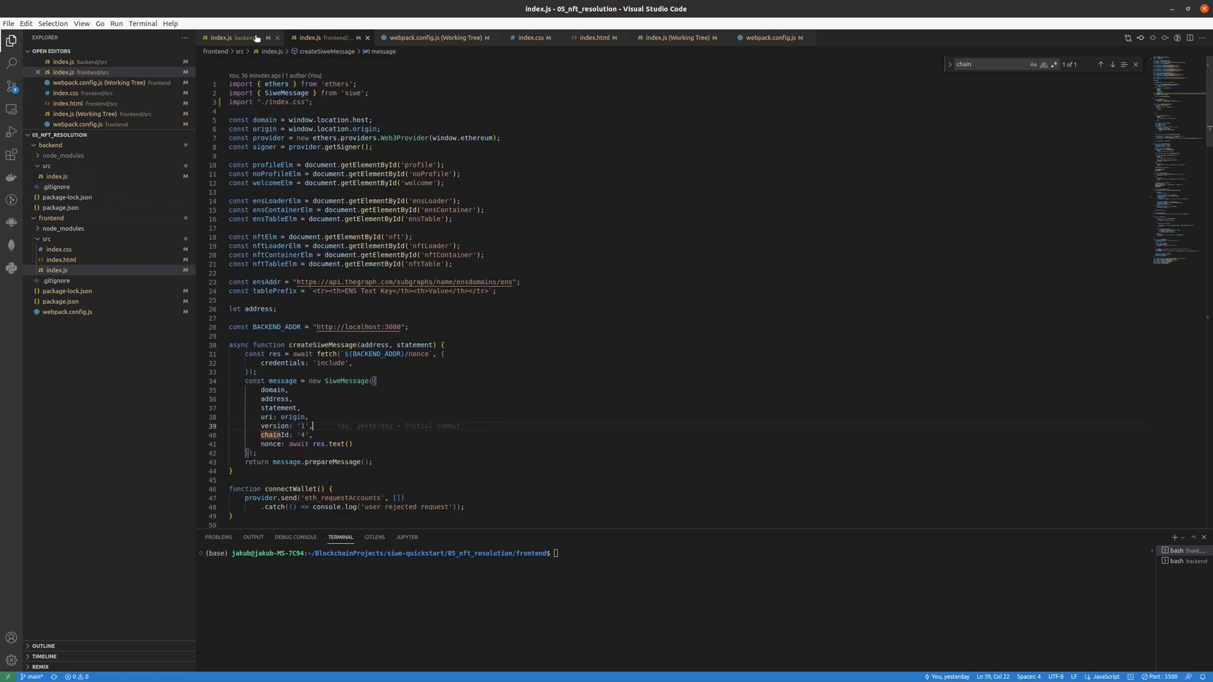
# Step: Open backend/src/index.js and scroll to the /personal_information route and the port 3000 listener
pyautogui.click(229, 37)
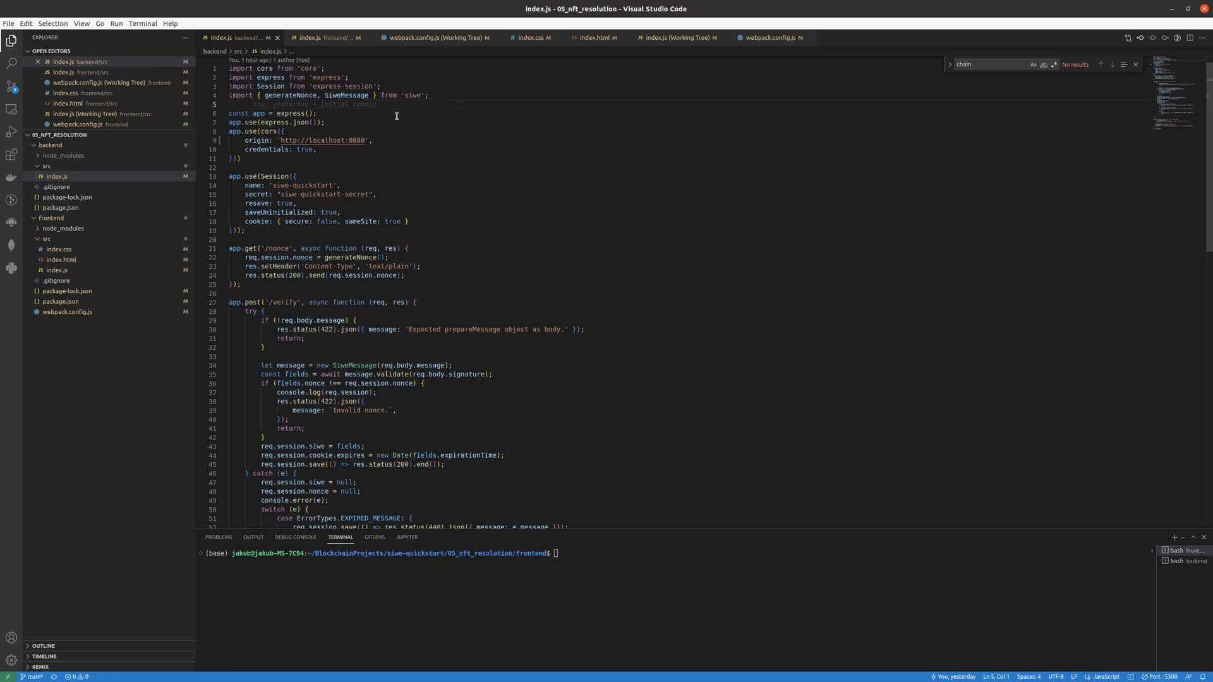
pyautogui.scroll(-3)
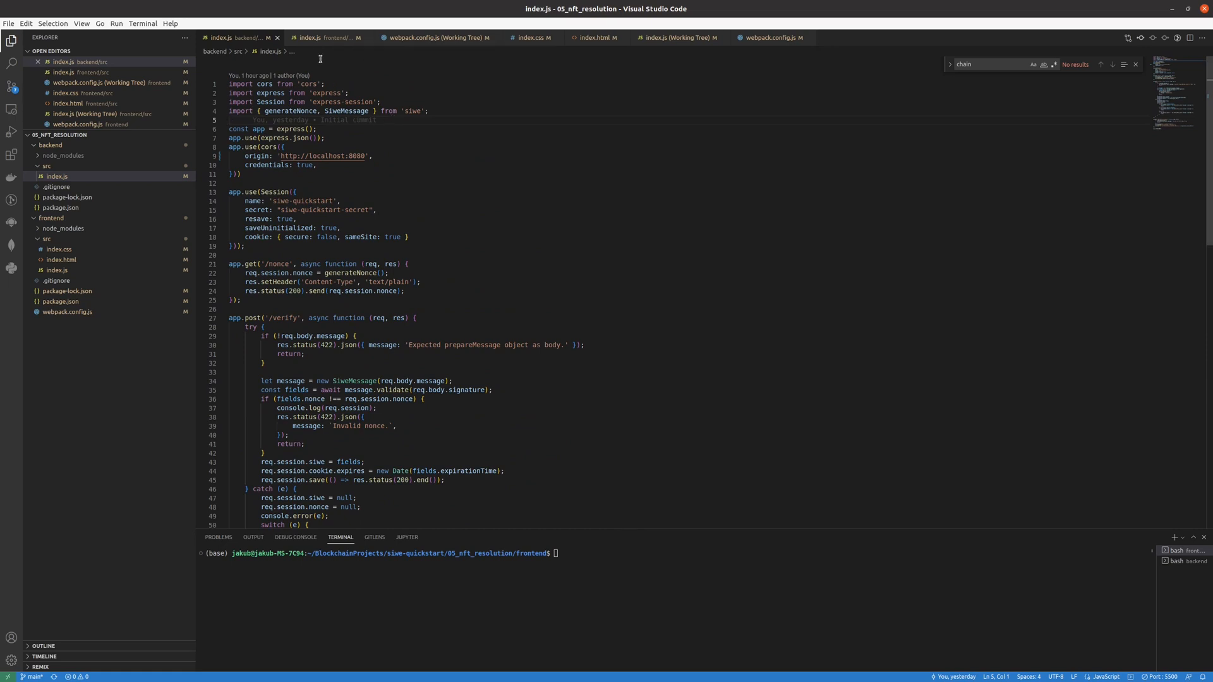
pyautogui.click(51, 145)
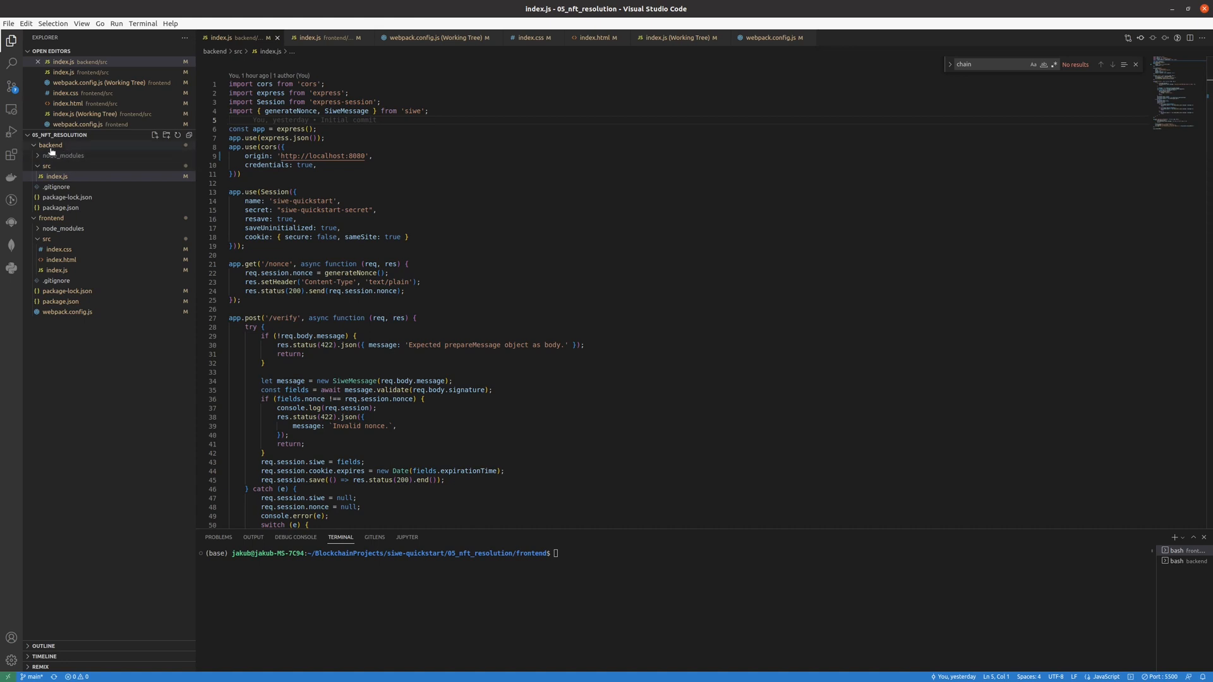
pyautogui.click(49, 144)
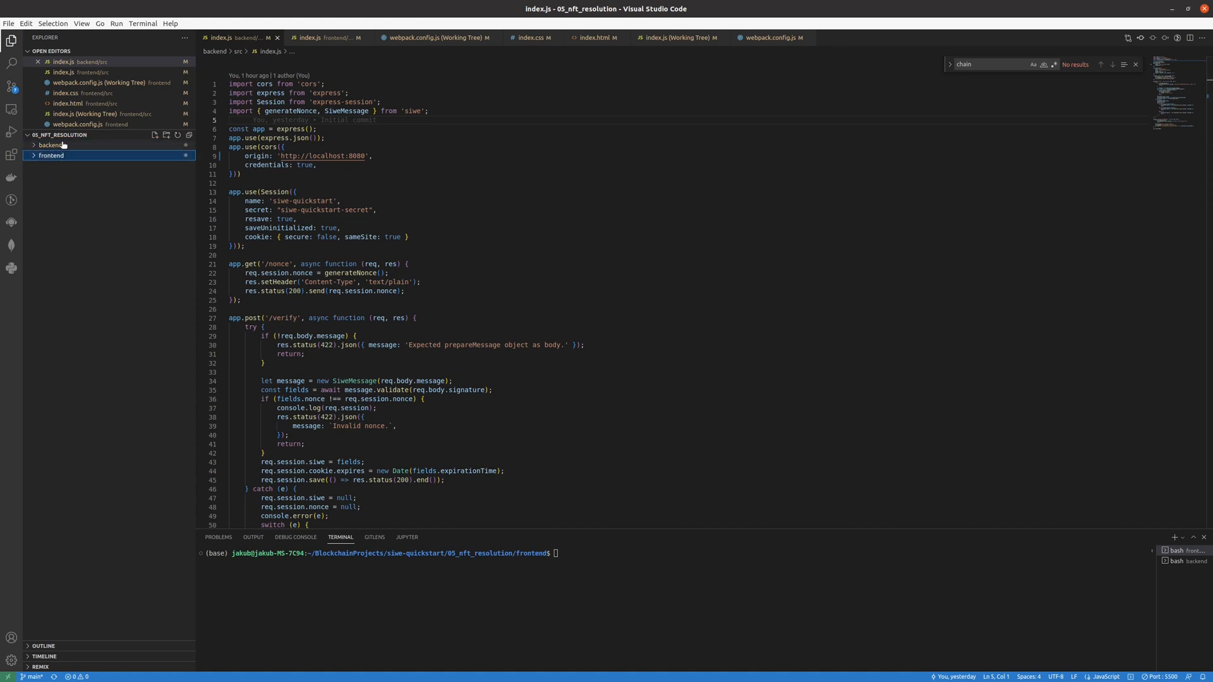
pyautogui.click(50, 144)
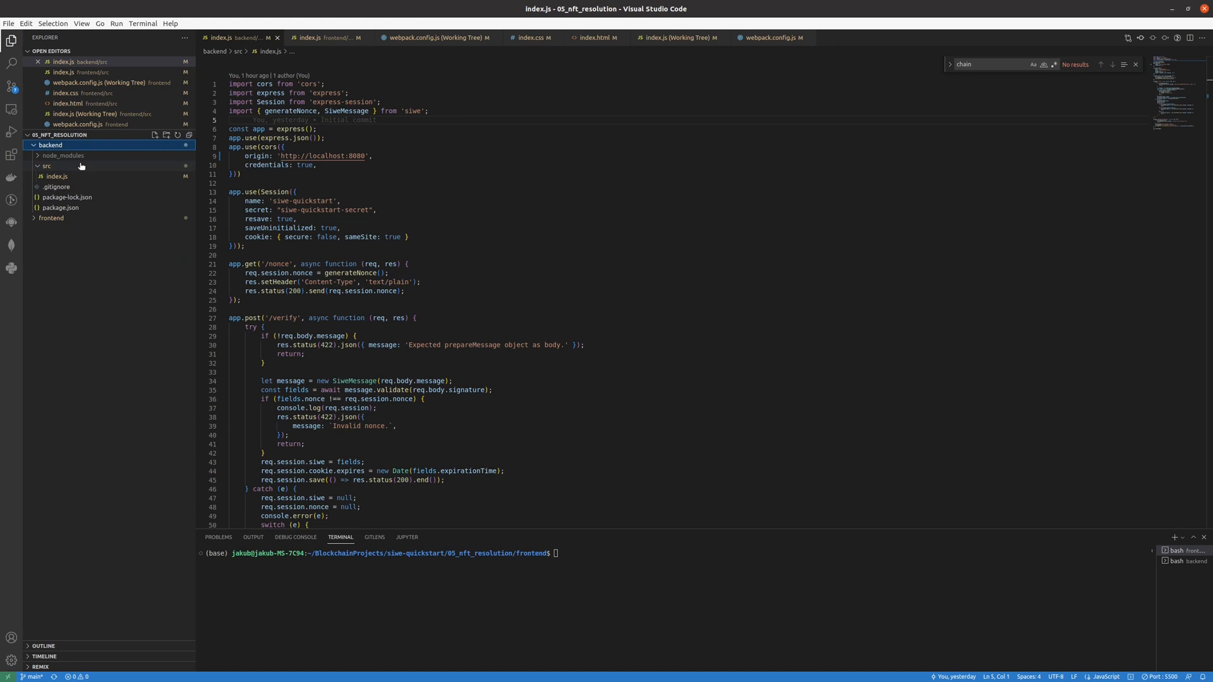
pyautogui.click(56, 175)
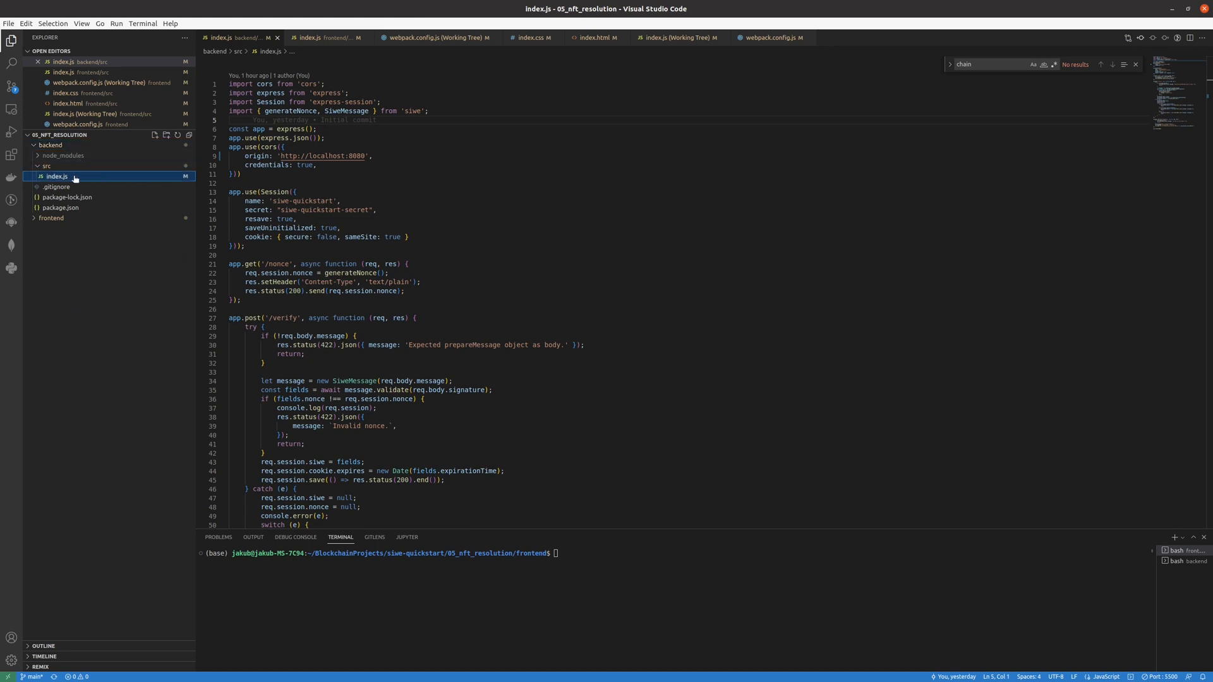
pyautogui.scroll(-3)
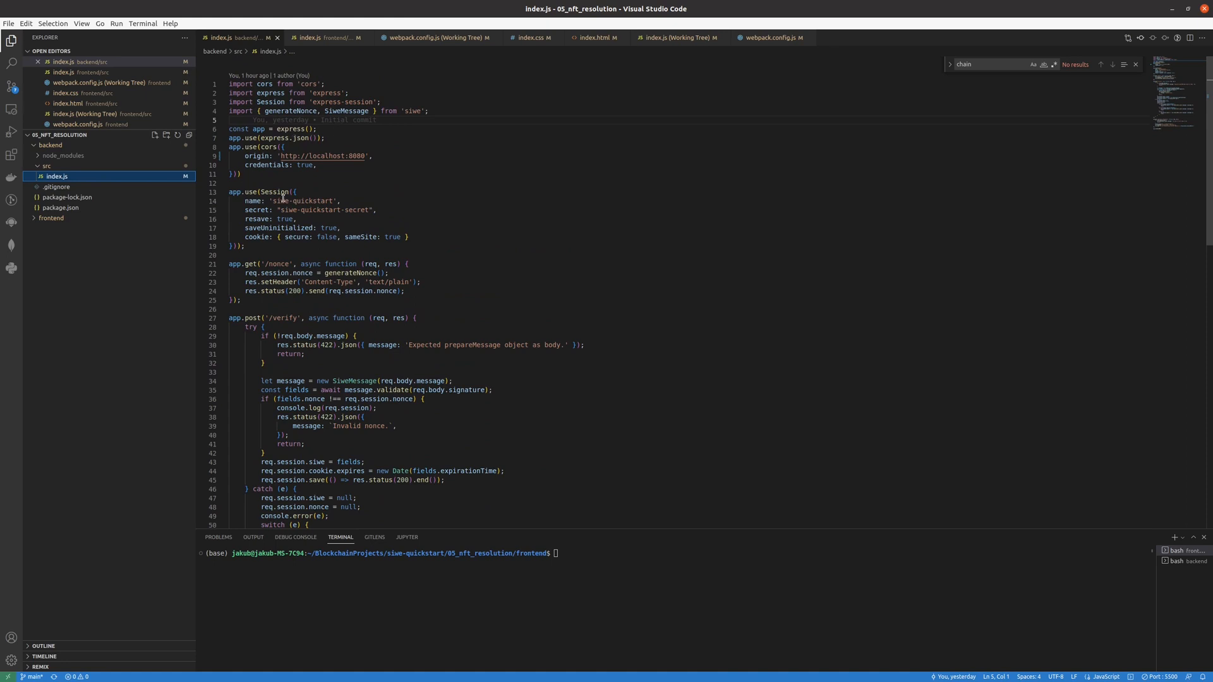
pyautogui.scroll(-3)
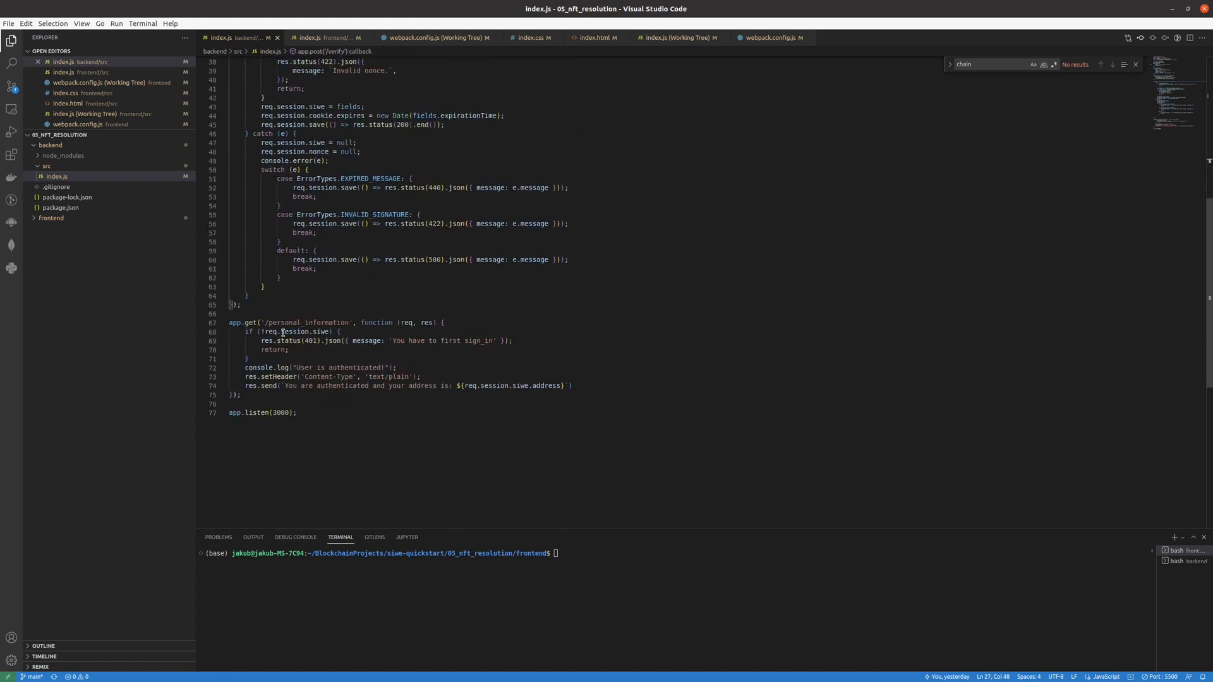
# Step: Expand the frontend folder and move to the /verify handler line saving fields in the session
pyautogui.doubleClick(311, 322)
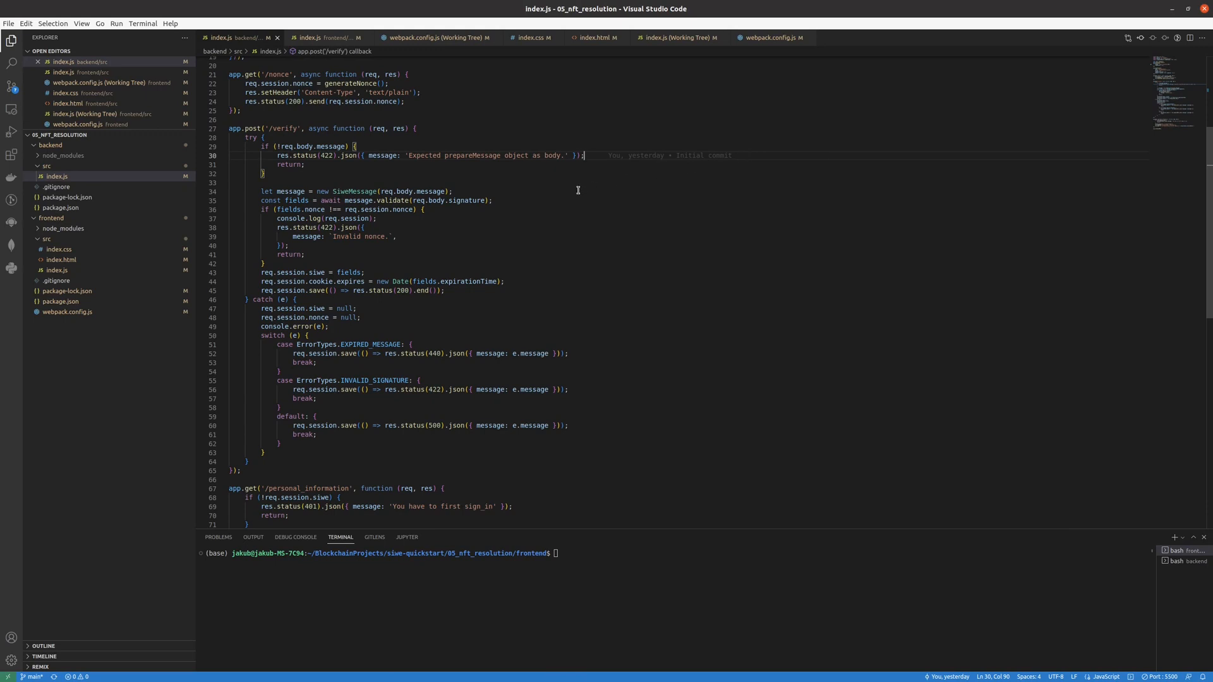
pyautogui.moveTo(311, 115)
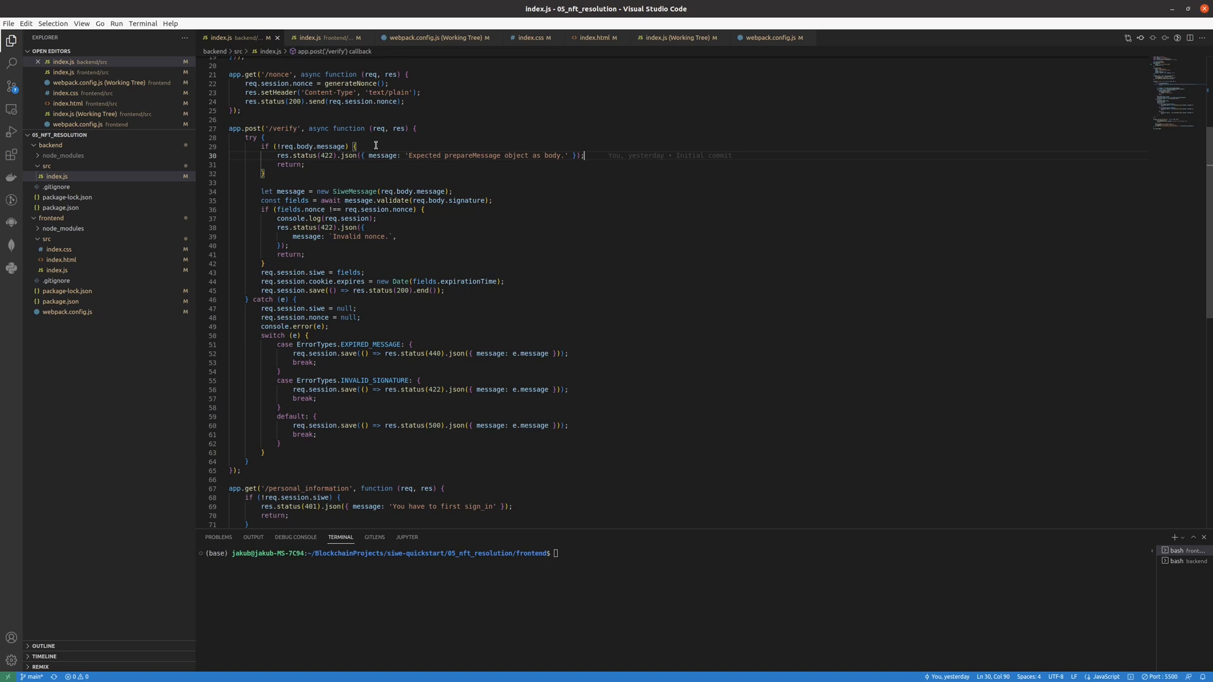
pyautogui.moveTo(392, 129)
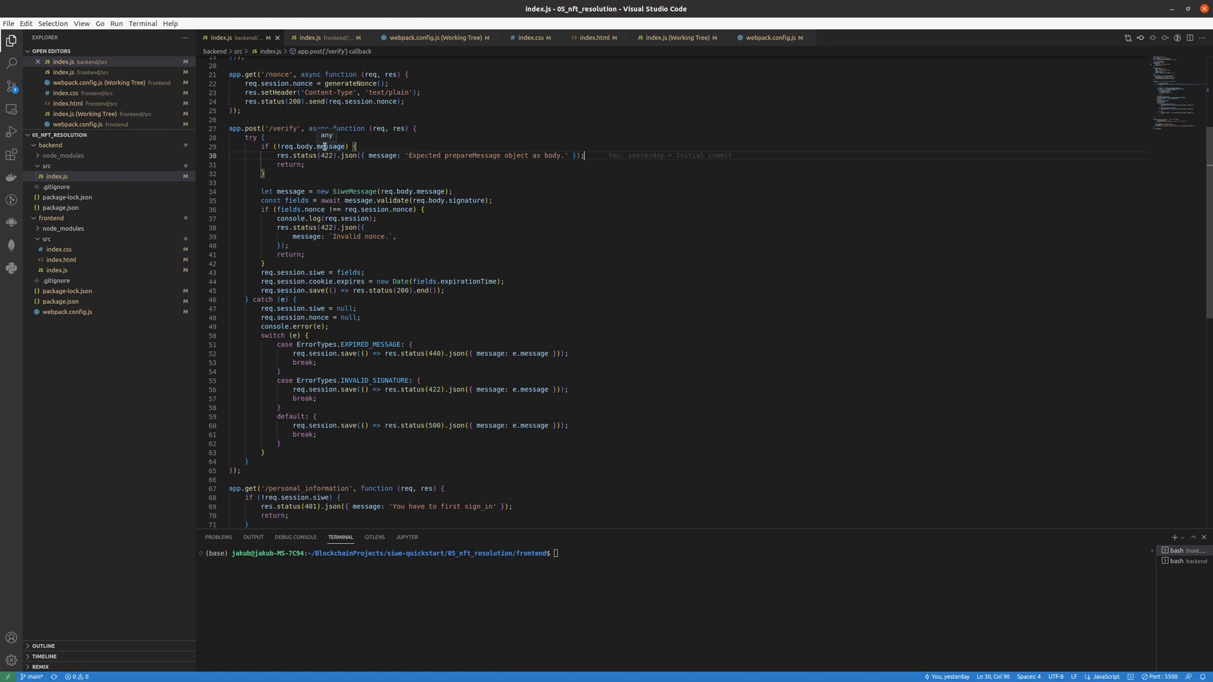
pyautogui.moveTo(321, 154)
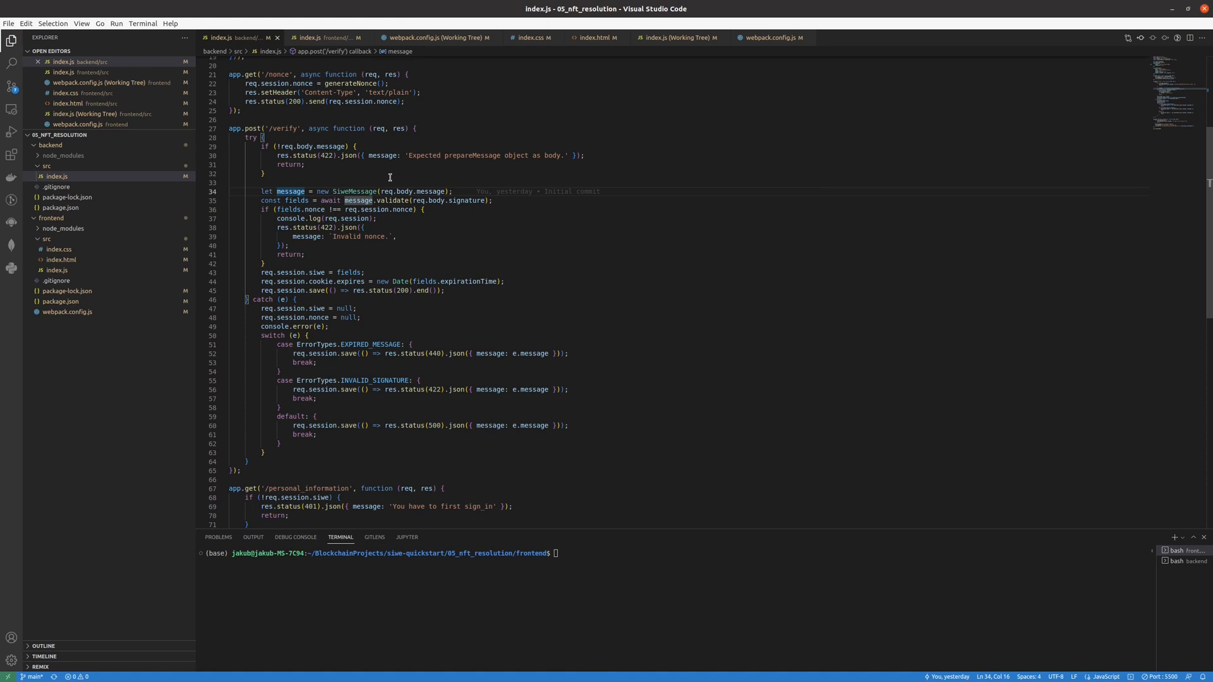
pyautogui.moveTo(358, 200)
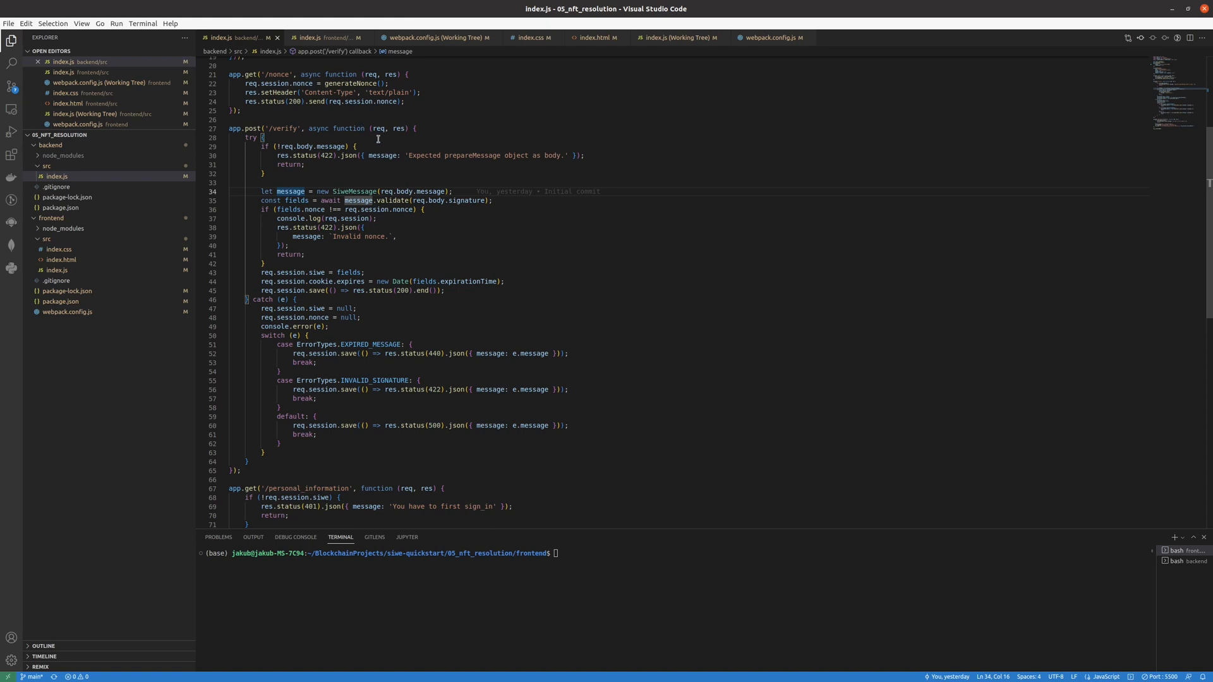
pyautogui.moveTo(254, 213)
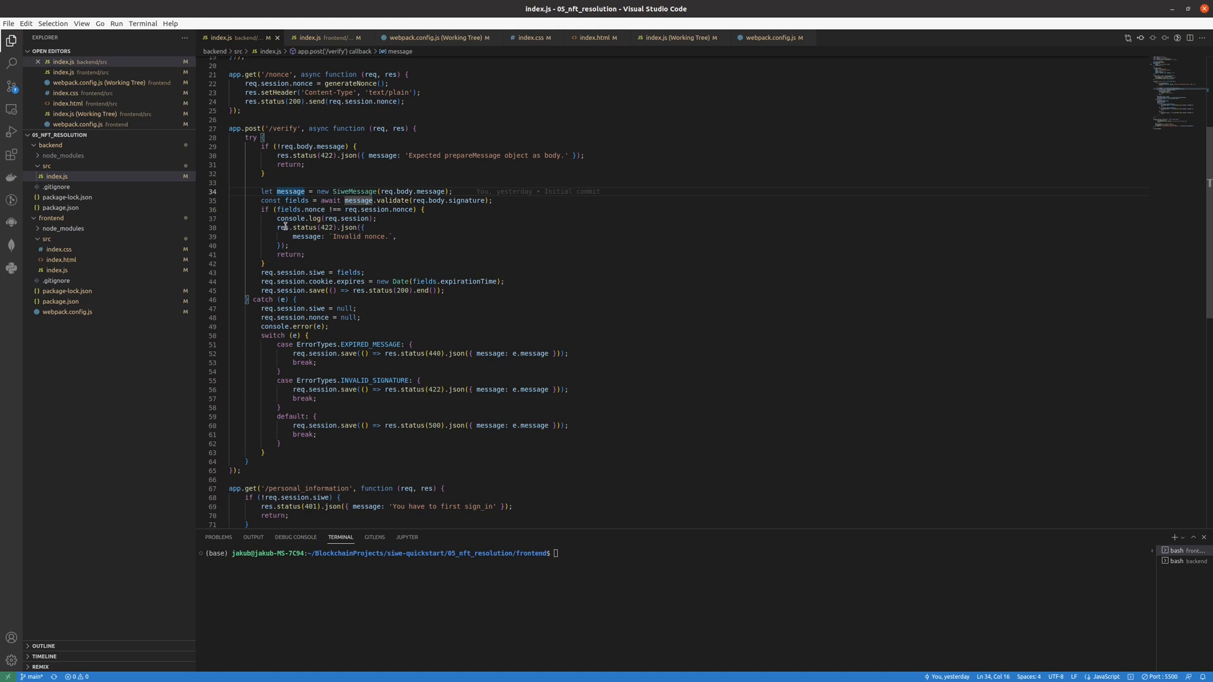
pyautogui.moveTo(391, 247)
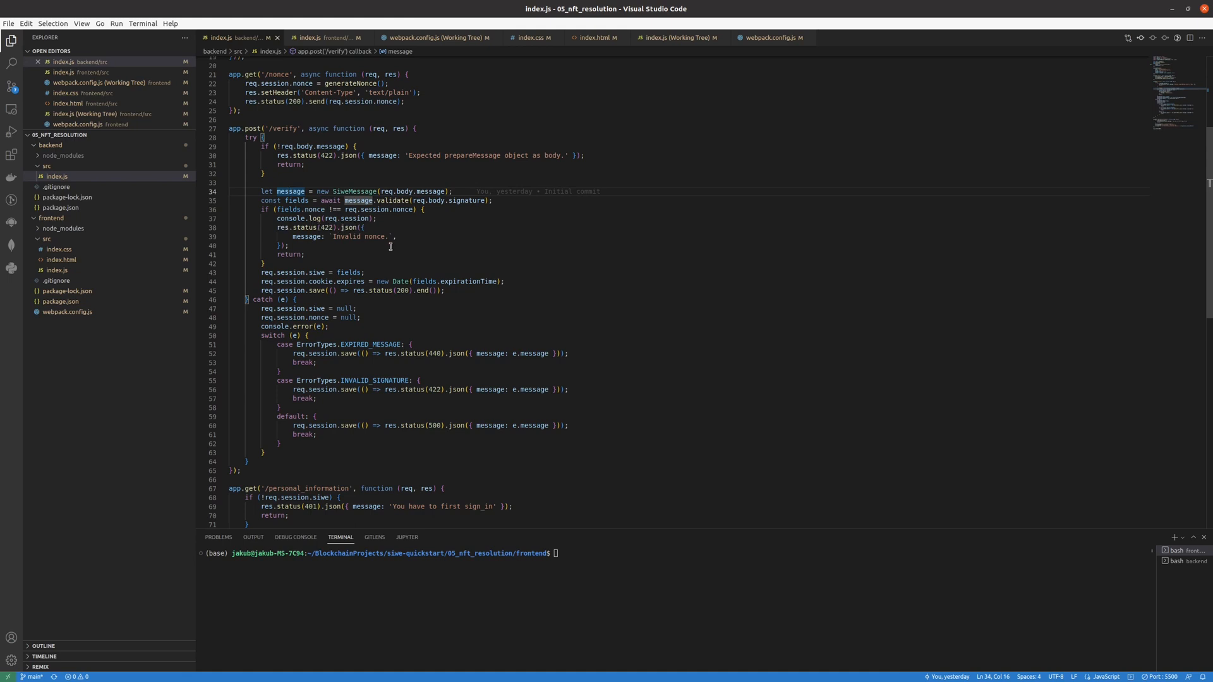
pyautogui.click(332, 271)
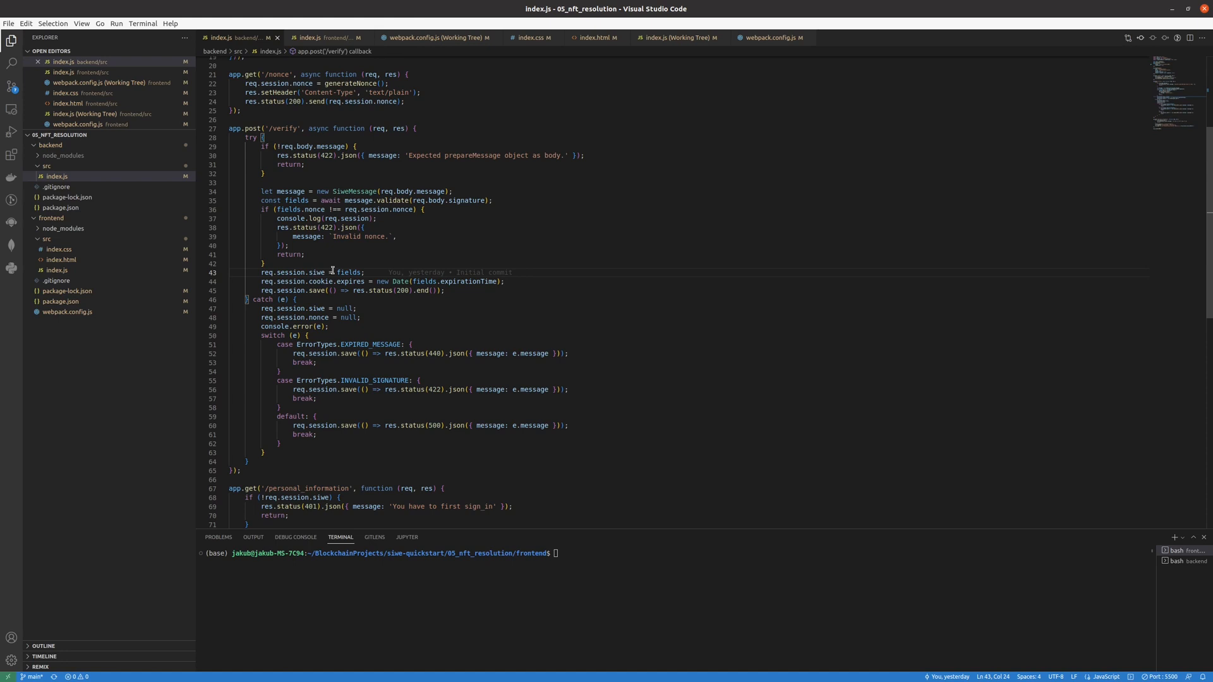
pyautogui.doubleClick(349, 271)
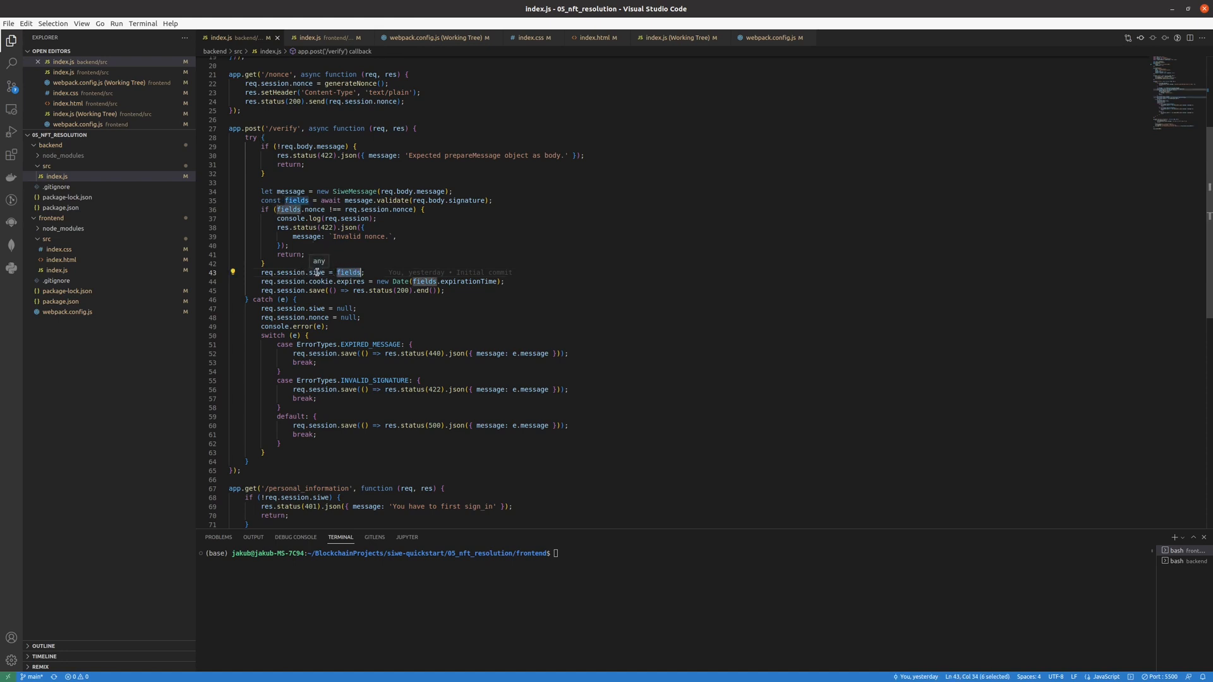
pyautogui.moveTo(274, 265)
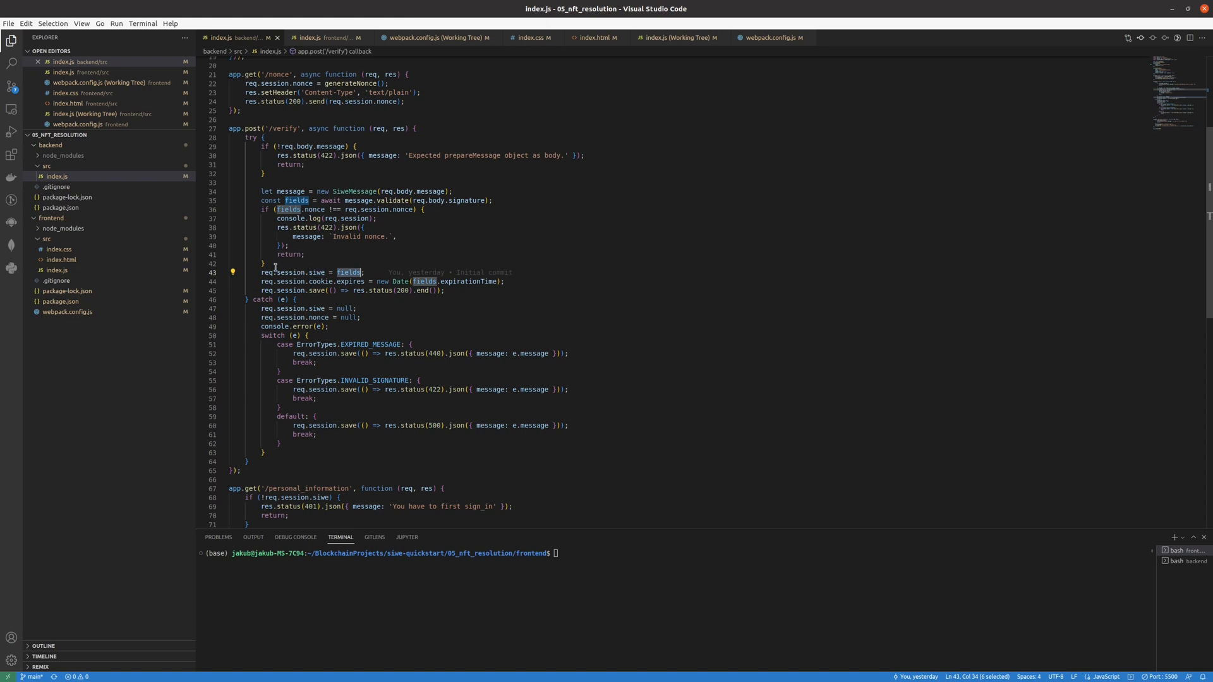
pyautogui.moveTo(292, 280)
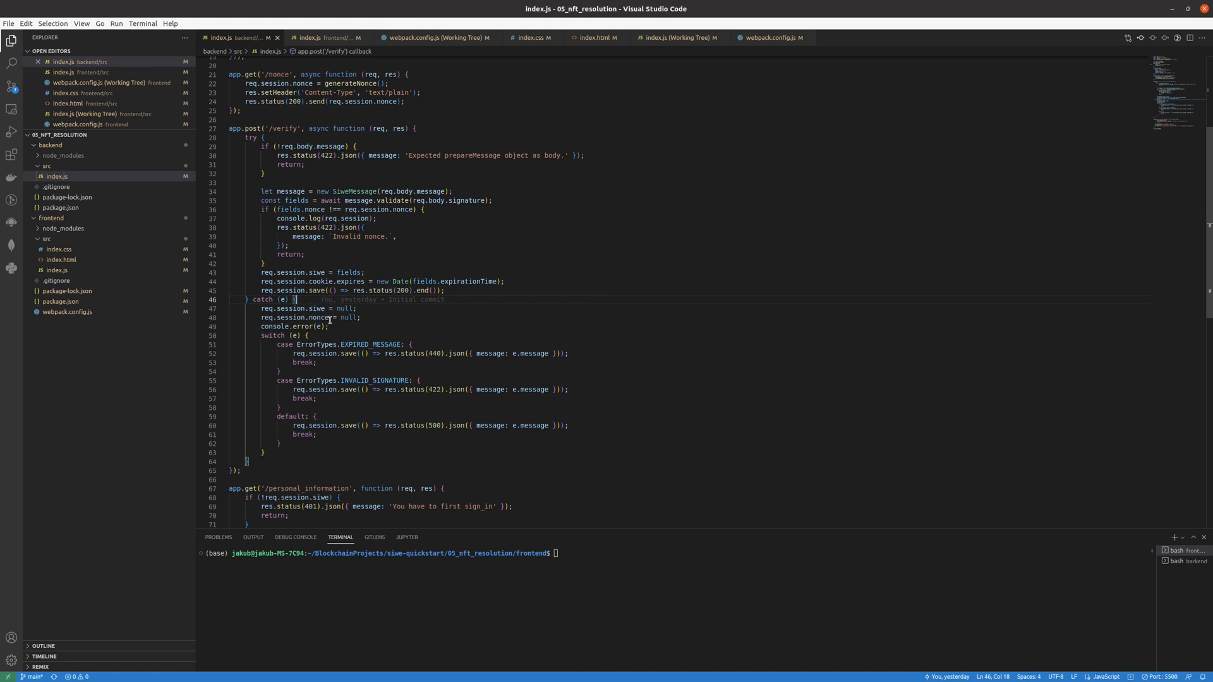
pyautogui.moveTo(266, 319)
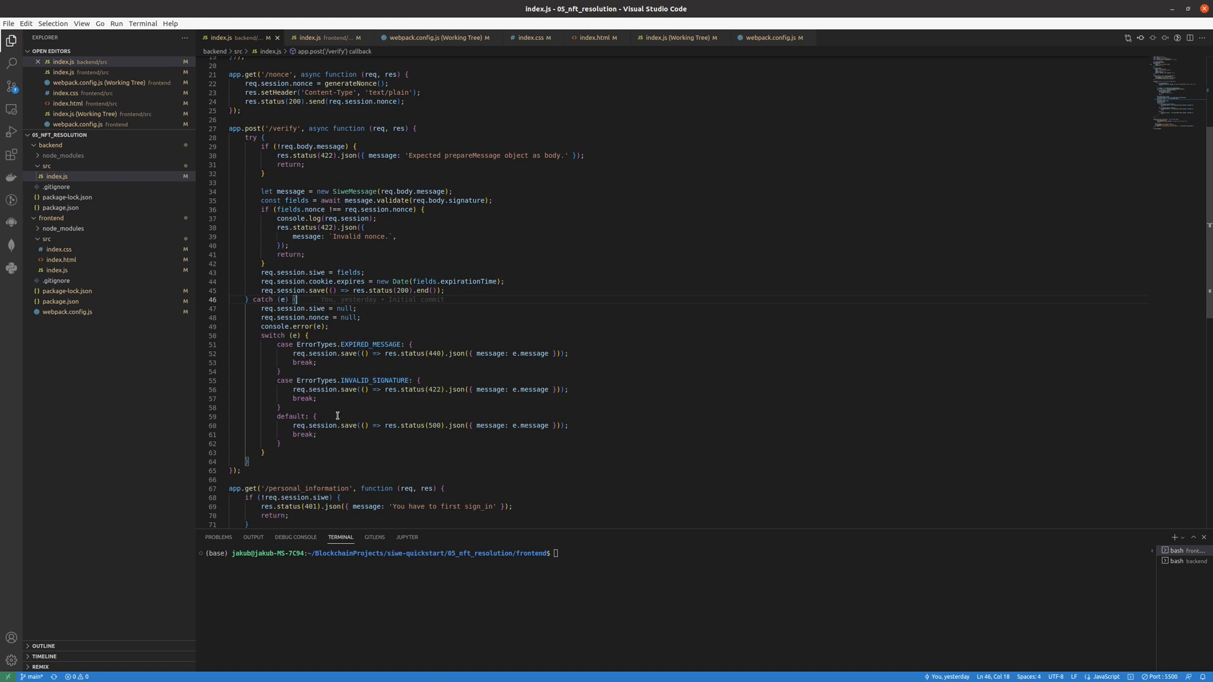
pyautogui.moveTo(302, 416)
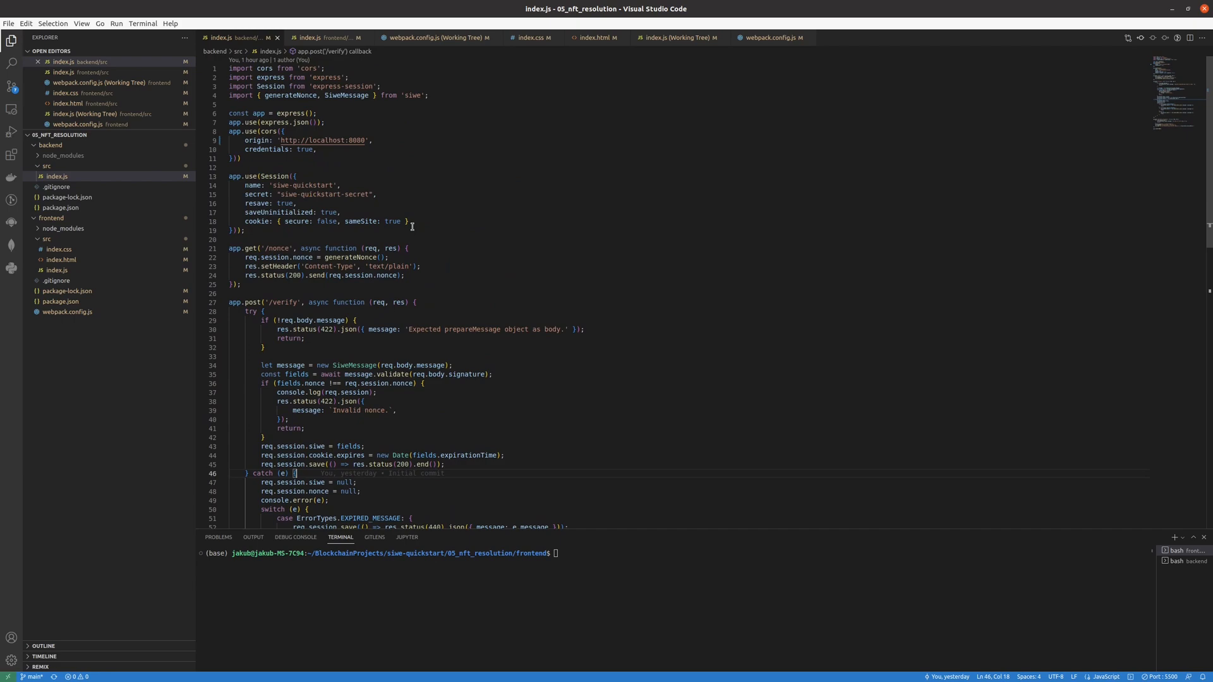
# Step: Scroll backend index.js down to its /verify error handling and server listening lines
pyautogui.scroll(-3)
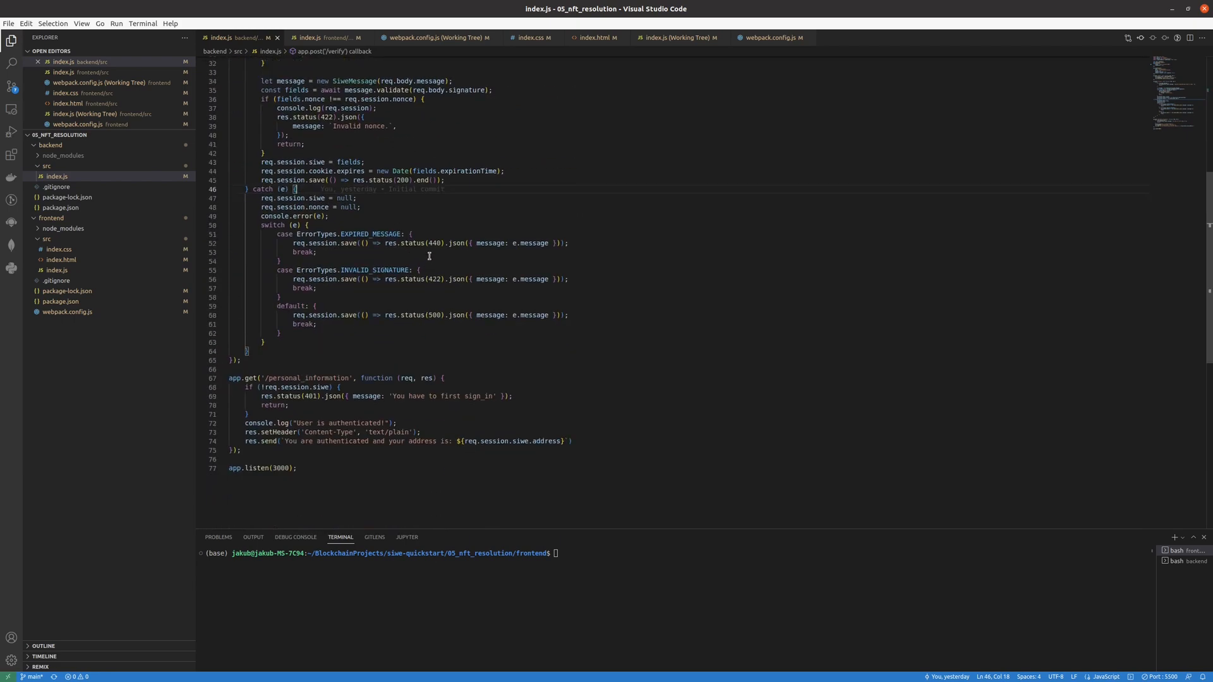
pyautogui.moveTo(61, 249)
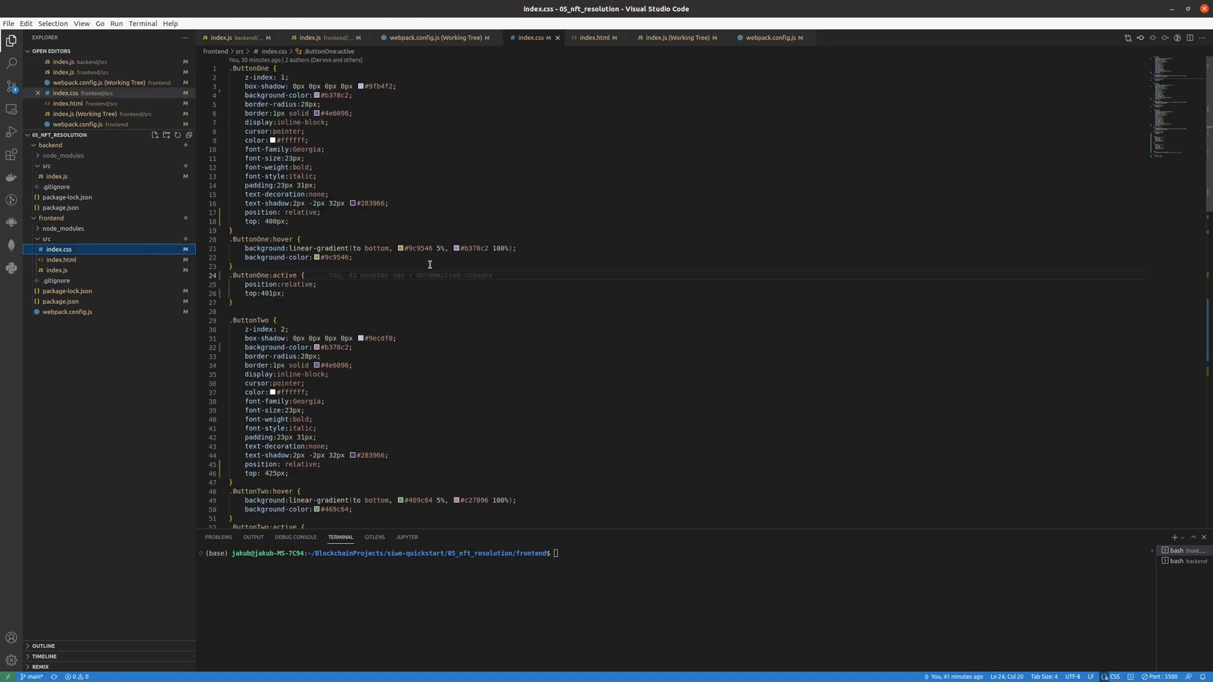
# Step: Look over the .ENS, .NFTs, .Body and .Profile rules in index.css, then show frontend index.js
pyautogui.scroll(-3)
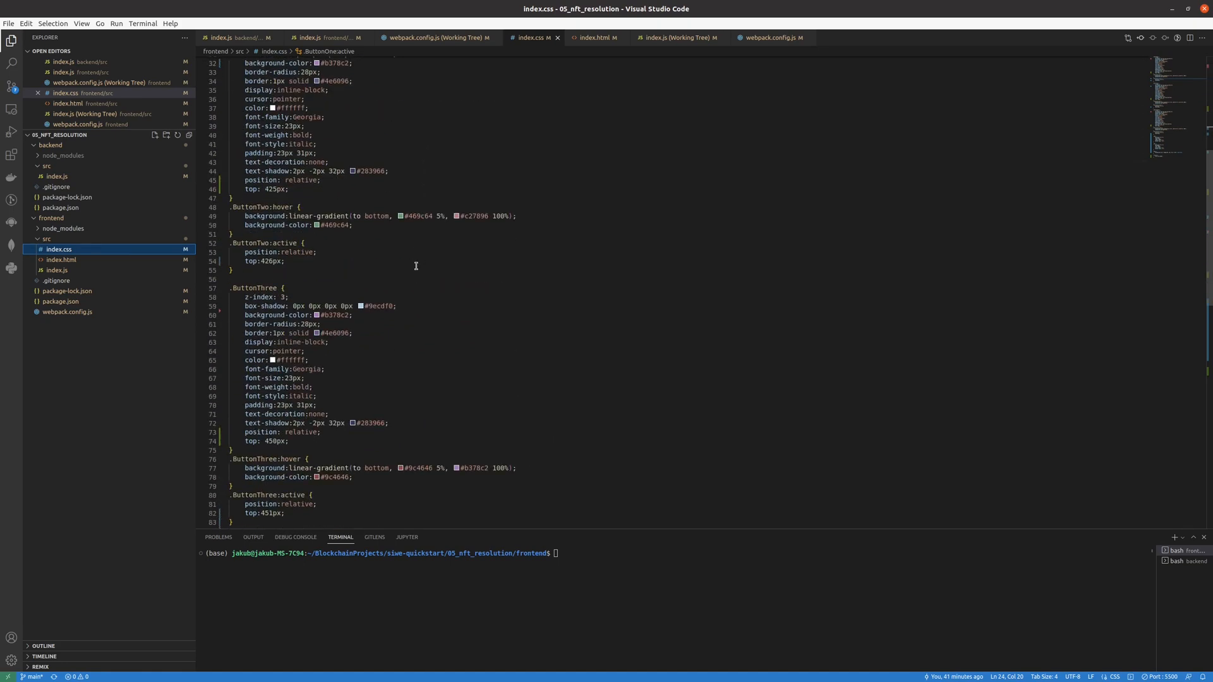
pyautogui.scroll(-3)
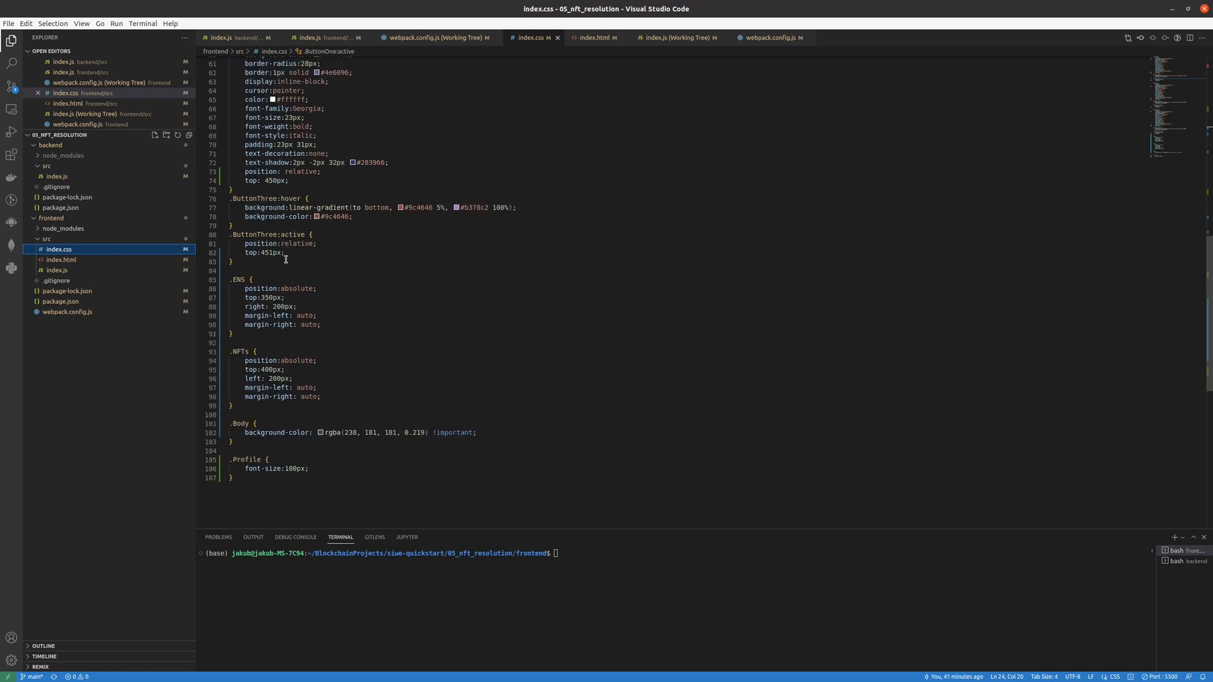
pyautogui.click(595, 36)
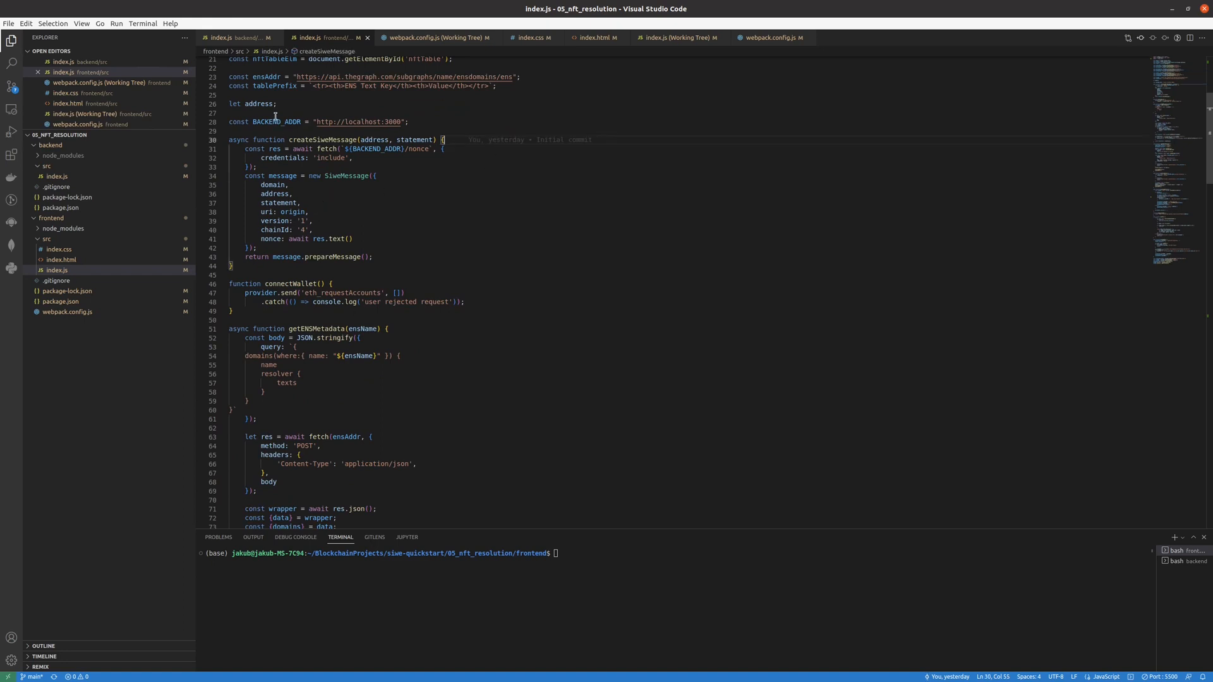
# Step: Highlight BACKEND_ADDR pointing to localhost:3000 in the frontend index.js
pyautogui.scroll(3)
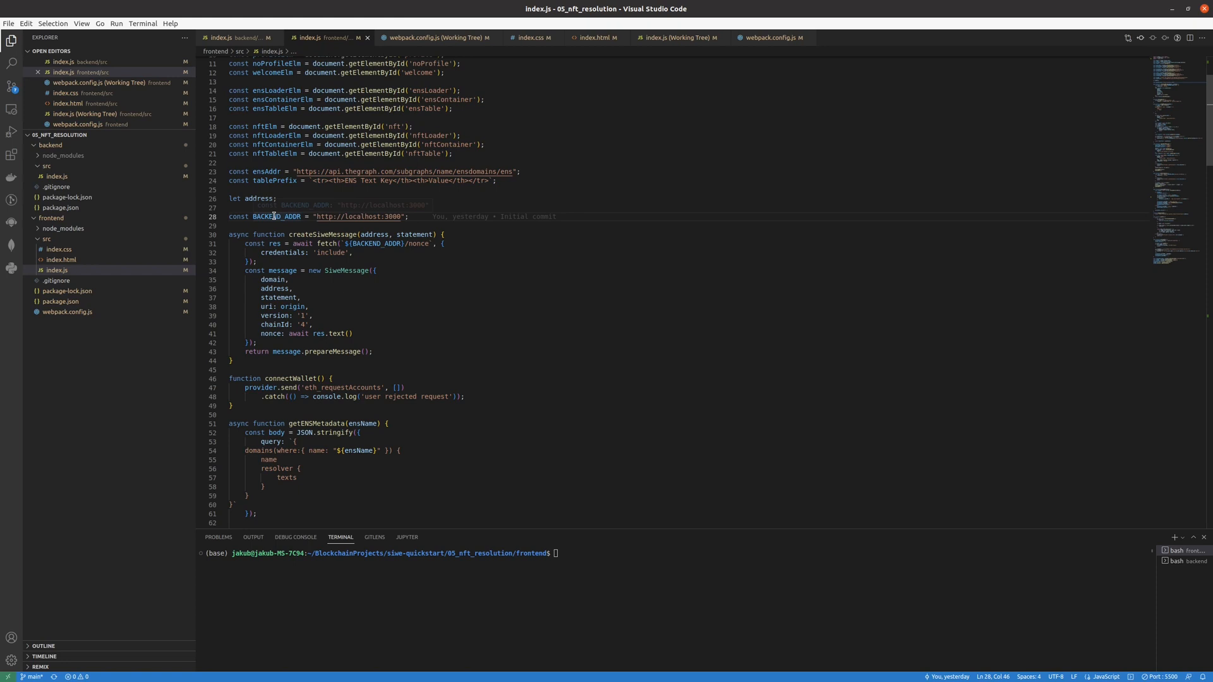
pyautogui.doubleClick(274, 216)
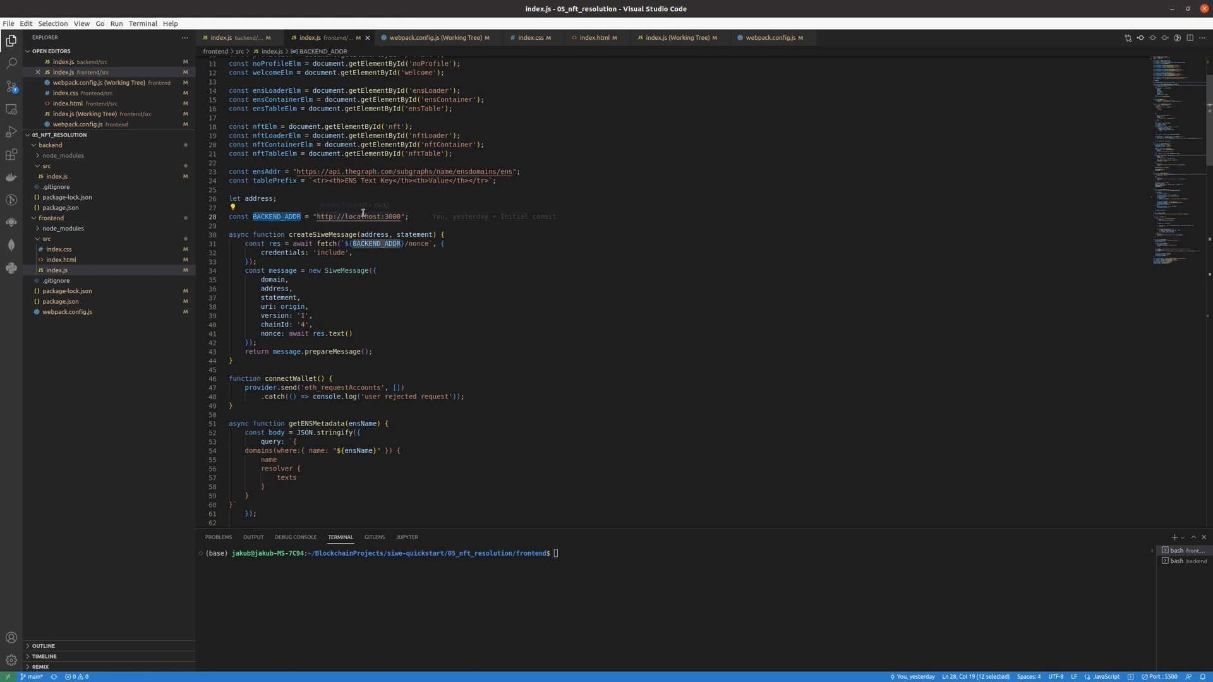
pyautogui.moveTo(352, 204)
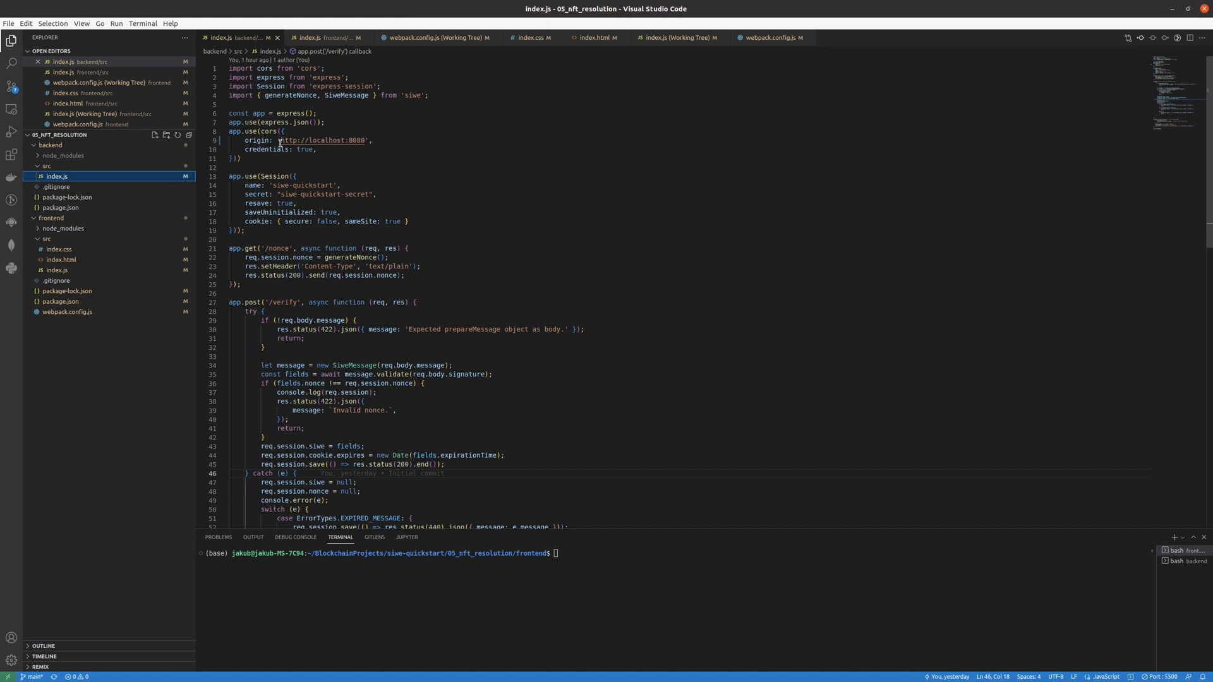
pyautogui.moveTo(321, 141)
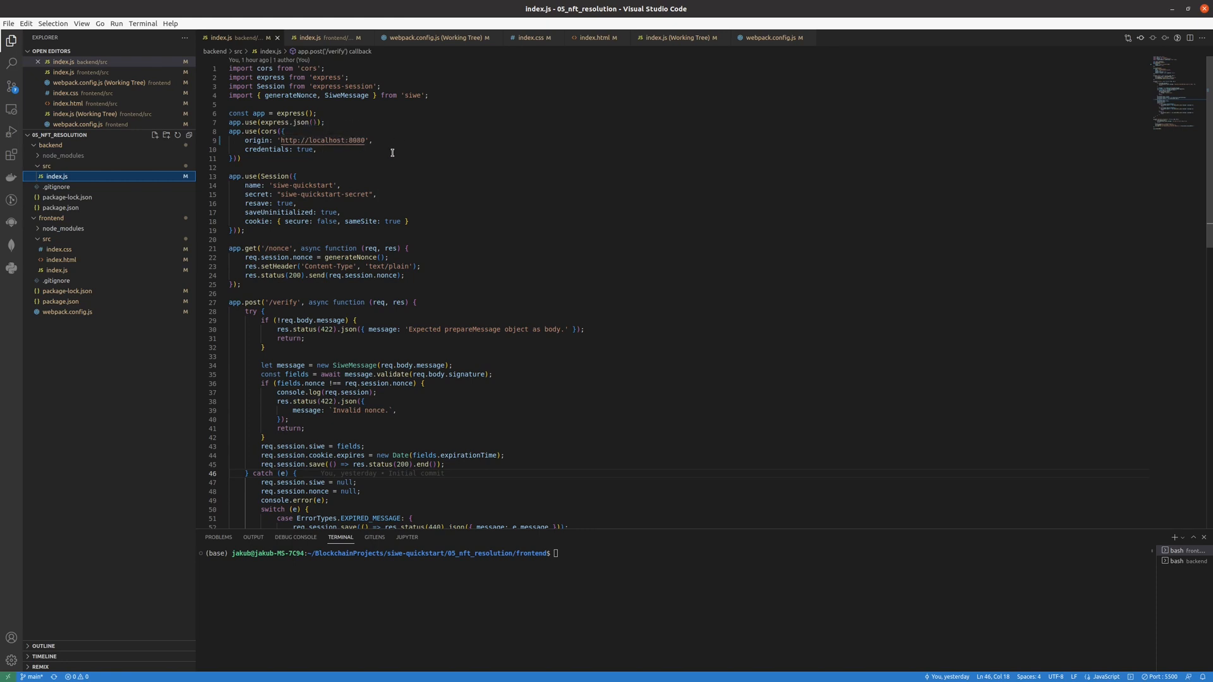
# Step: Return to the frontend index.js where BACKEND_ADDR is set to localhost:3000
pyautogui.click(317, 36)
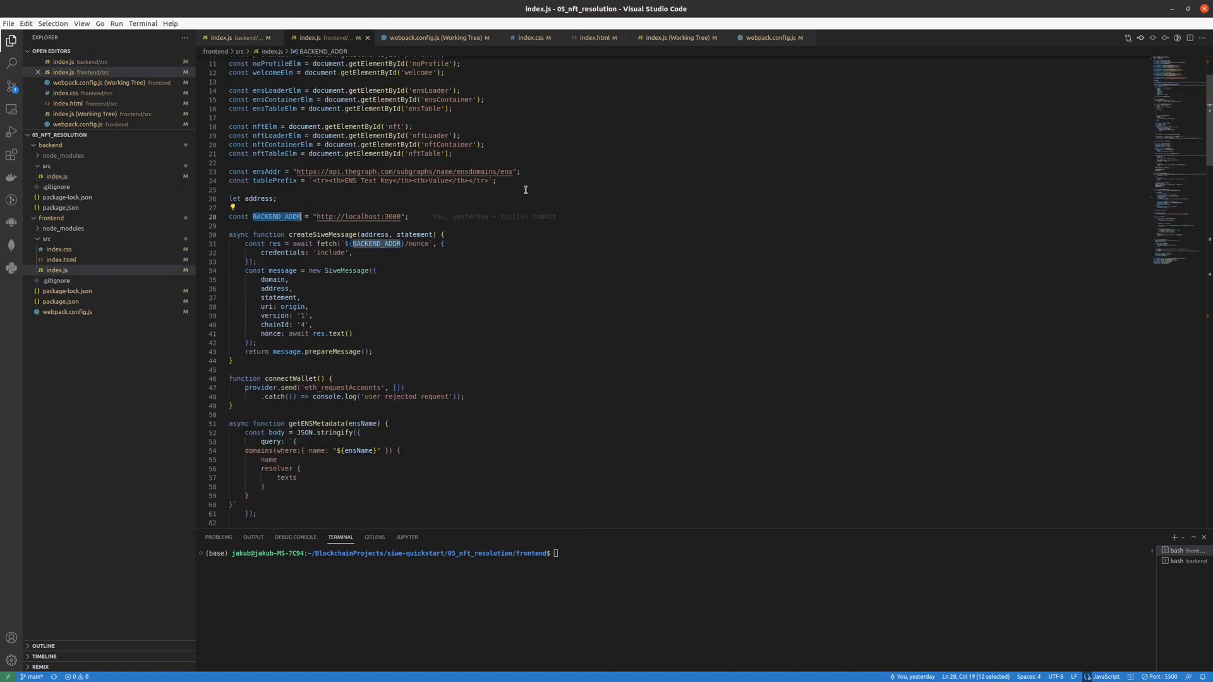
pyautogui.scroll(-3)
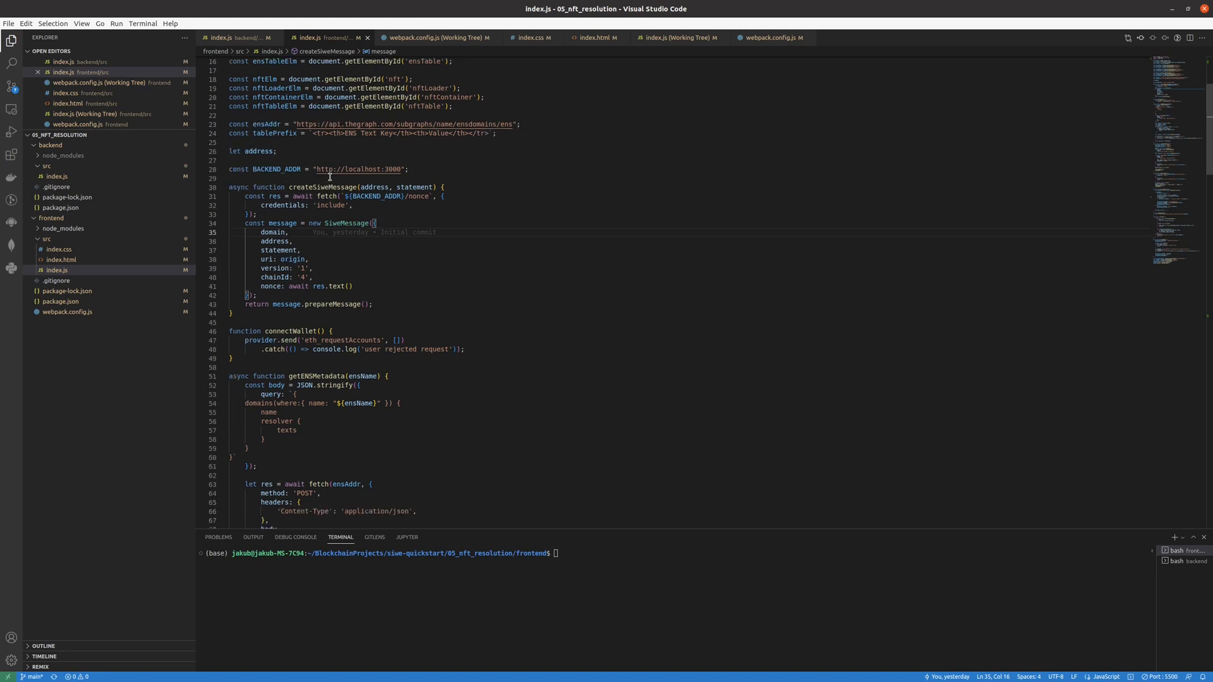
pyautogui.scroll(-3)
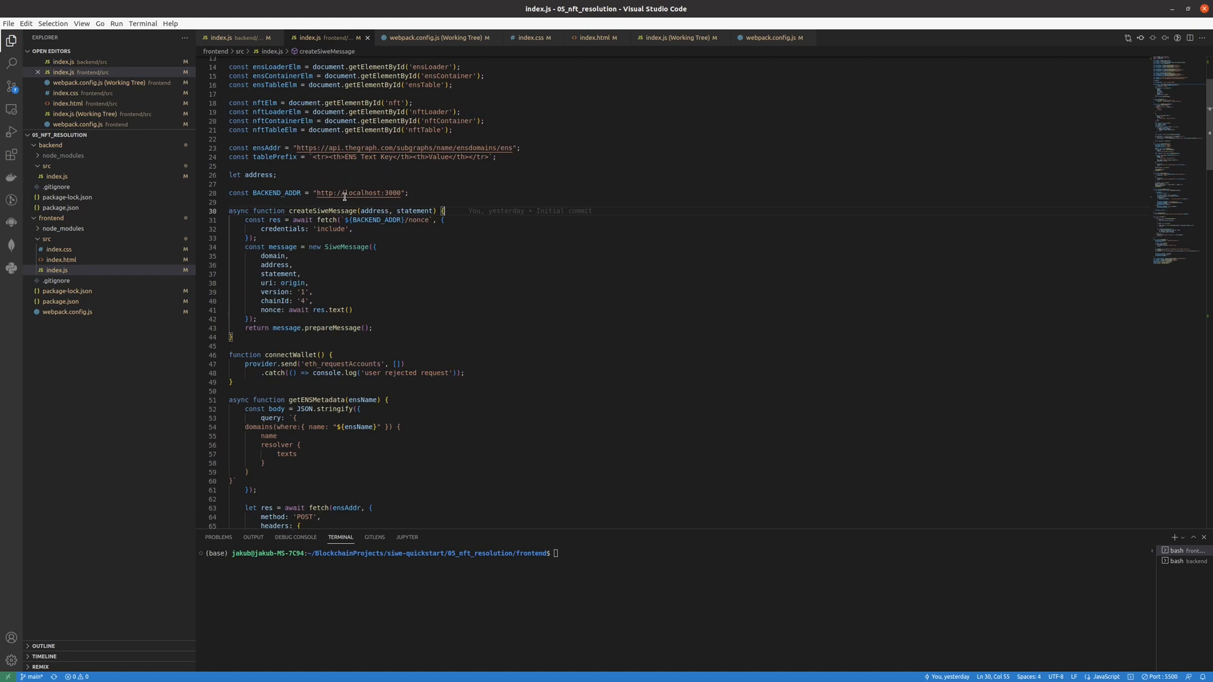
pyautogui.scroll(-3)
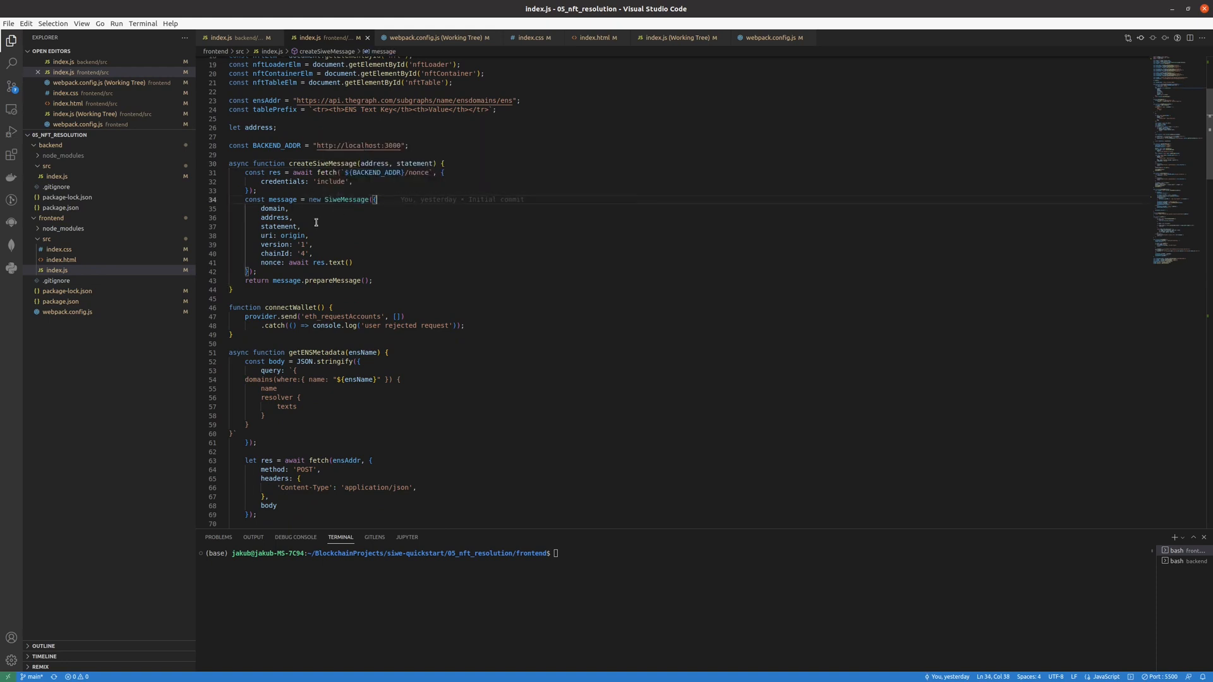
pyautogui.scroll(-3)
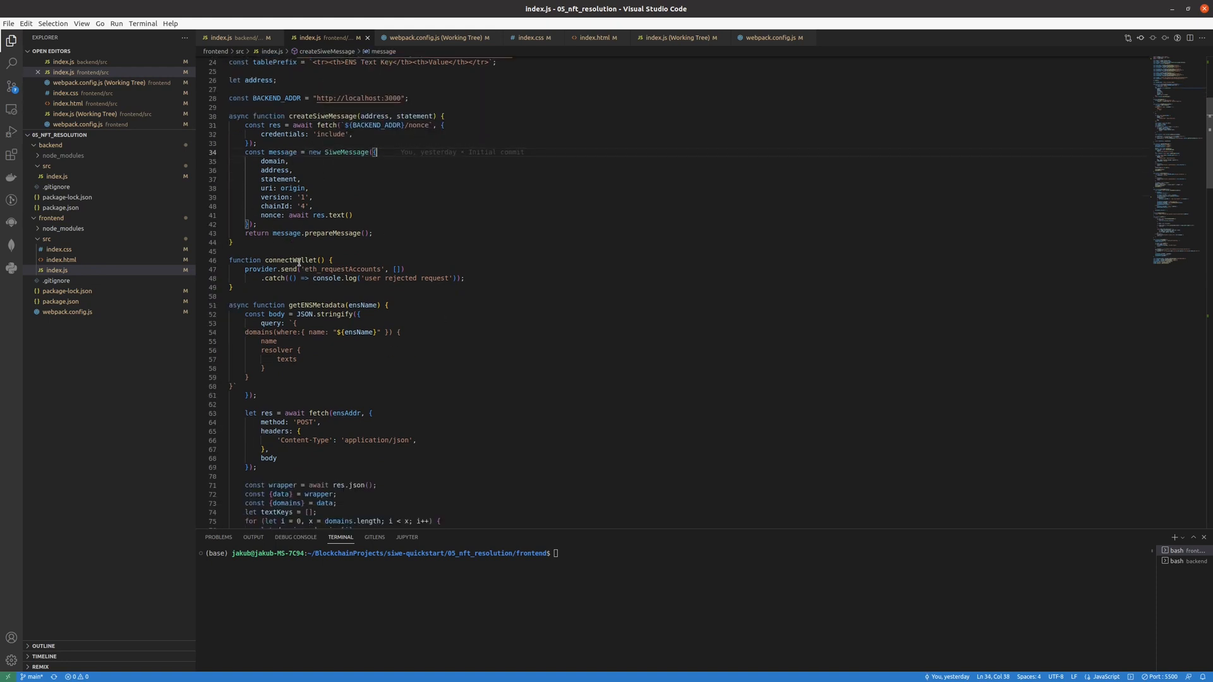
pyautogui.scroll(-3)
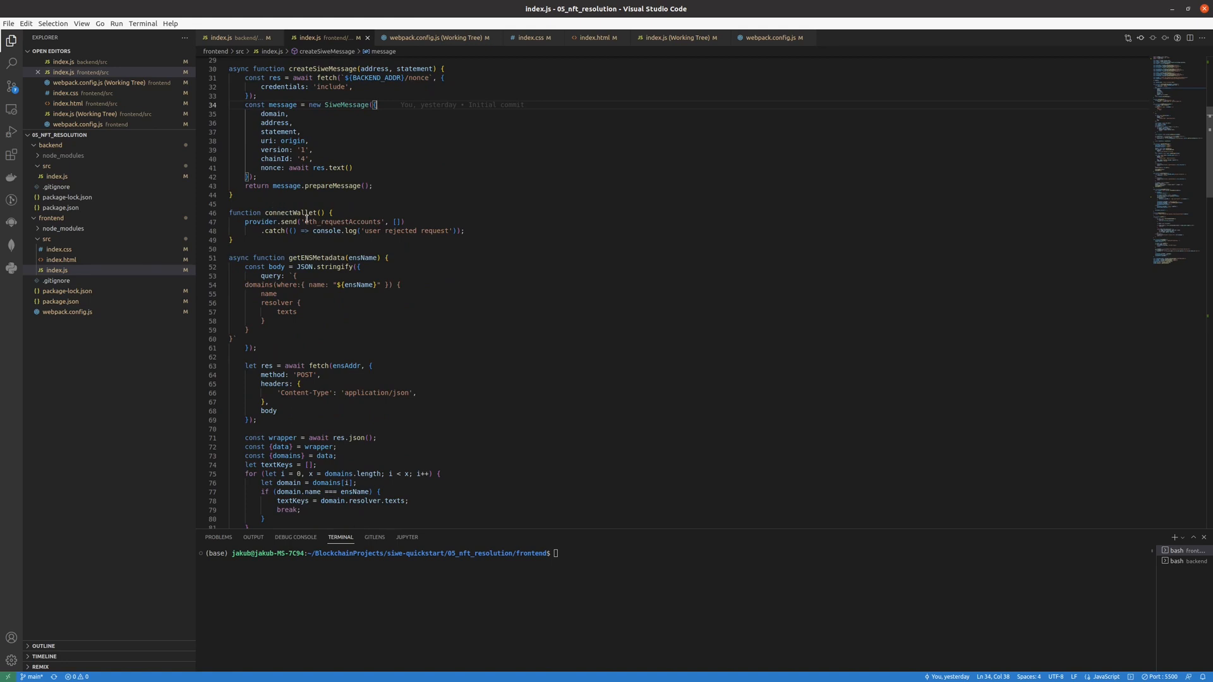
pyautogui.scroll(-3)
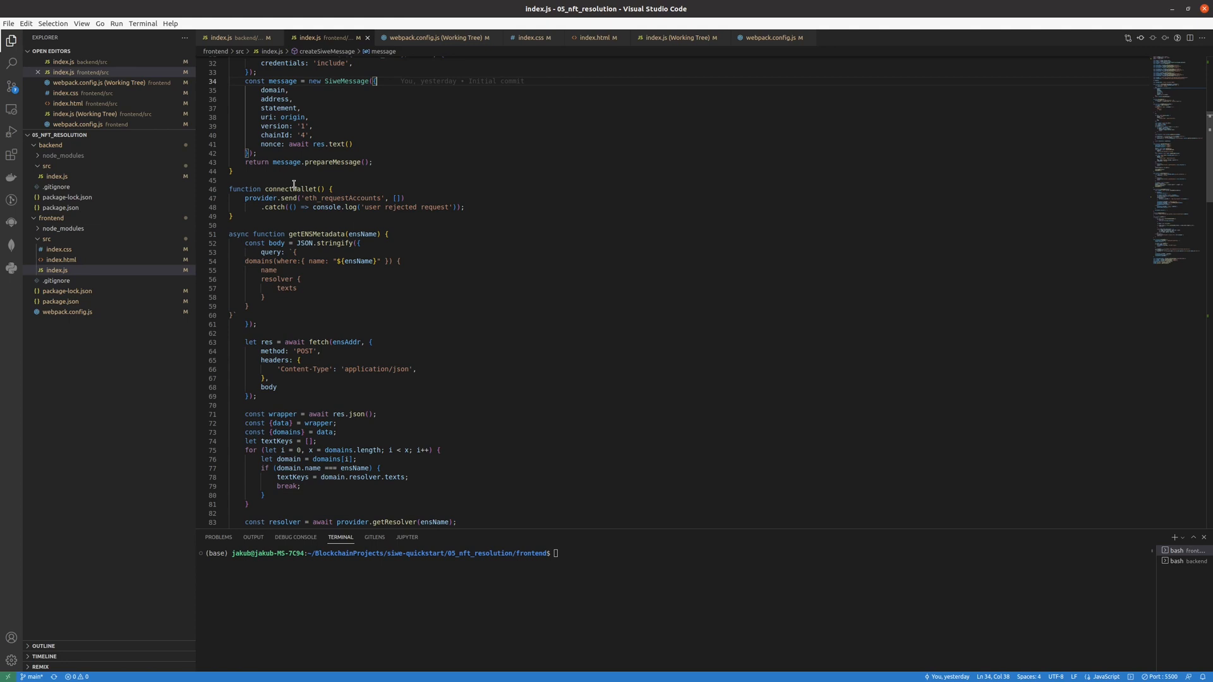
pyautogui.moveTo(297, 198)
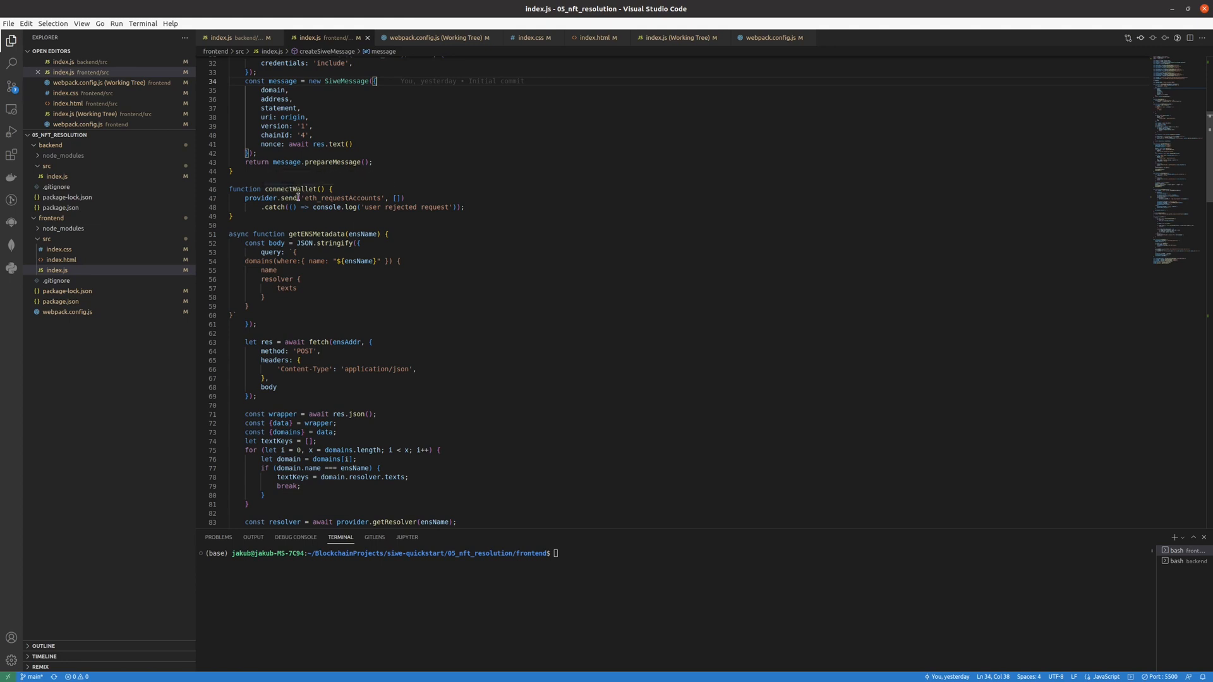
pyautogui.scroll(-3)
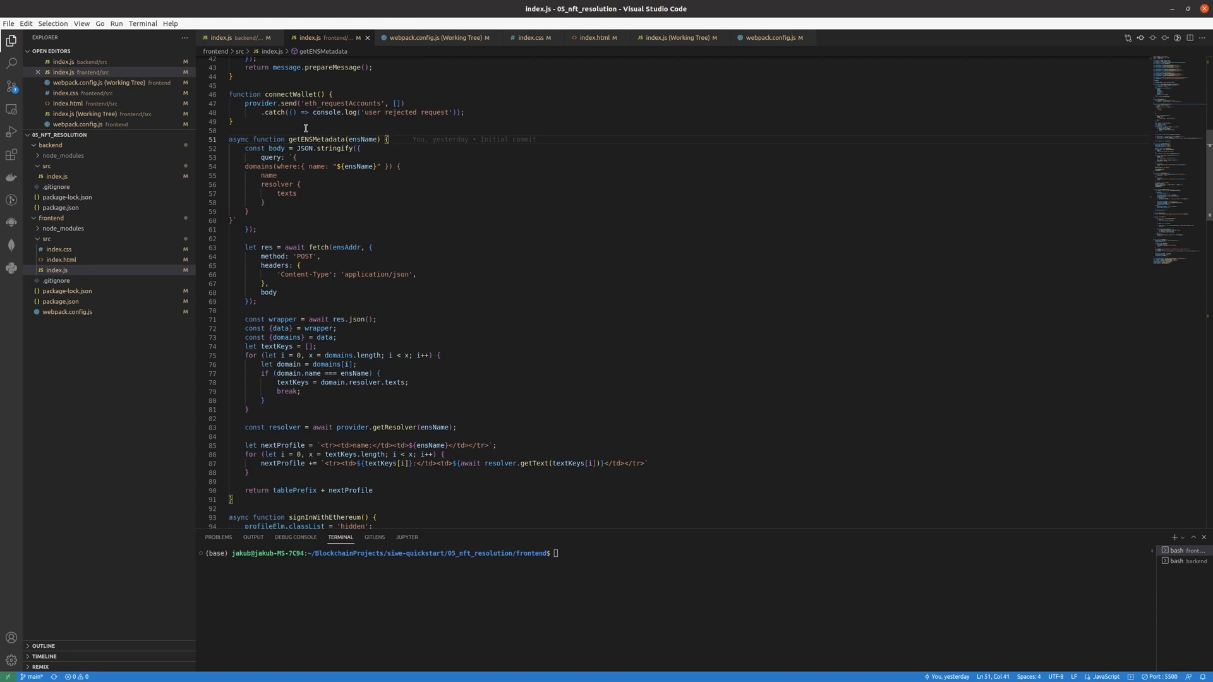
pyautogui.moveTo(315, 139)
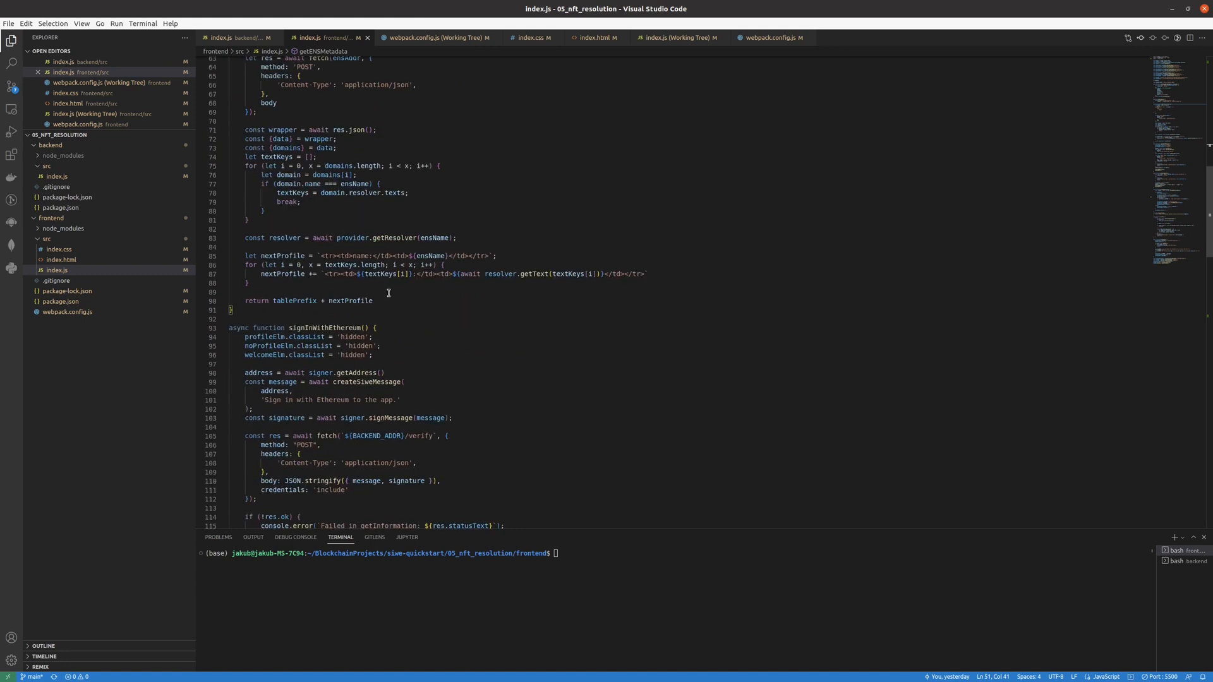
pyautogui.scroll(-3)
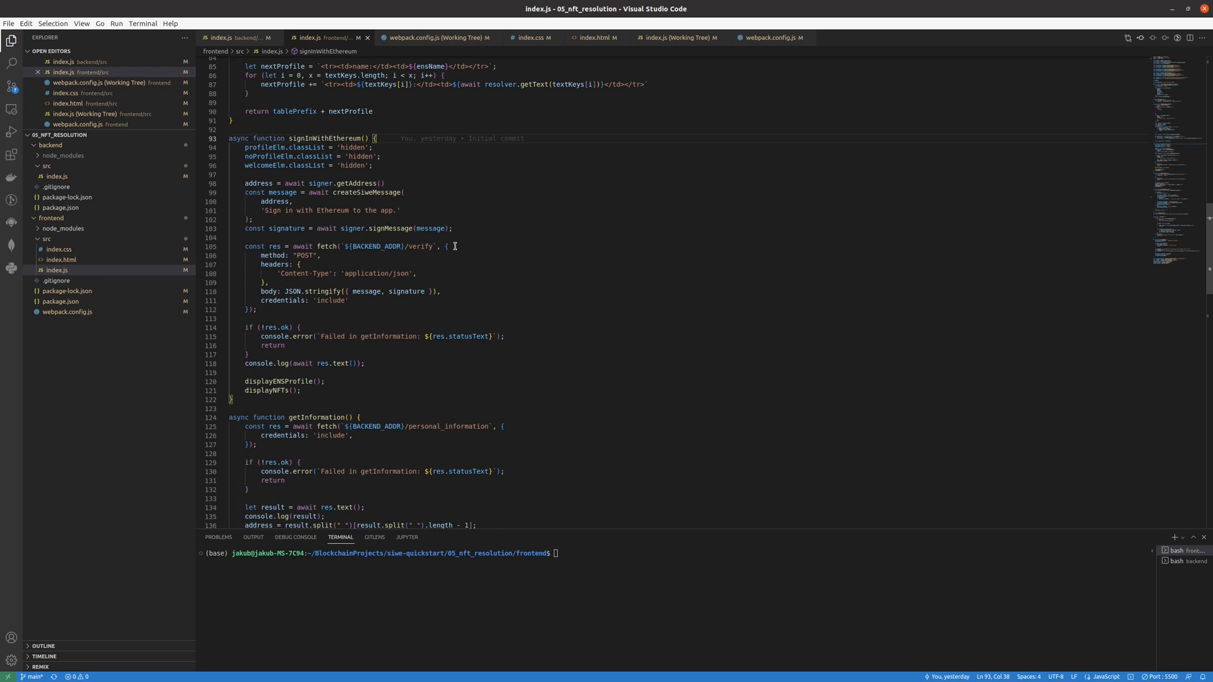
pyautogui.scroll(-3)
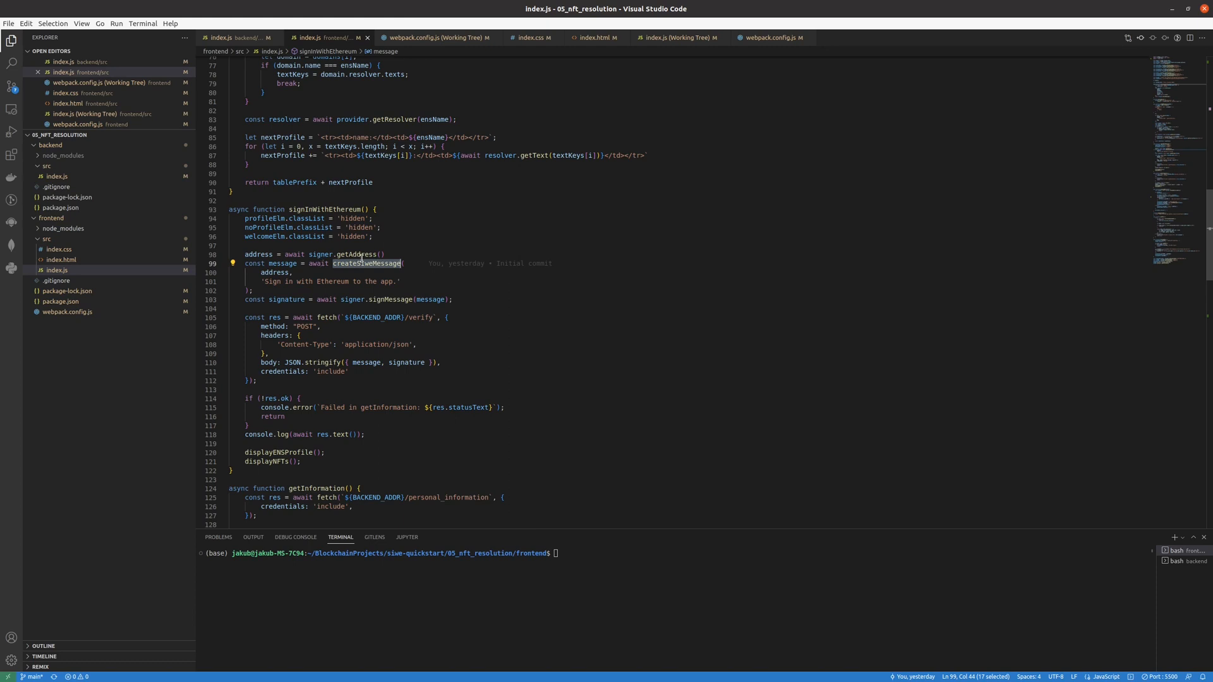
pyautogui.scroll(-3)
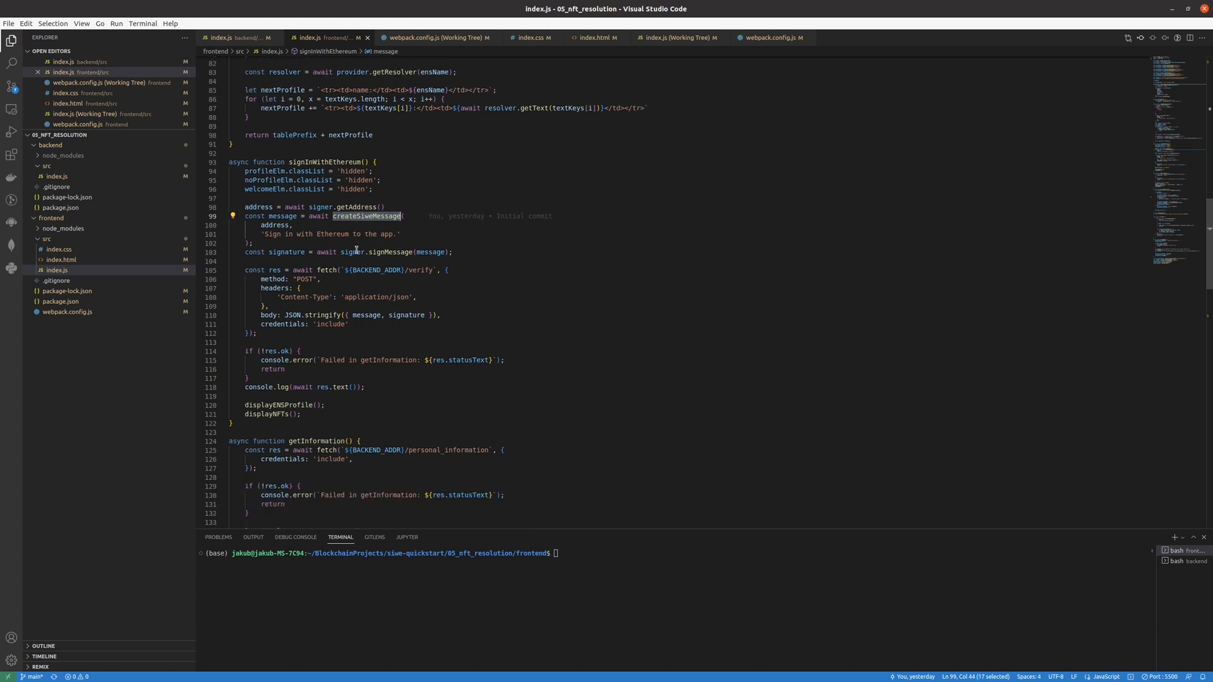
pyautogui.scroll(-3)
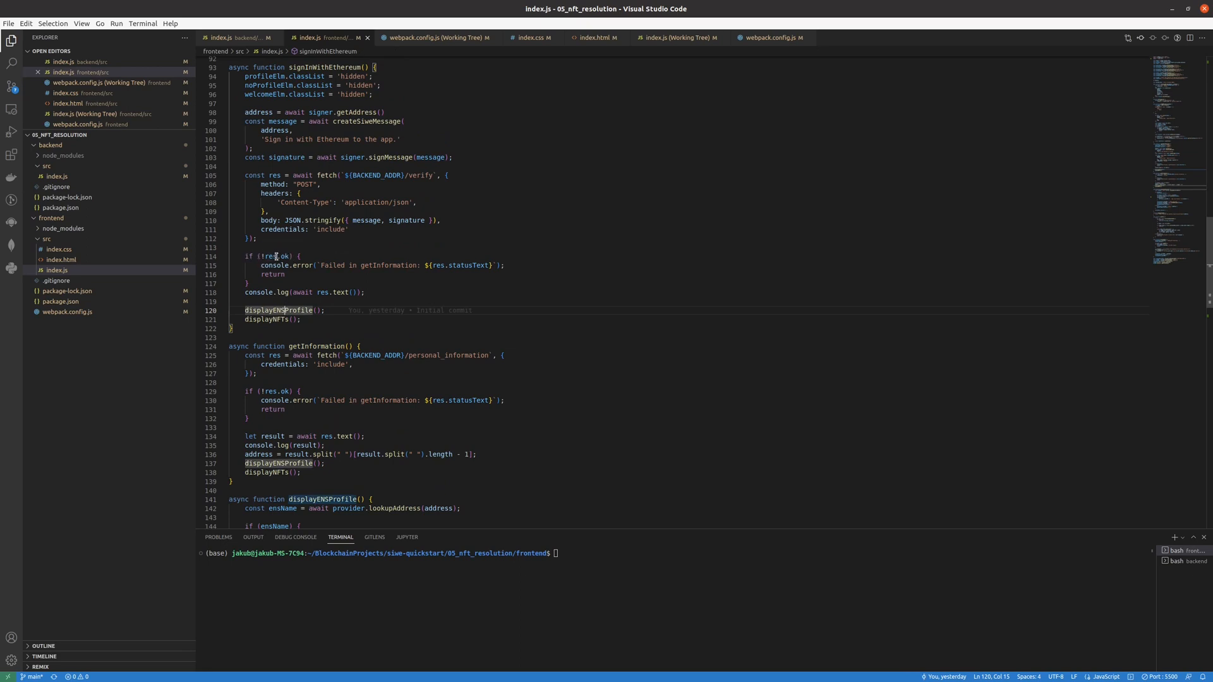
pyautogui.scroll(-3)
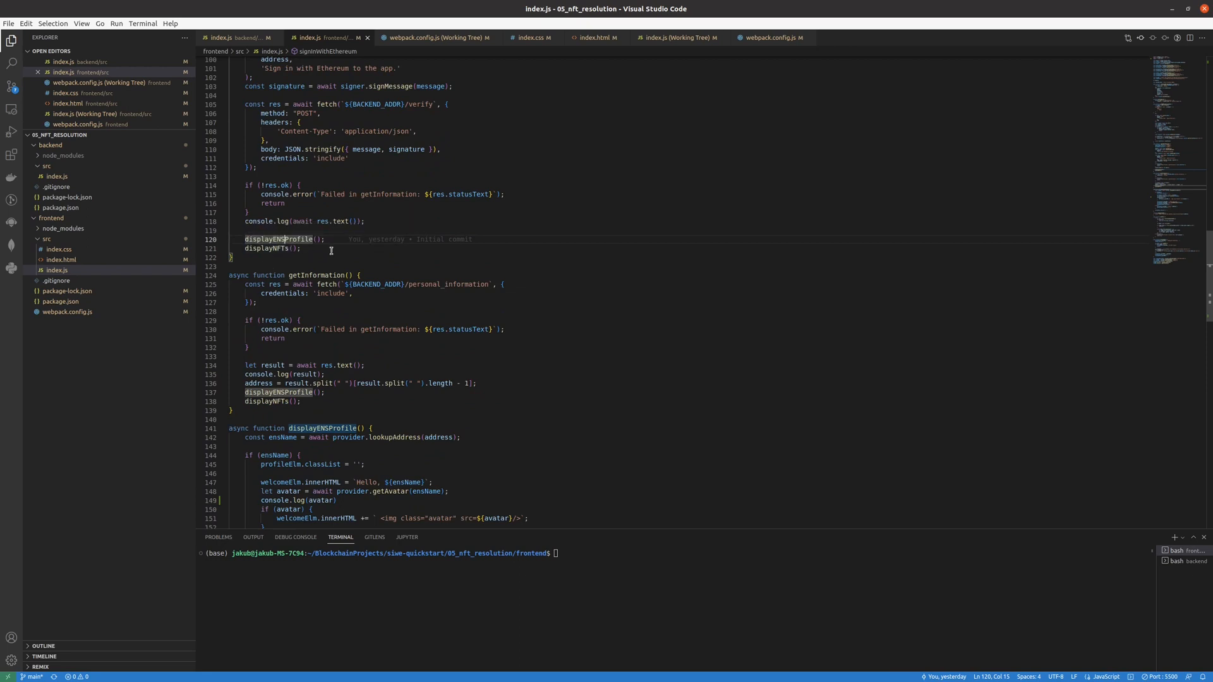
pyautogui.scroll(-3)
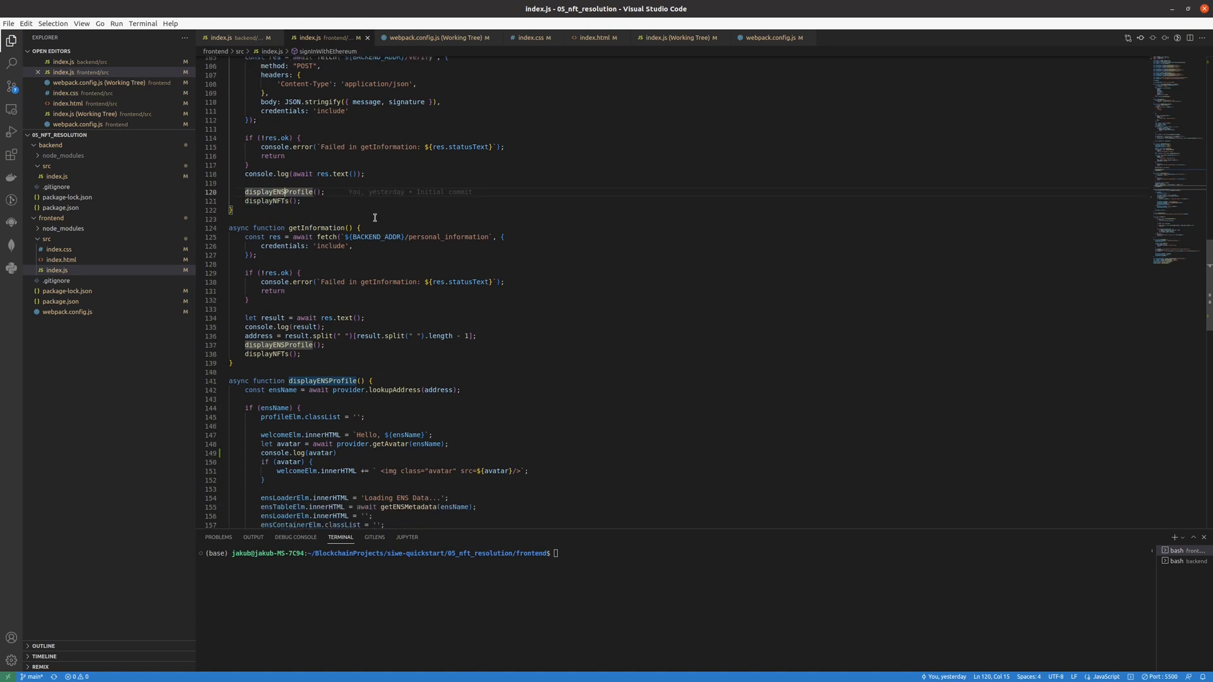
# Step: Scroll to makeOpenSeaURL and change its URL from testnets-api.opensea.io to api.opensea.io
pyautogui.scroll(-3)
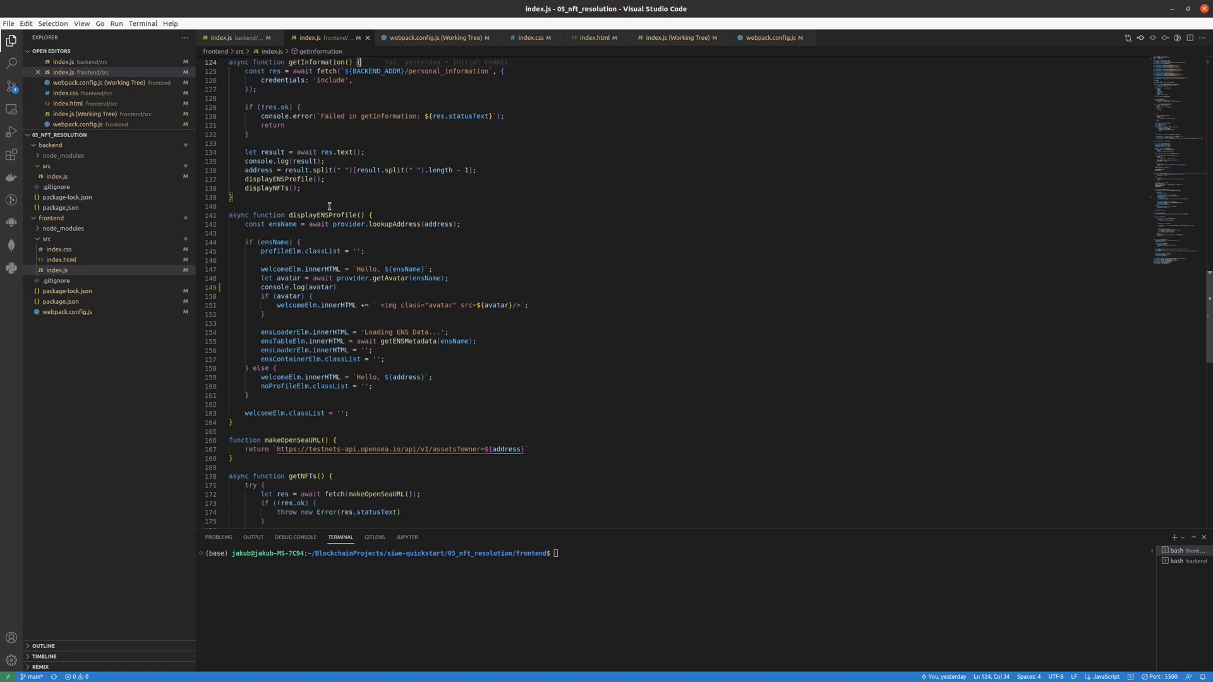
pyautogui.moveTo(274, 190)
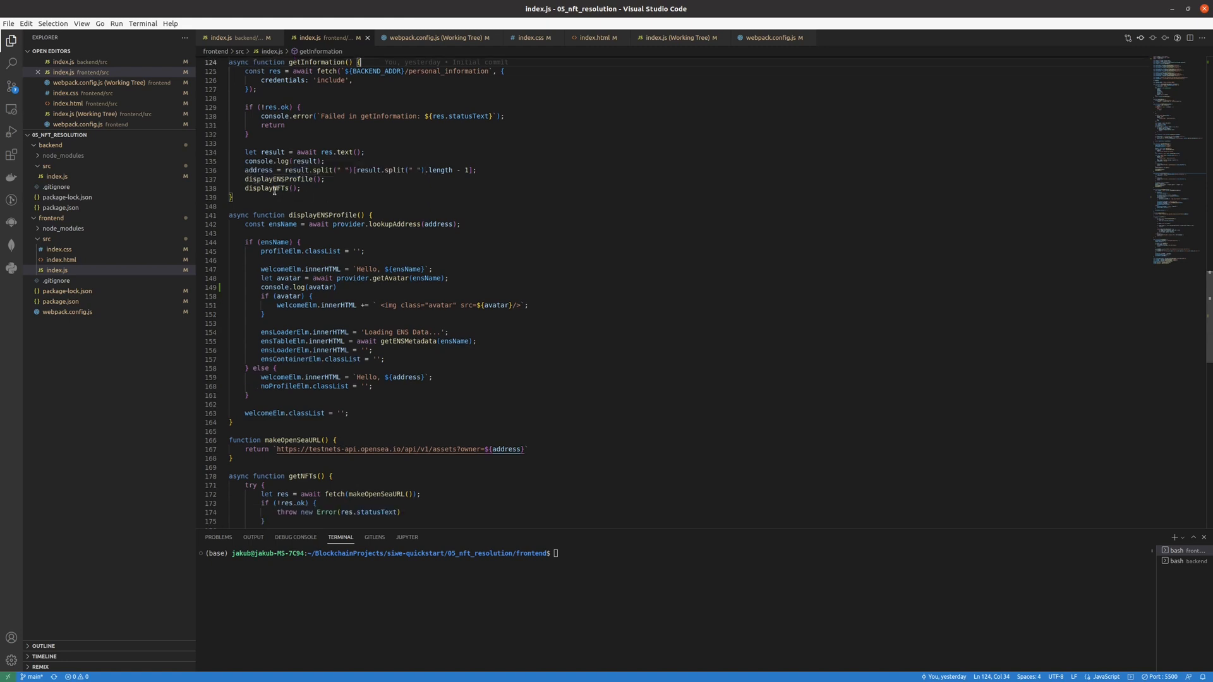
pyautogui.scroll(-3)
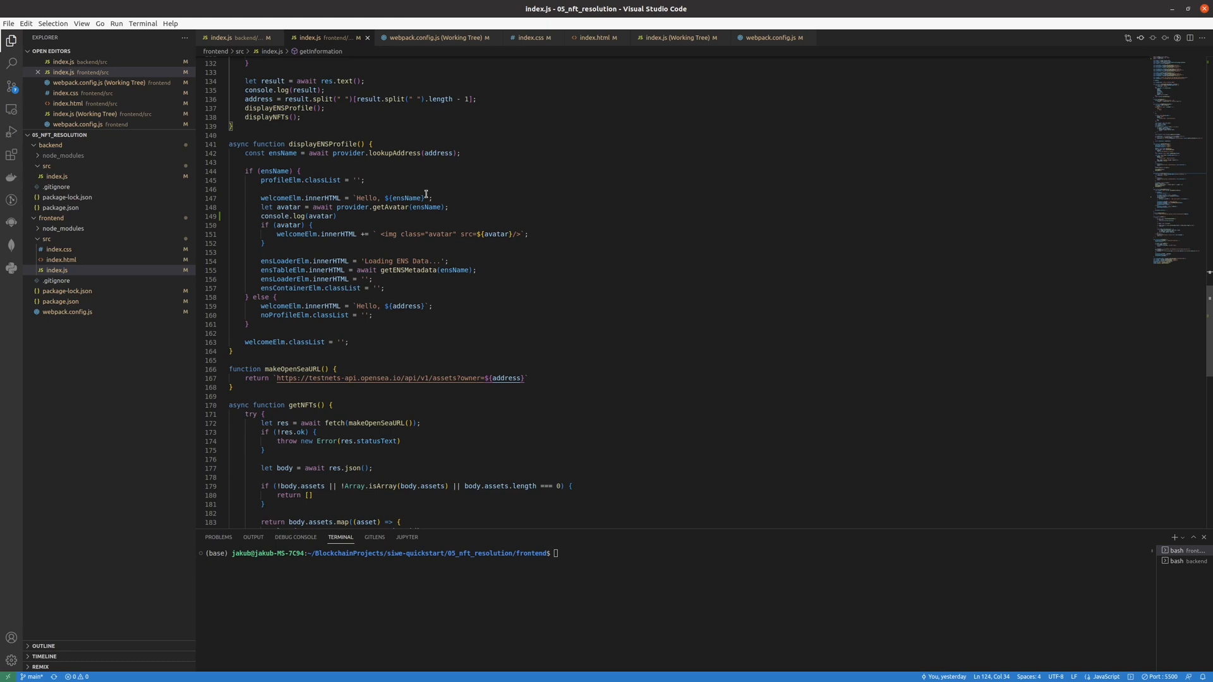
pyautogui.click(424, 206)
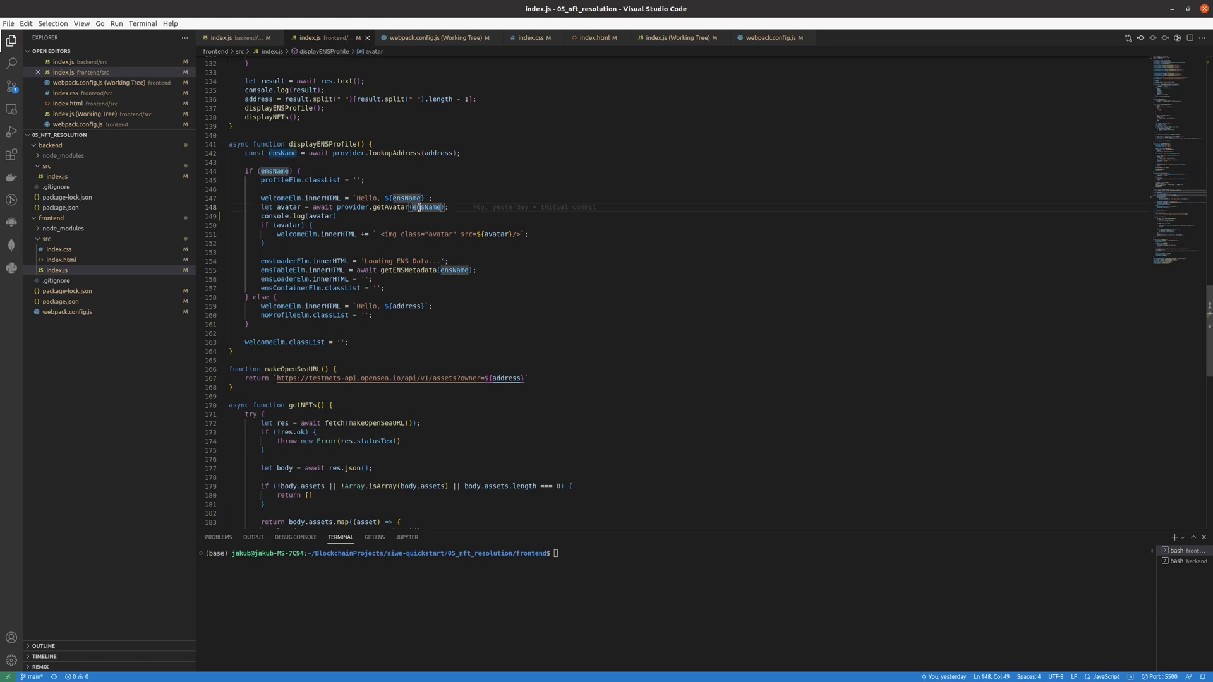
pyautogui.scroll(-3)
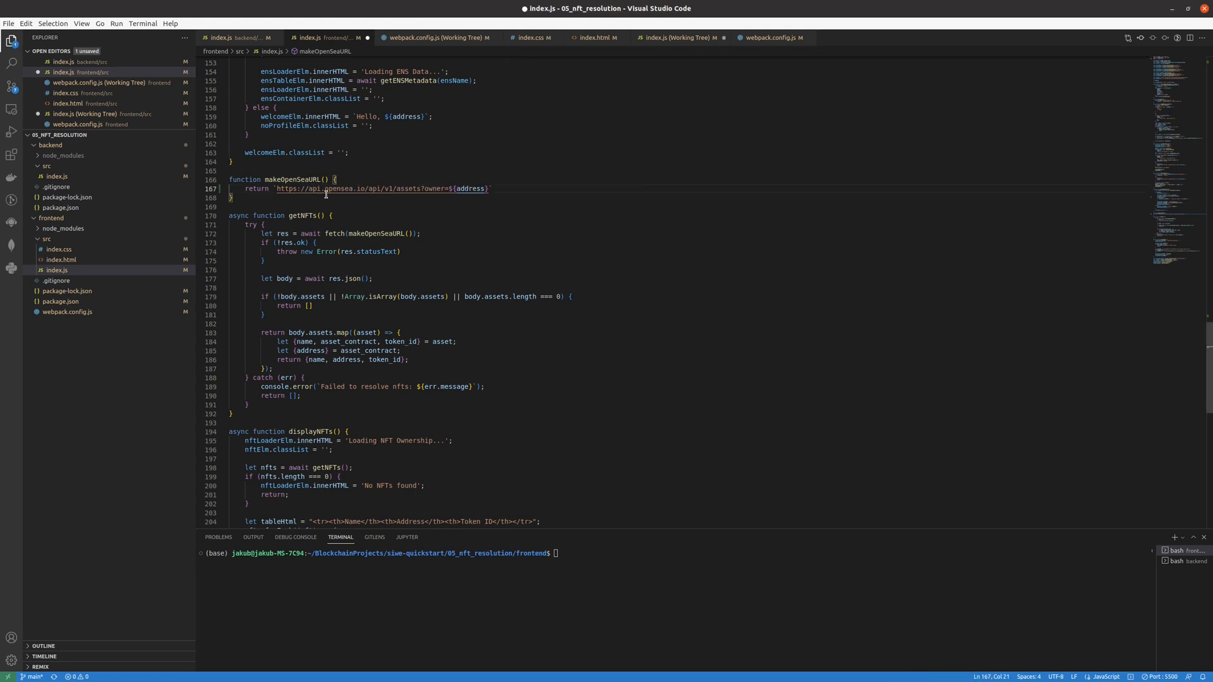
# Step: Restore 'testnets-' in the makeOpenSeaURL address and save index.js
pyautogui.write('testnets-')
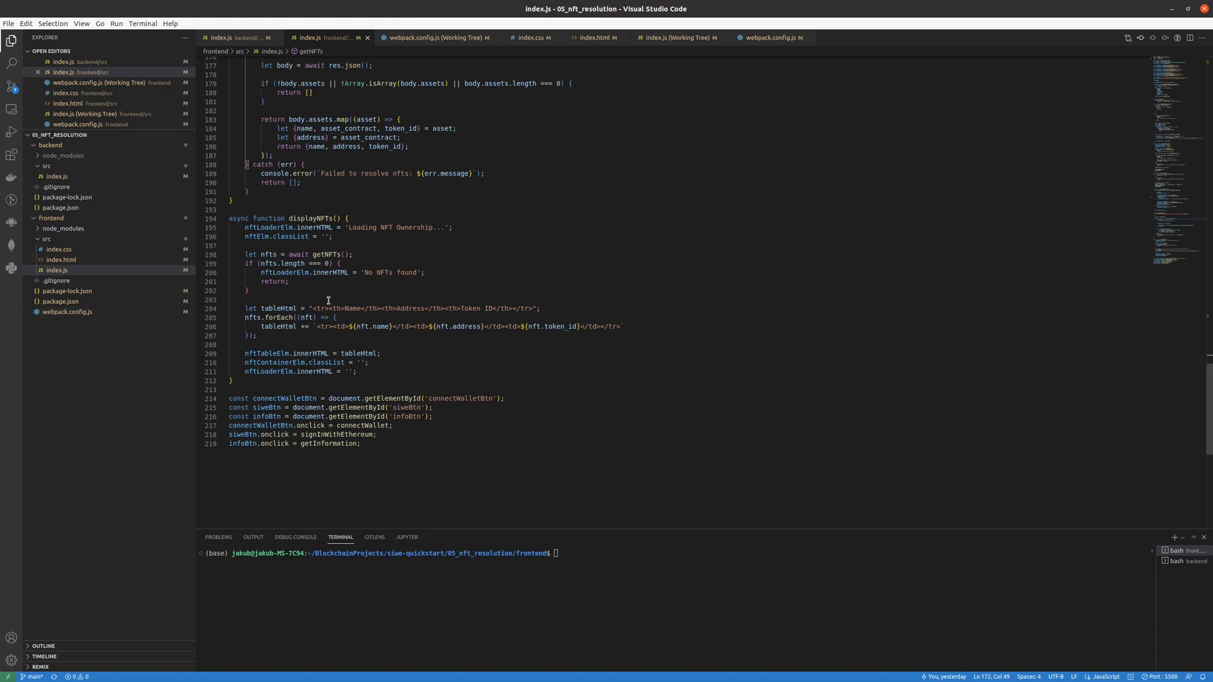
pyautogui.moveTo(346, 302)
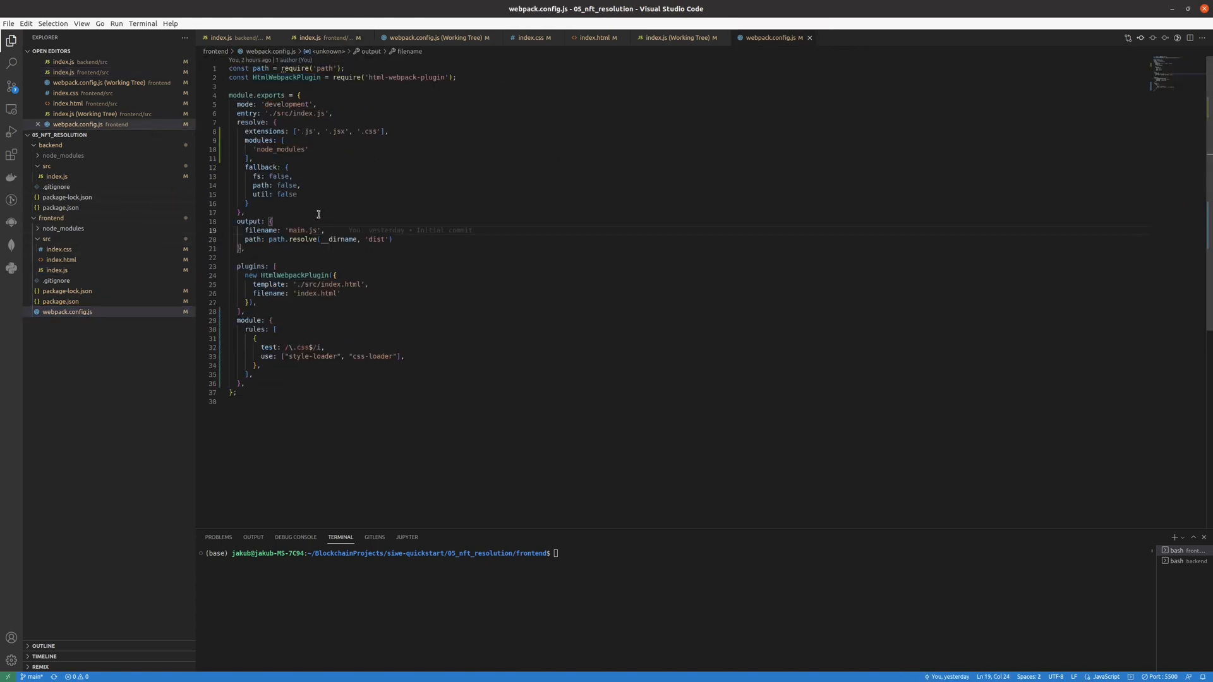
pyautogui.moveTo(370, 190)
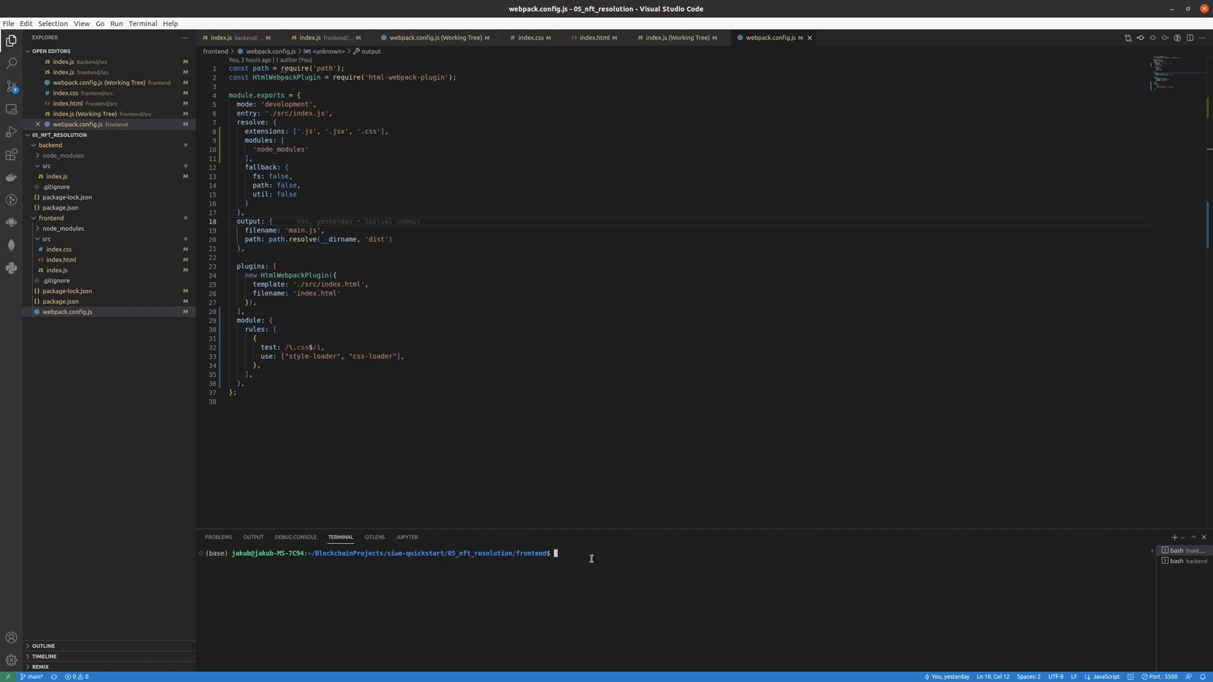
# Step: Enter 'npm run dev' in the frontend terminal alongside the package.json dev script
pyautogui.write('npm')
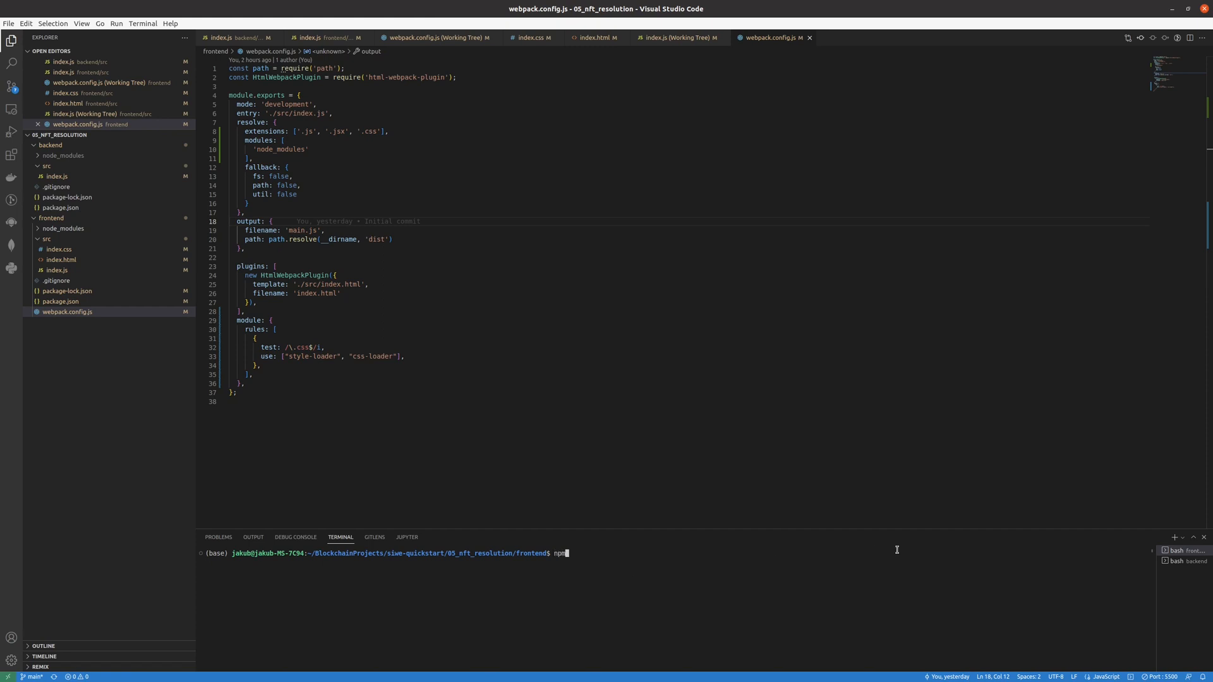
pyautogui.write('run dev')
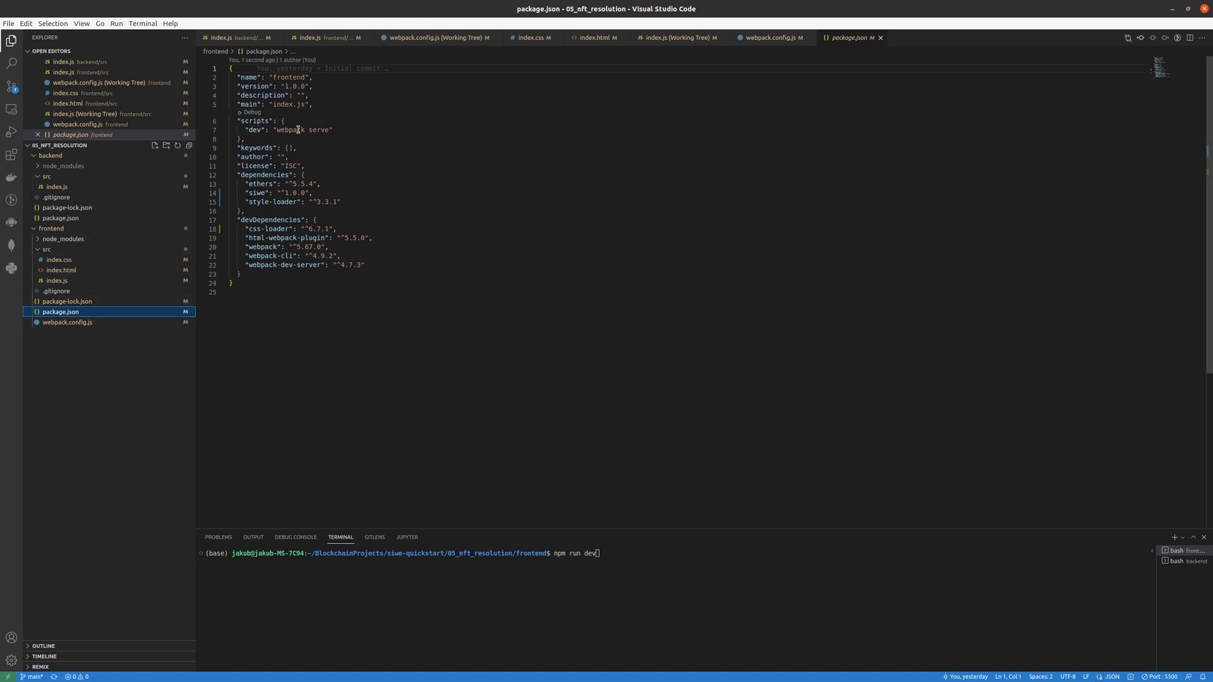
pyautogui.moveTo(728, 602)
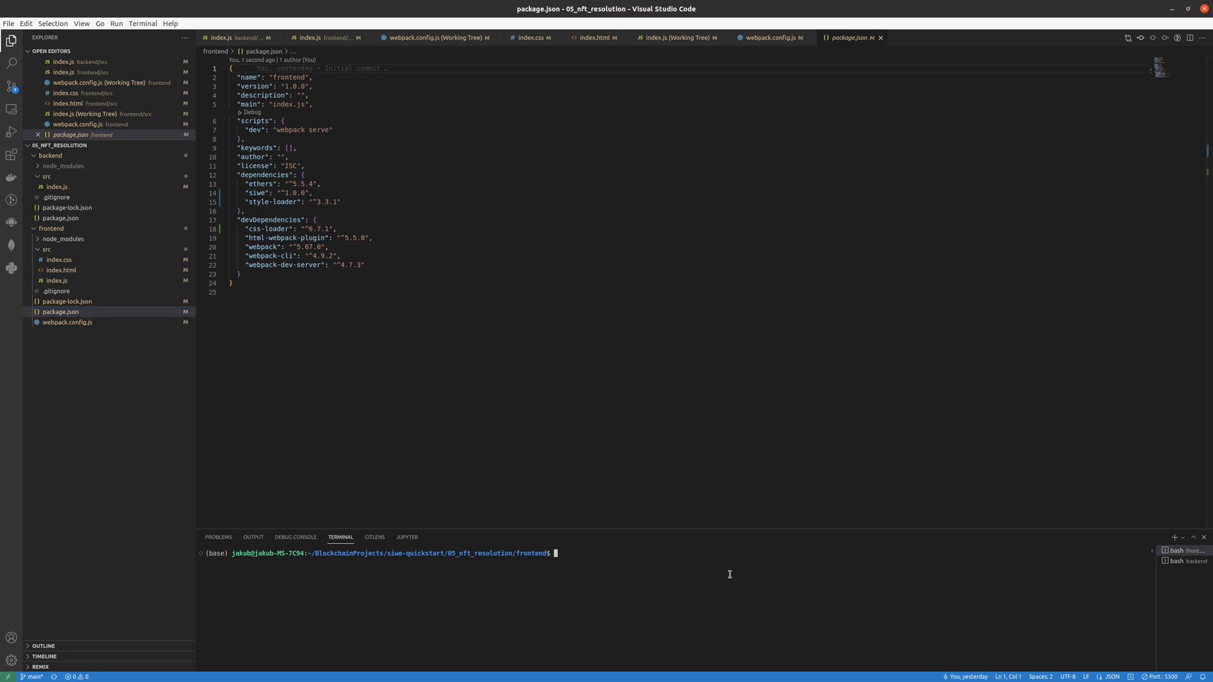
# Step: Free ports 8080 and 3000 with npx kill-port, confirming each with y
pyautogui.write('npx kill-port')
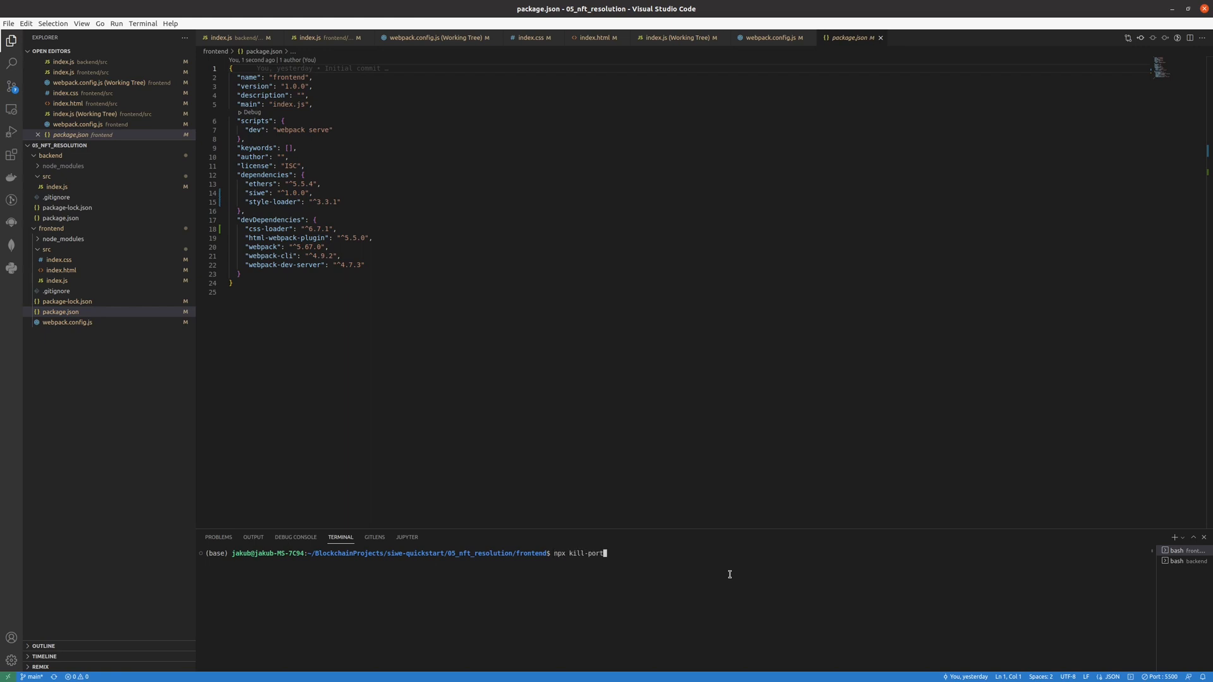
pyautogui.write('8080')
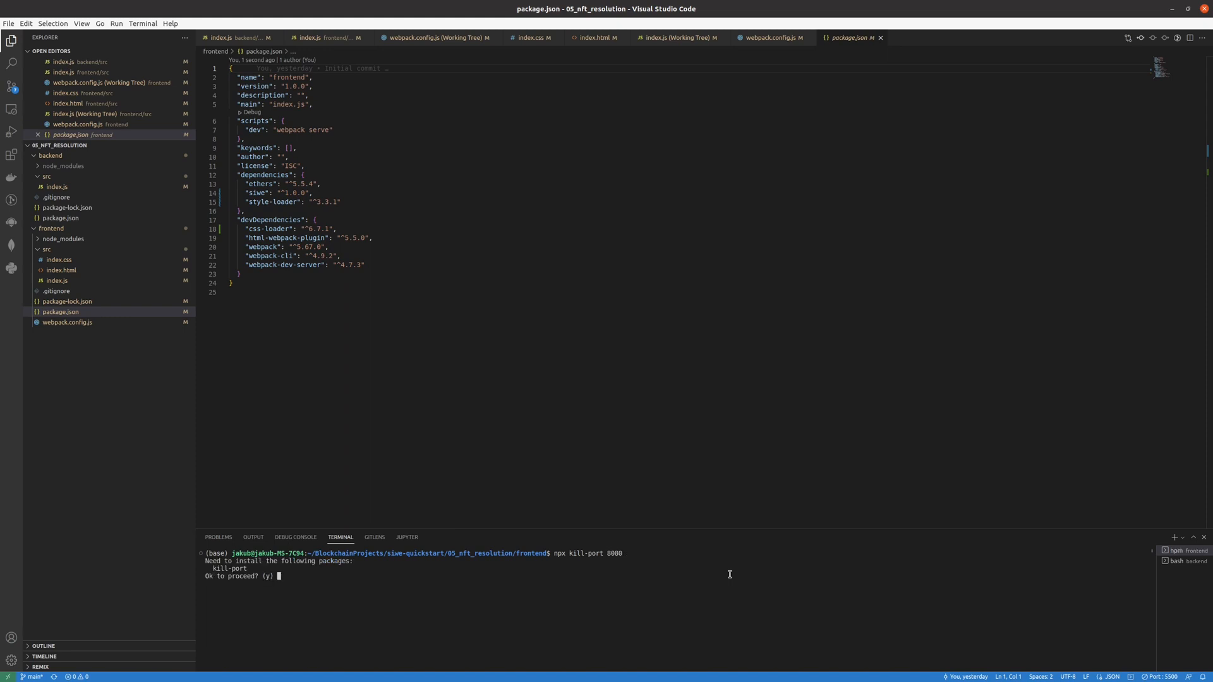
pyautogui.write('y')
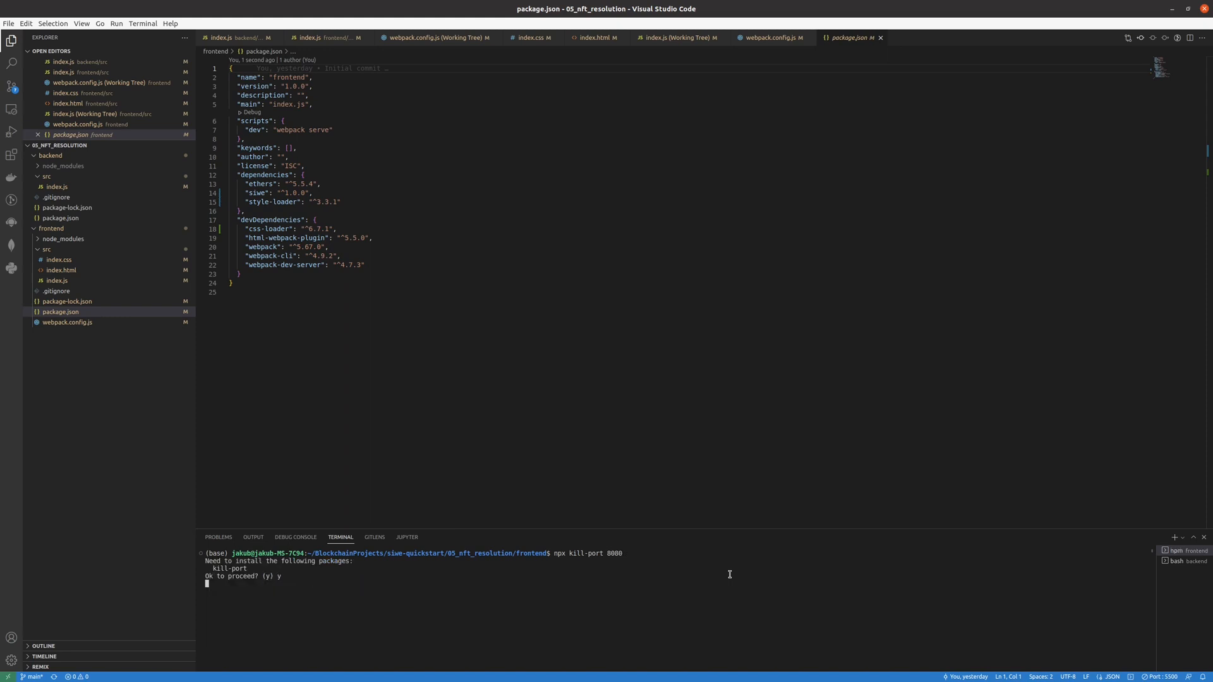
pyautogui.write('npx kill-port')
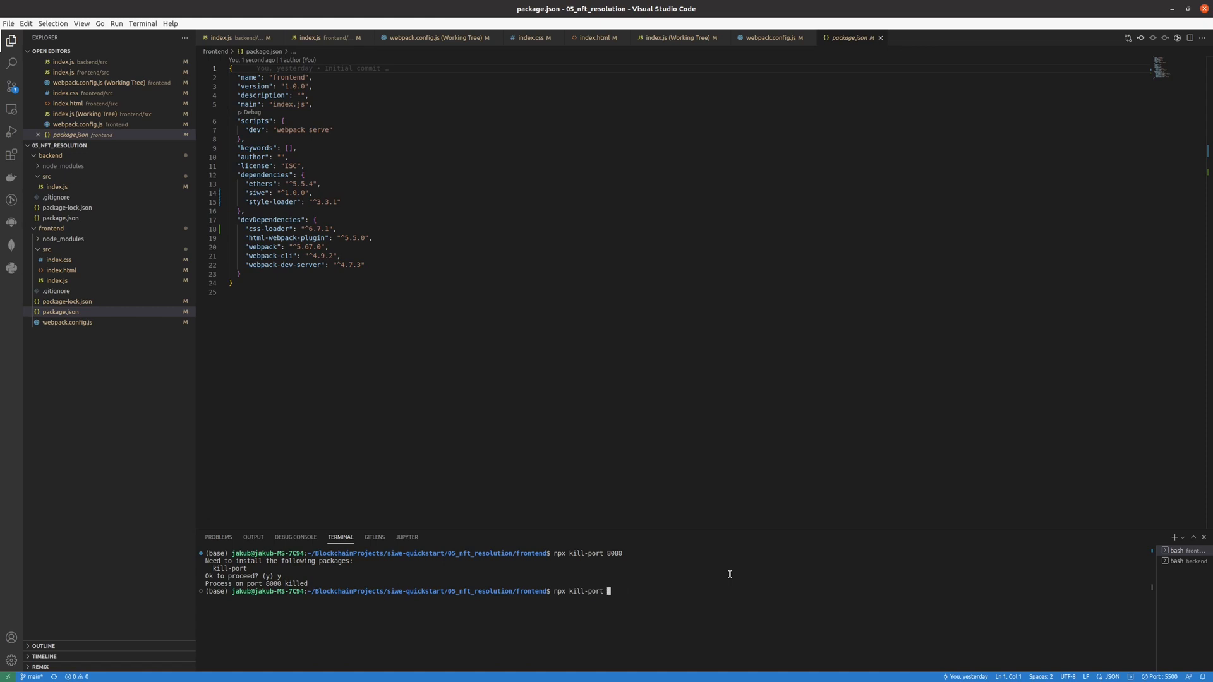
pyautogui.write('npx kill-port 3000')
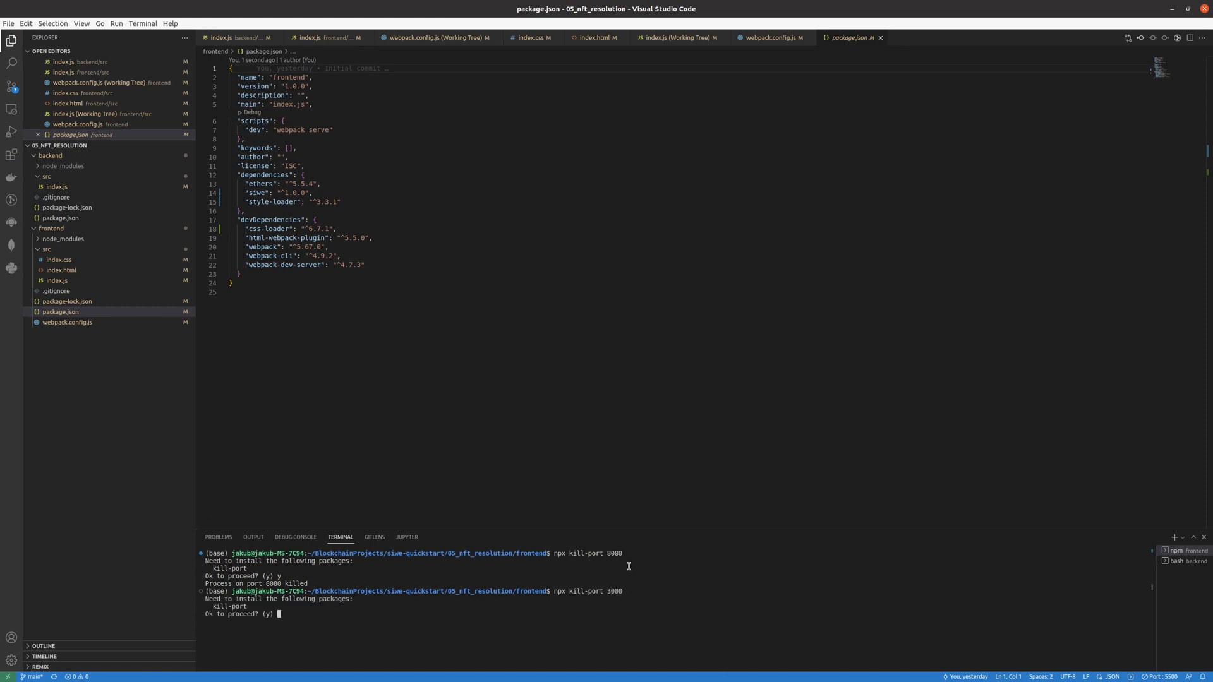
pyautogui.write('y')
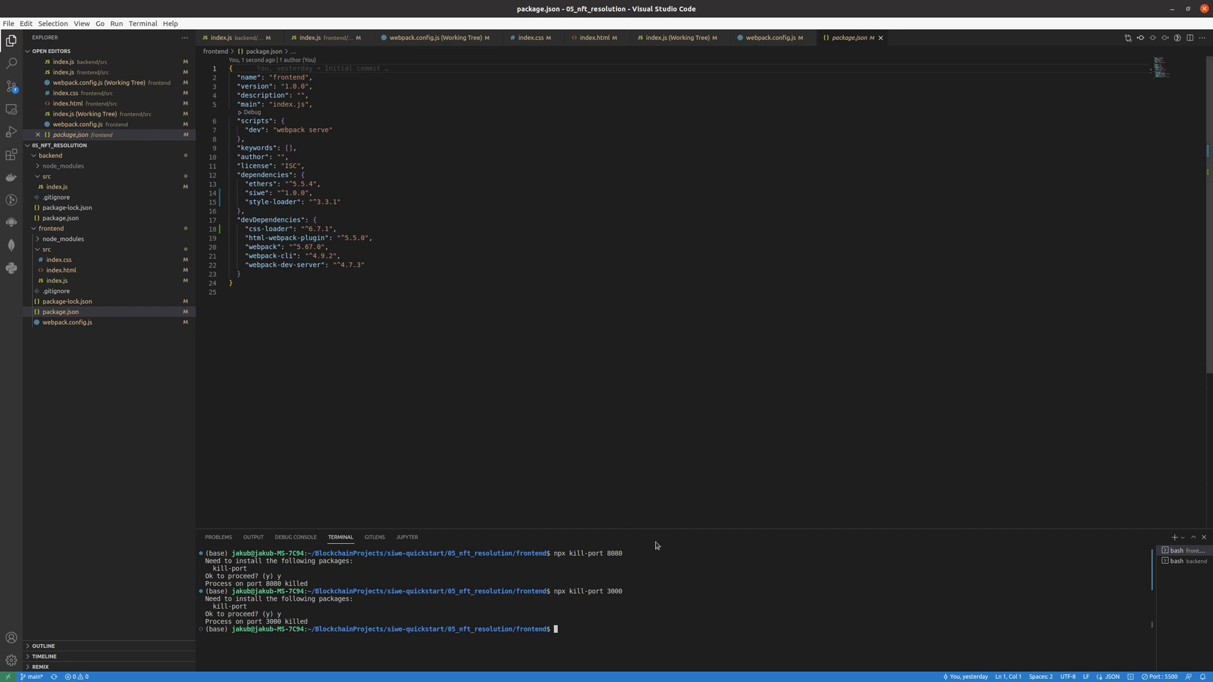
# Step: Run npm run dev so the frontend webpack dev server compiles on localhost:8080
pyautogui.write('npx kill-port 300')
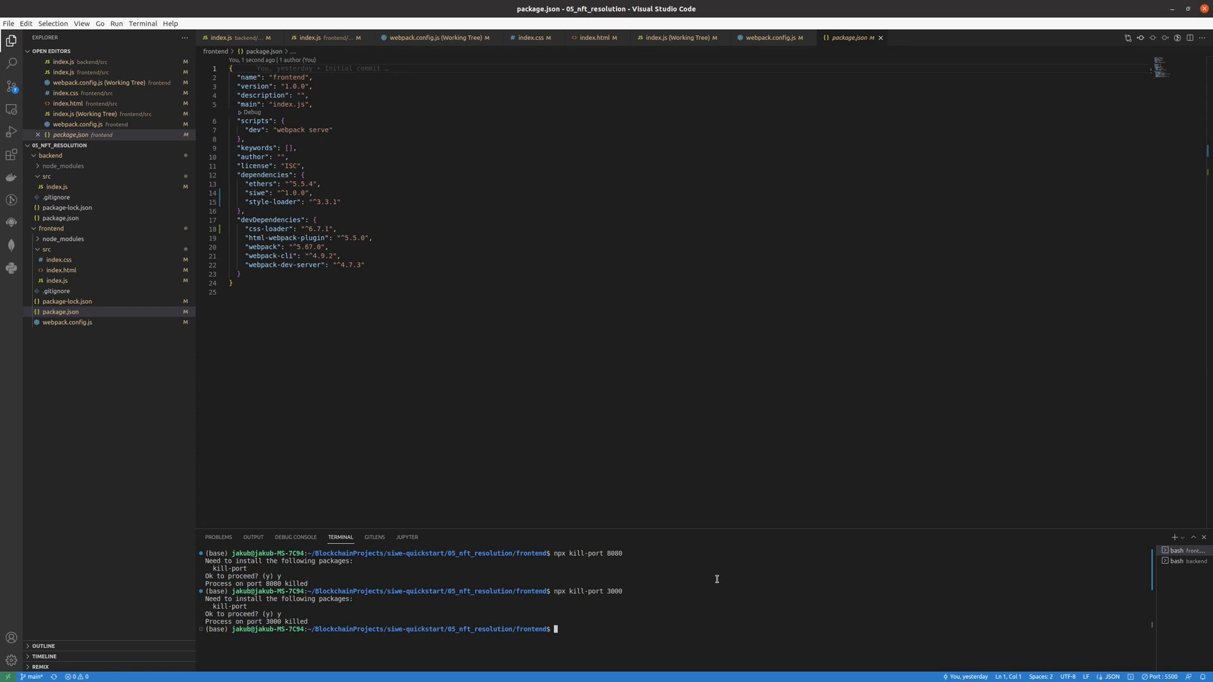
pyautogui.write('npm run de')
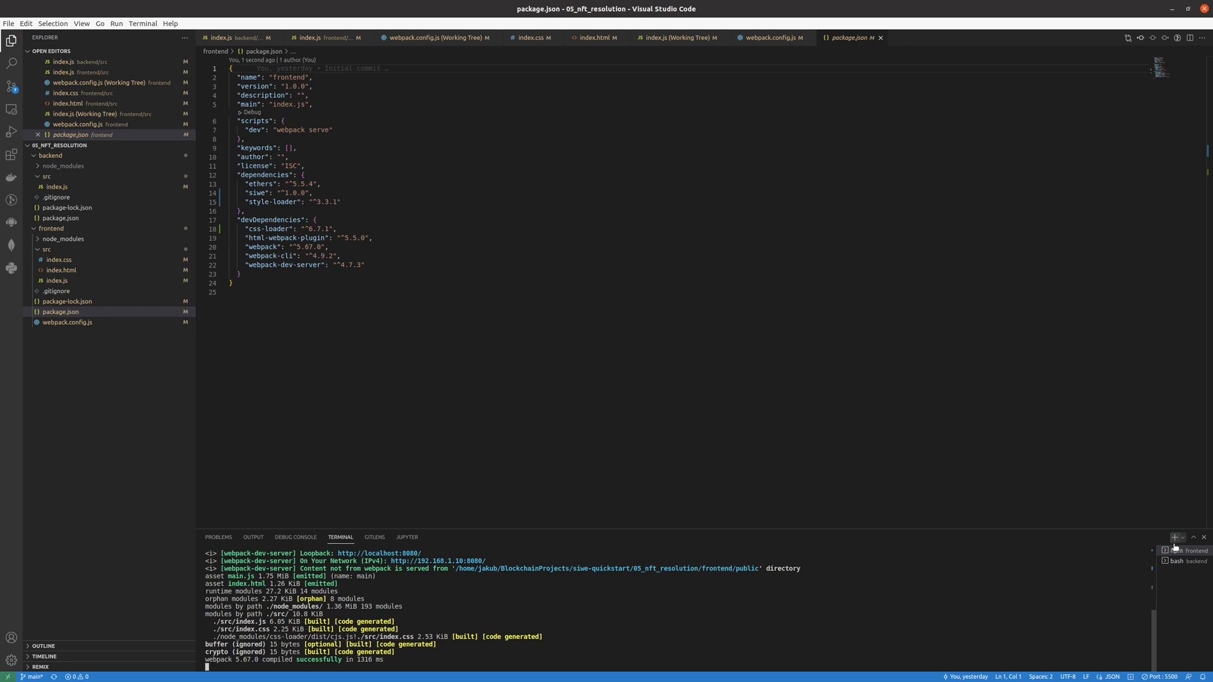
# Step: In the backend terminal, launch the backend server with node src/index.js
pyautogui.click(1176, 559)
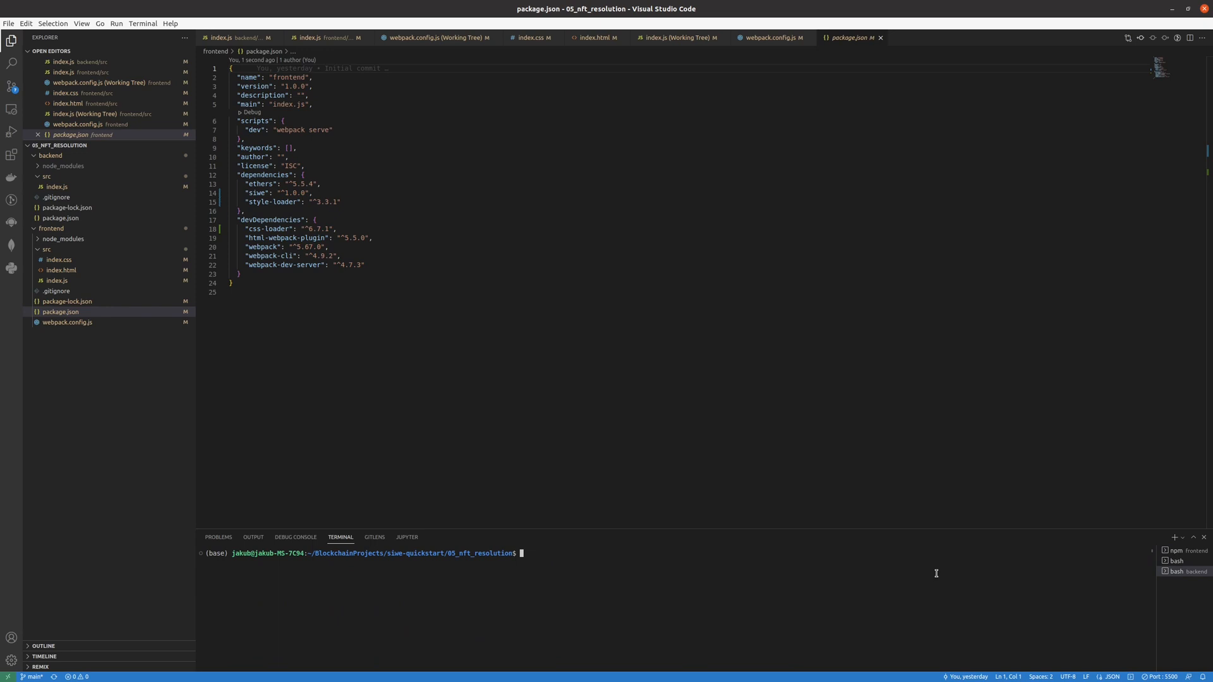
pyautogui.write('cd backend/')
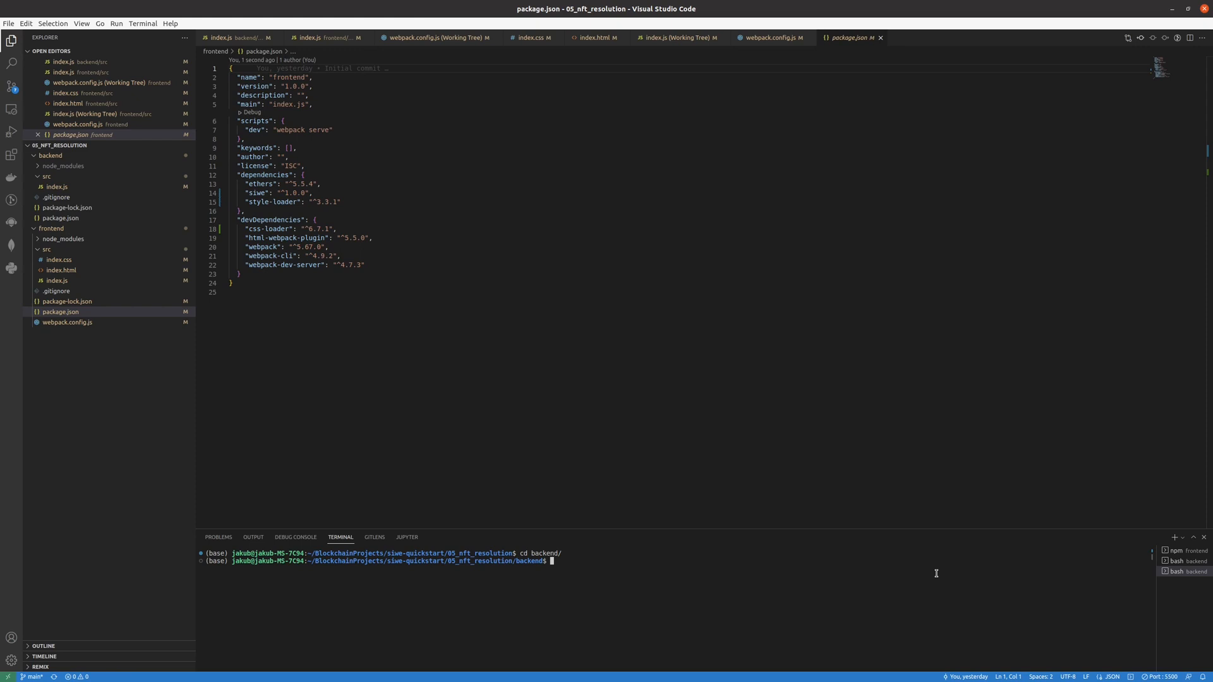
pyautogui.write('node')
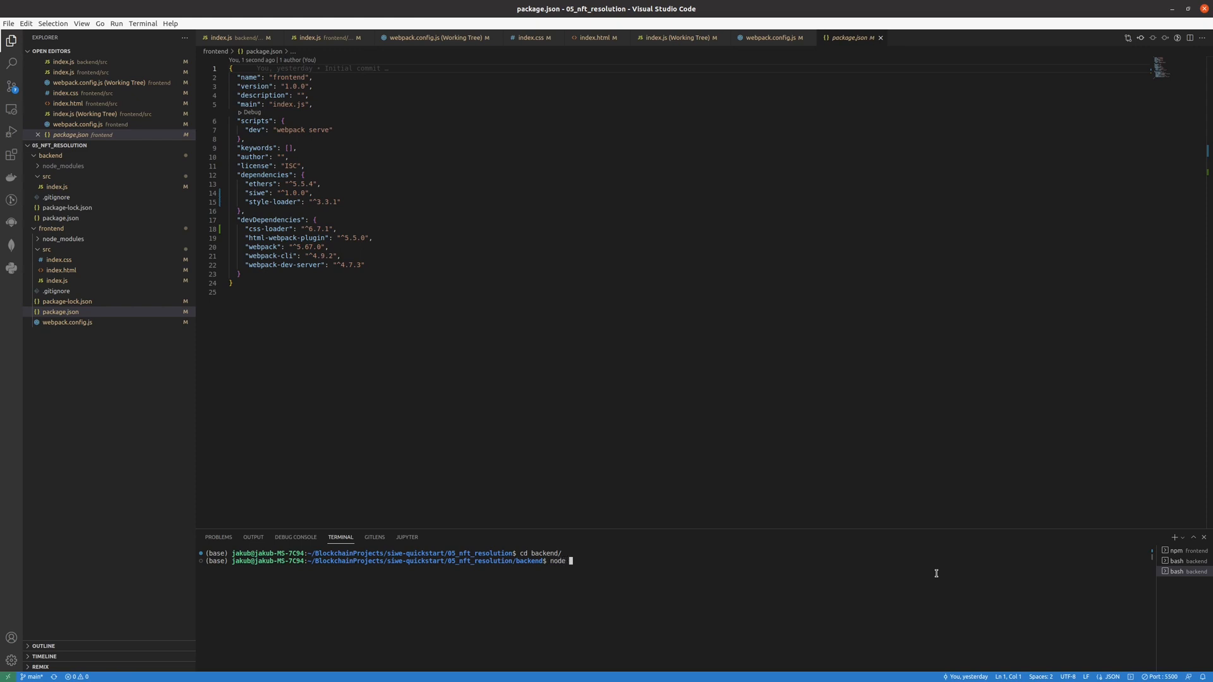
pyautogui.write('src/')
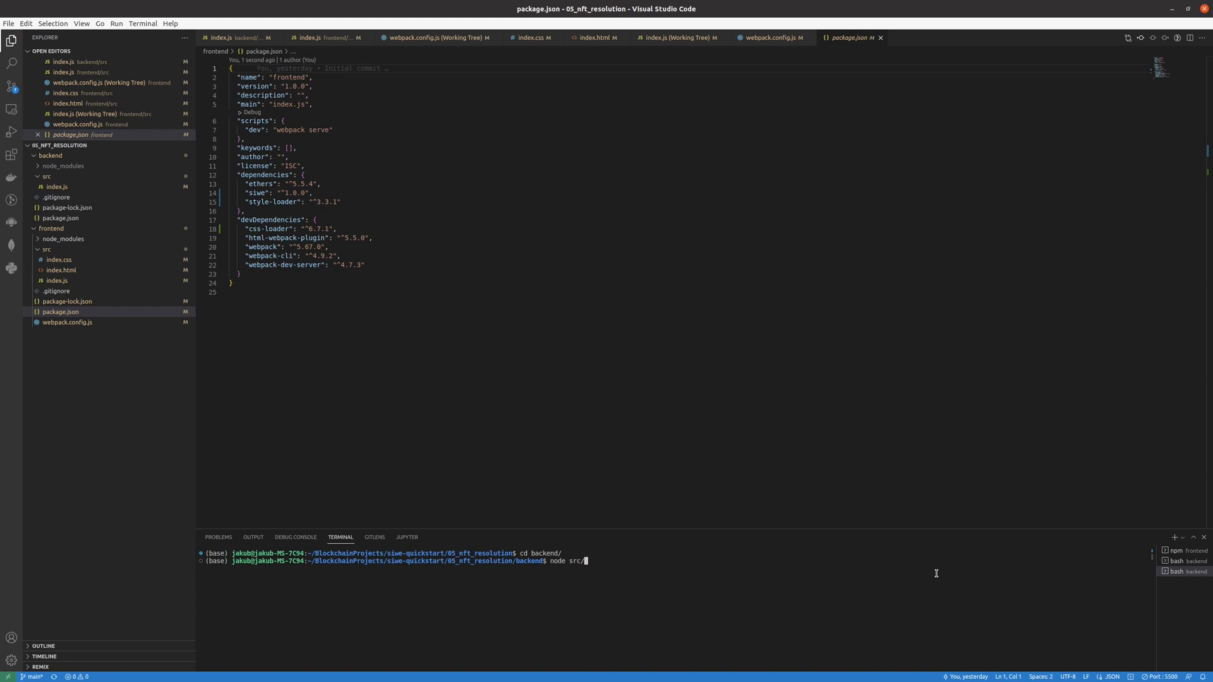
pyautogui.write('index.js')
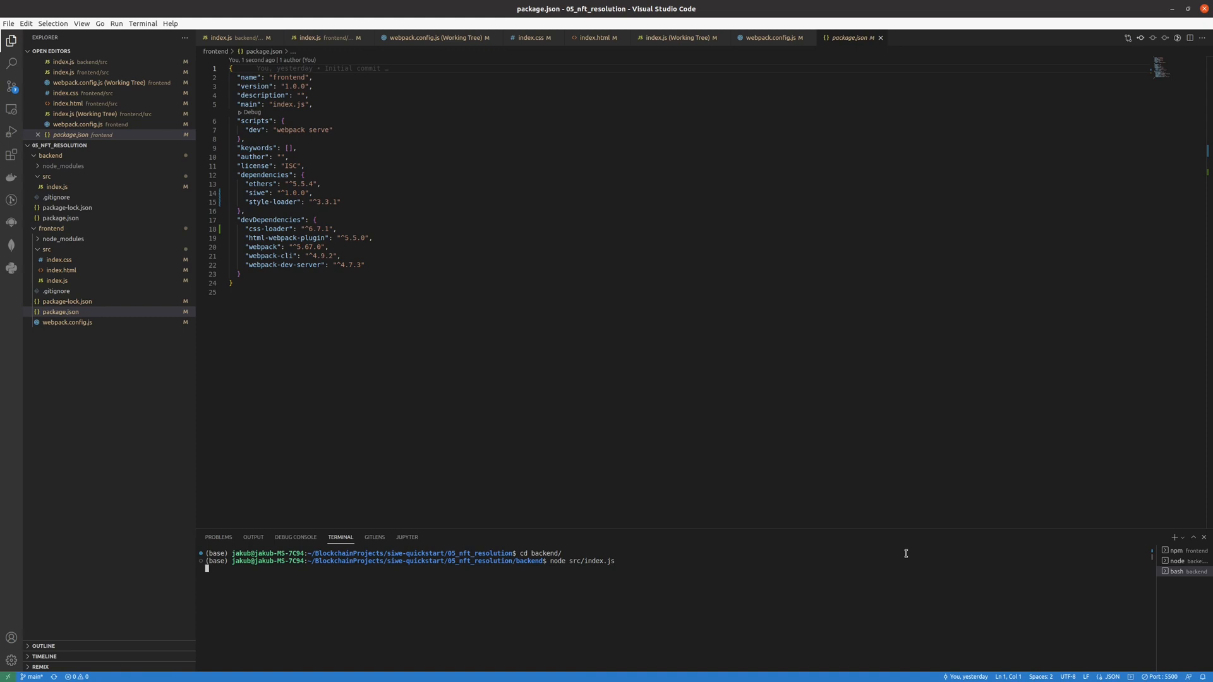
pyautogui.moveTo(605, 597)
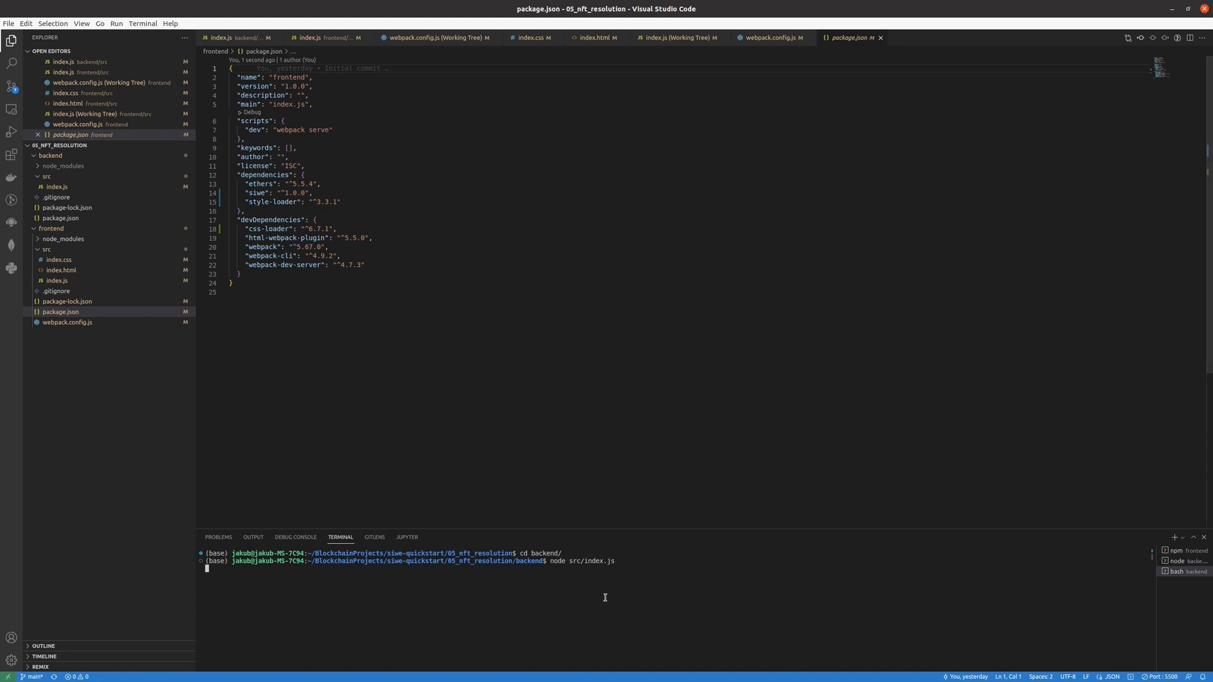
pyautogui.moveTo(576, 555)
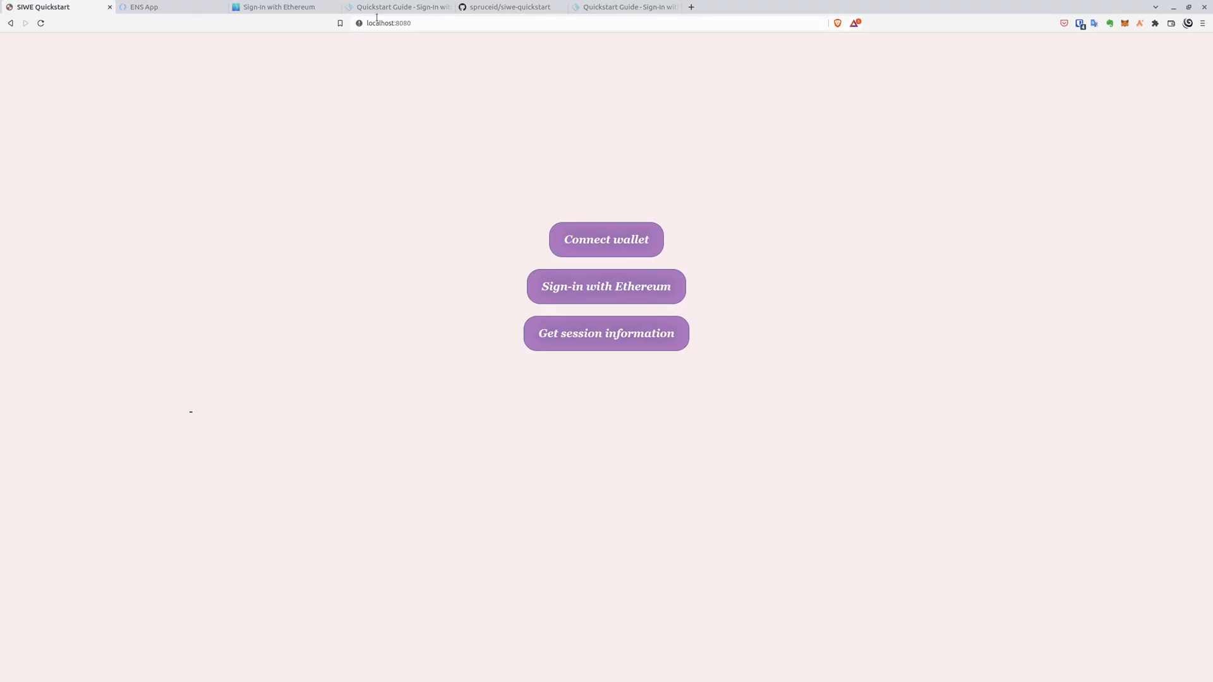
pyautogui.moveTo(572, 165)
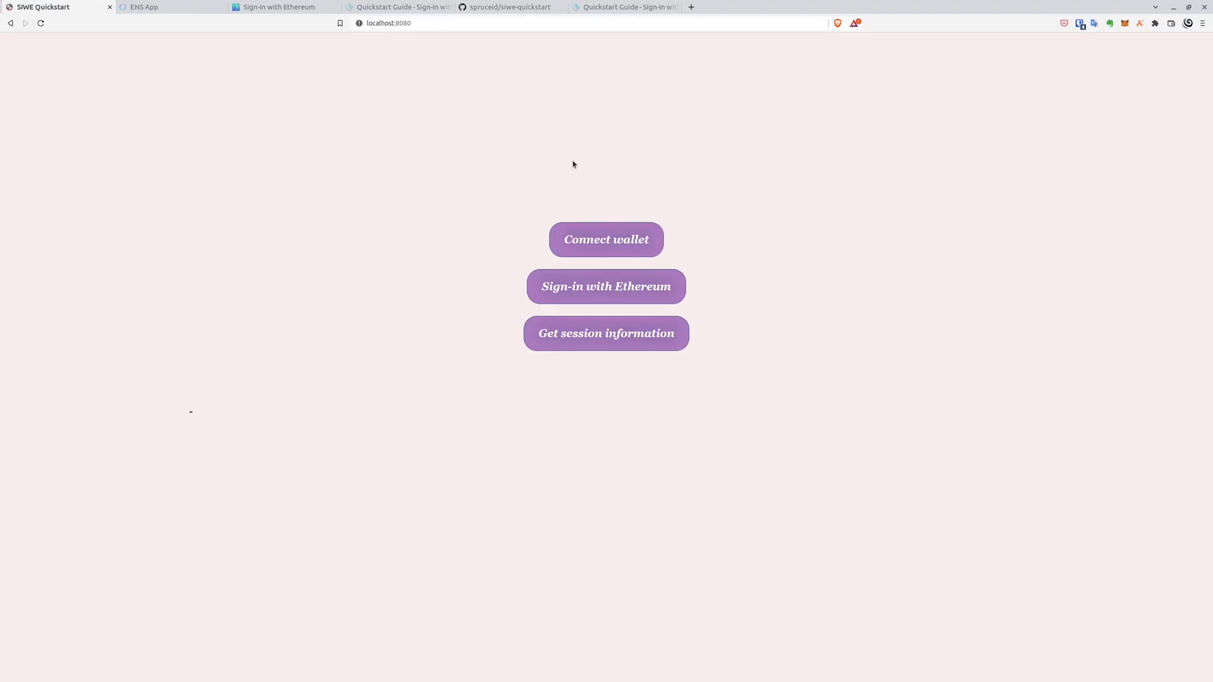
pyautogui.moveTo(595, 192)
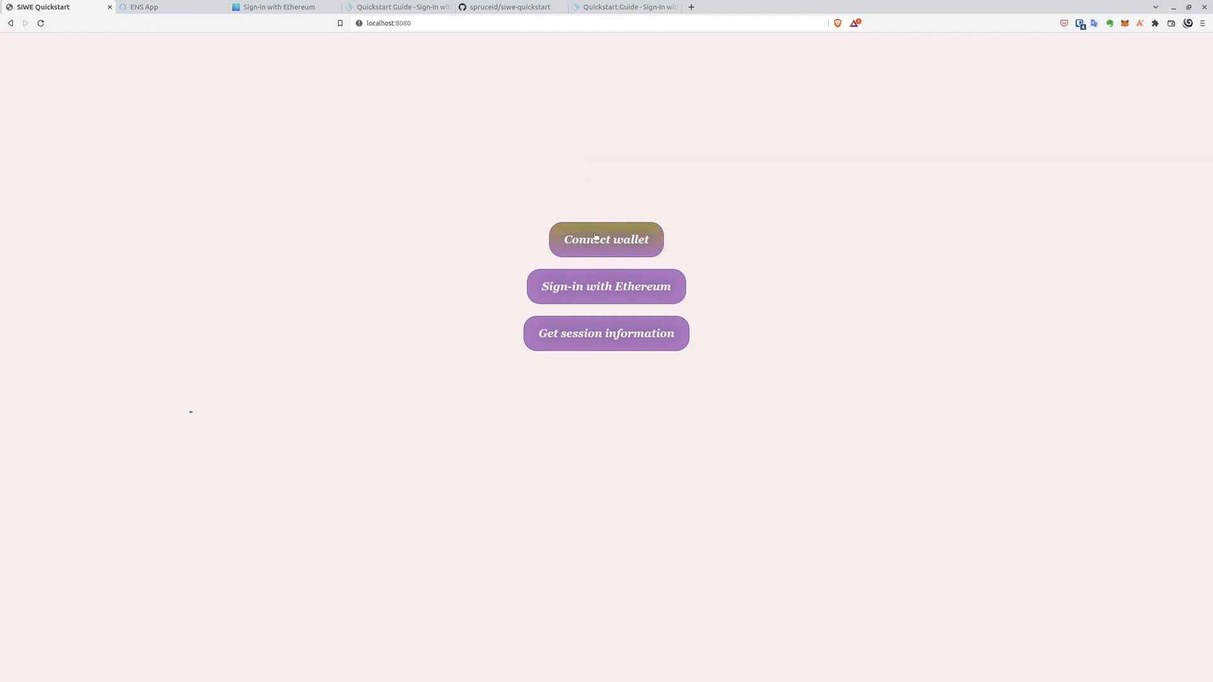
# Step: Connect the MetaMask Development account to the localhost SIWE Quickstart site
pyautogui.click(605, 239)
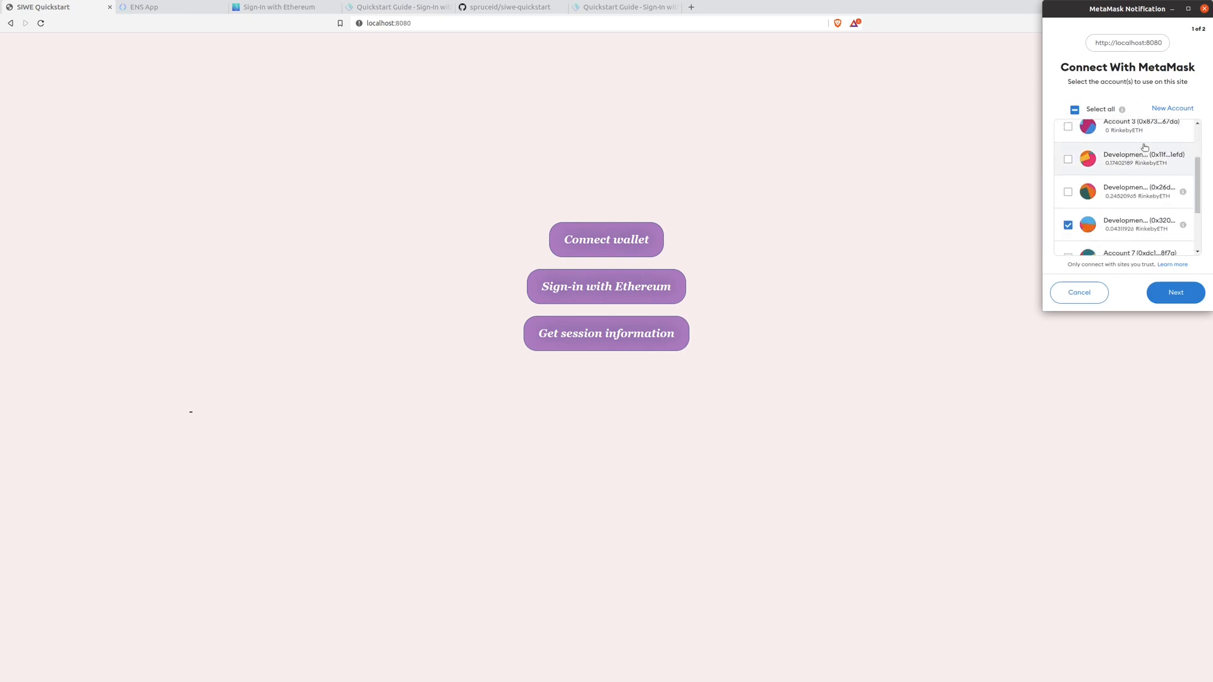
pyautogui.click(1173, 292)
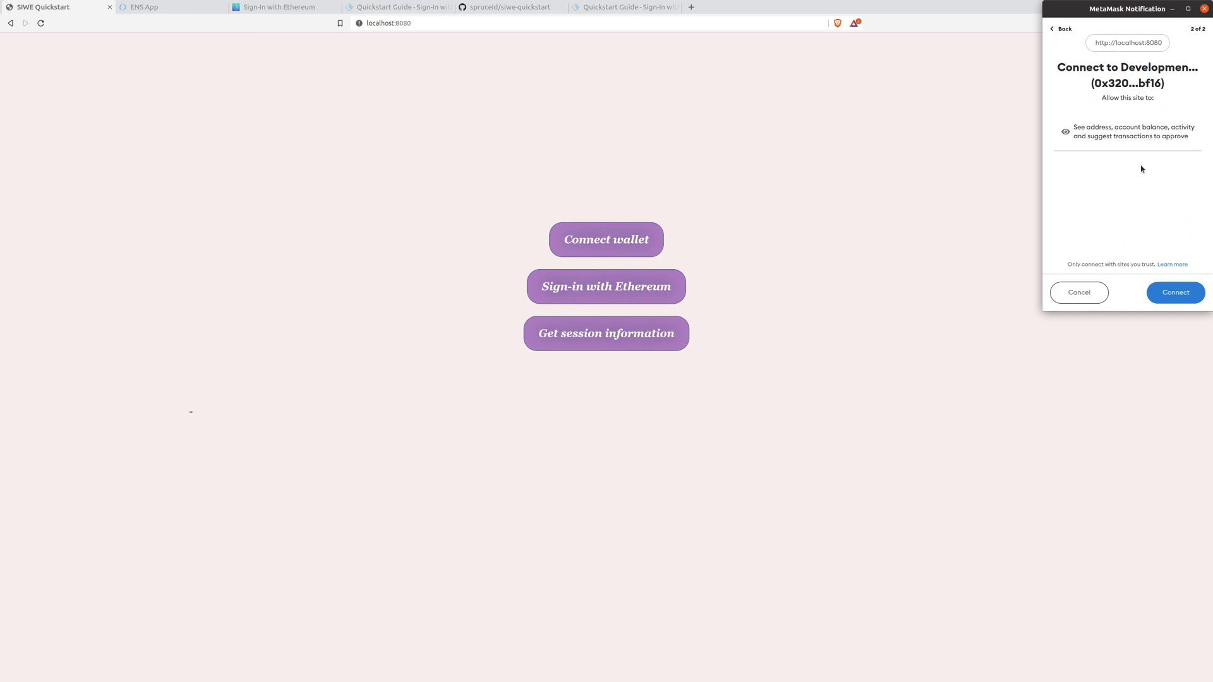
pyautogui.click(1175, 292)
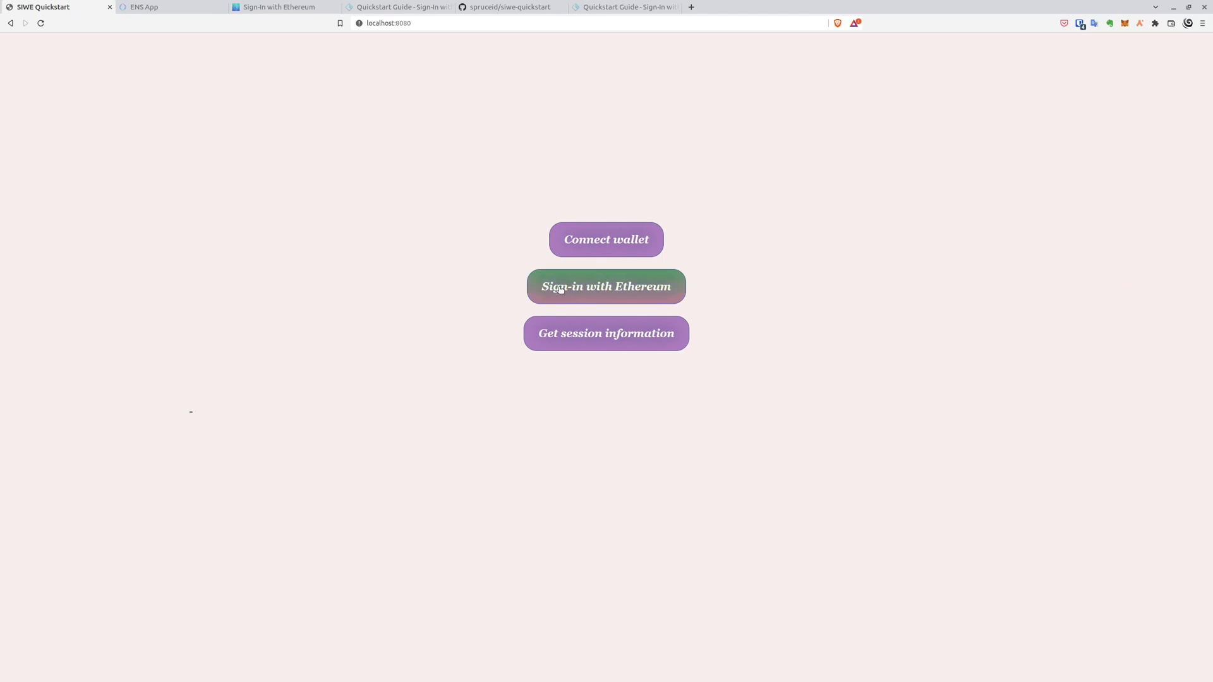
# Step: Sign in with Ethereum and approve the MetaMask signature request so the NFT table loads
pyautogui.click(605, 287)
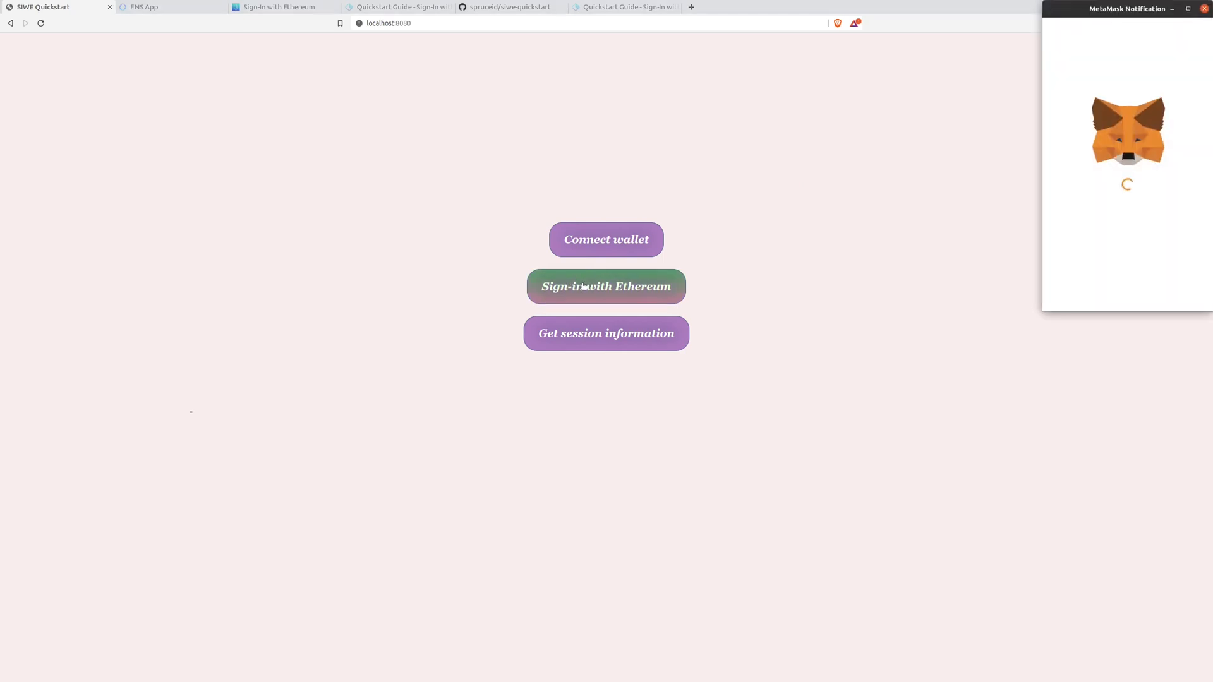
pyautogui.click(605, 287)
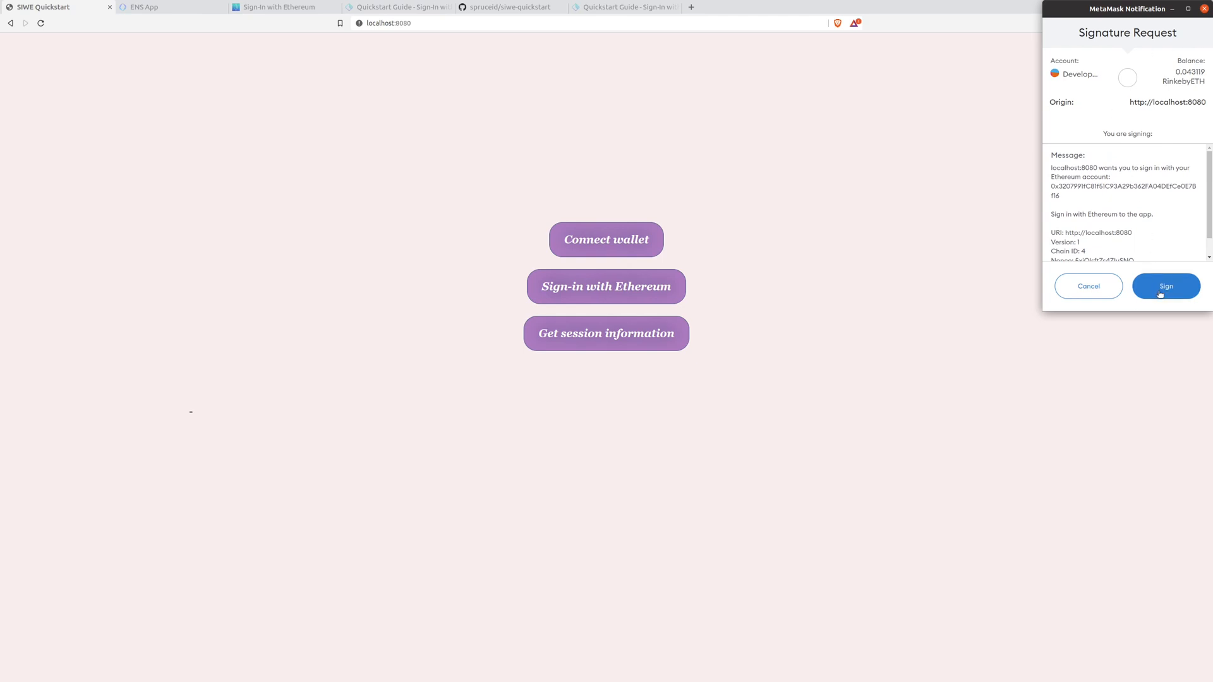
pyautogui.click(1165, 286)
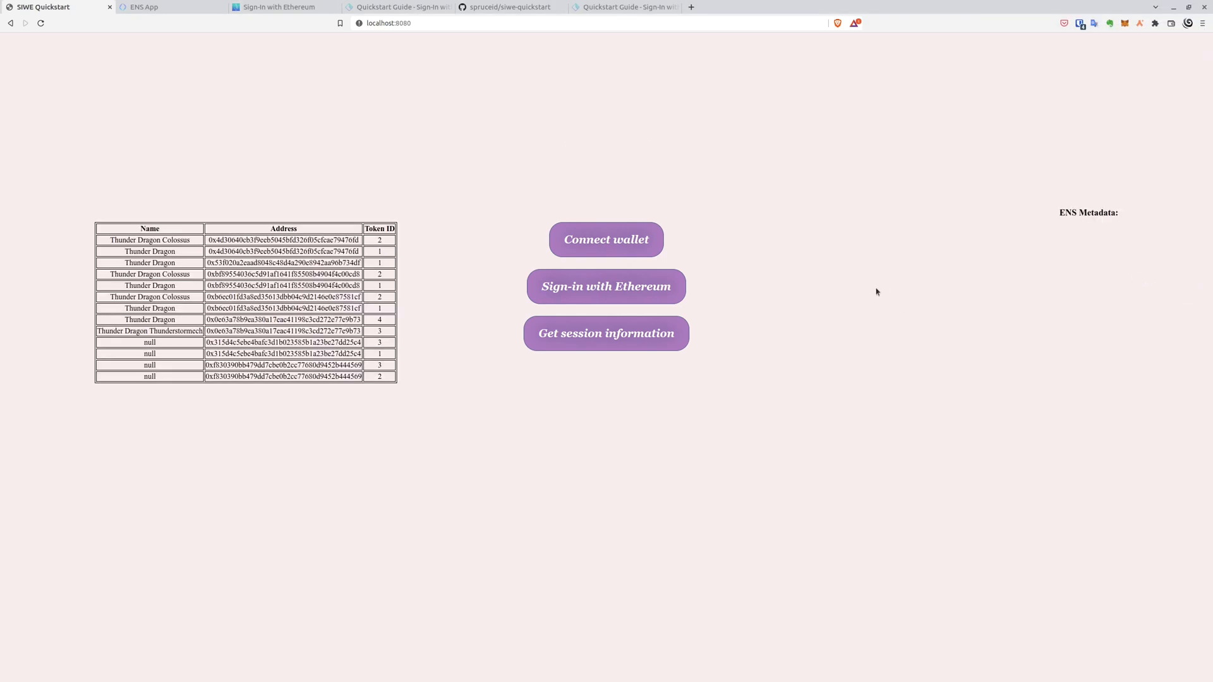
# Step: Review the greeting for myensdomain12311.eth, its ENS name record and the NFT table
pyautogui.click(605, 287)
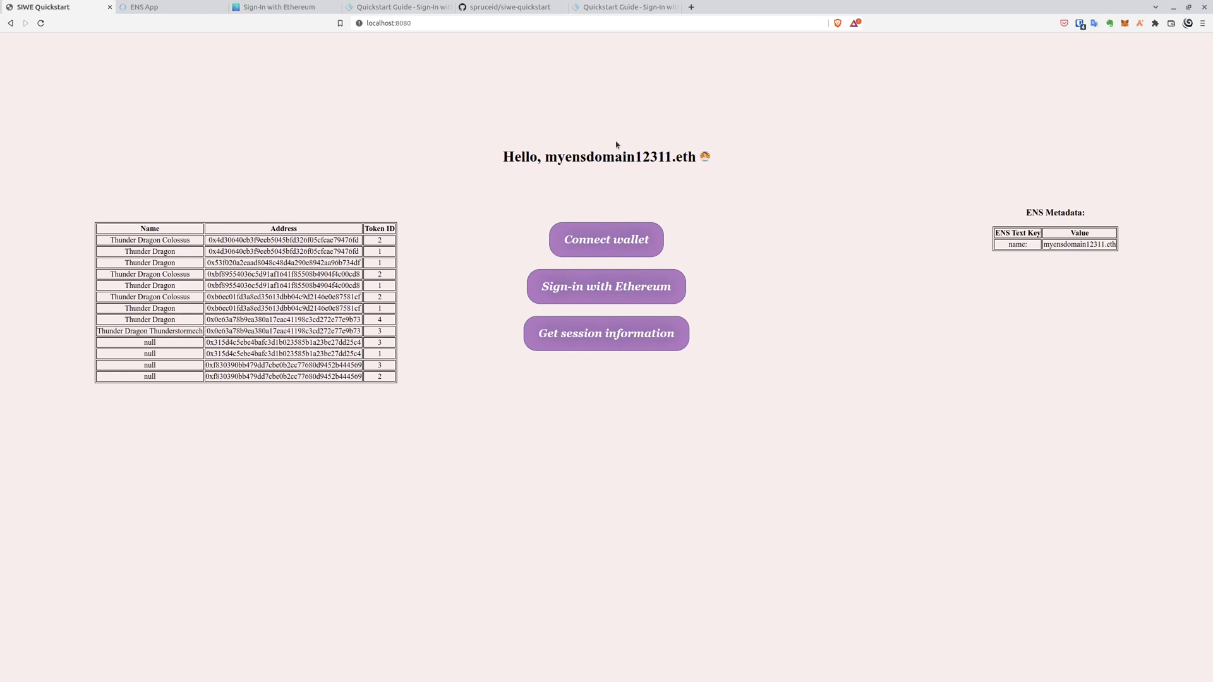
pyautogui.moveTo(445, 247)
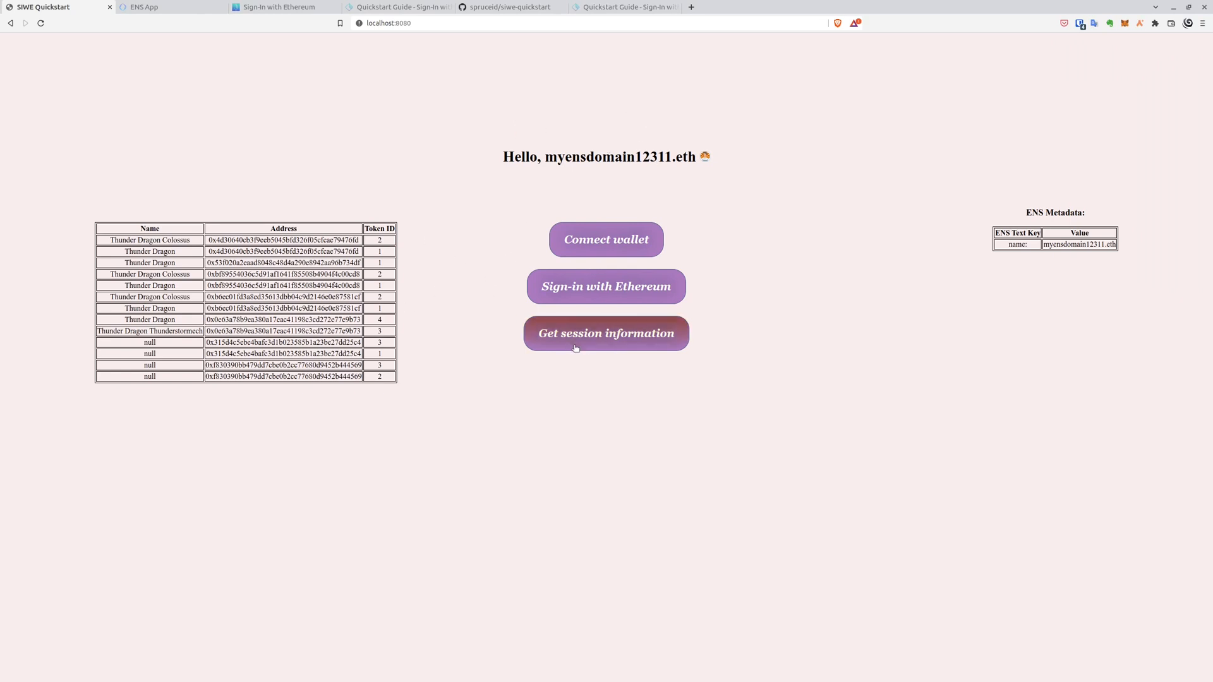
pyautogui.moveTo(824, 230)
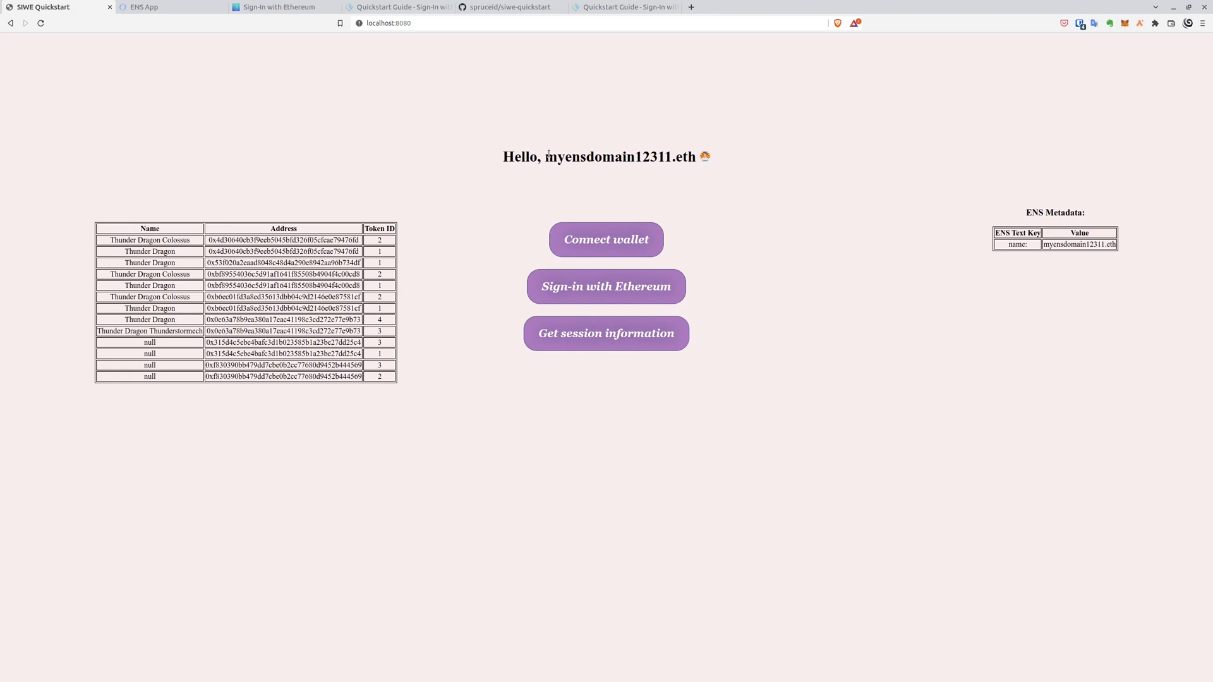
pyautogui.moveTo(706, 163)
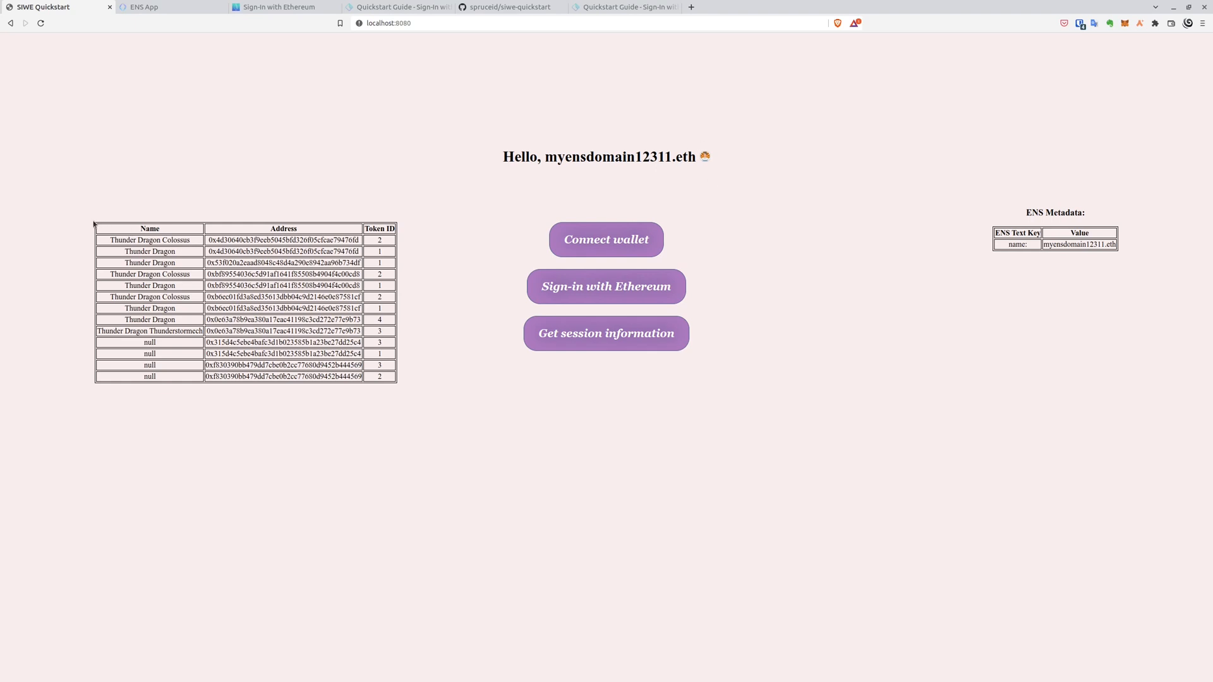
pyautogui.moveTo(398, 395)
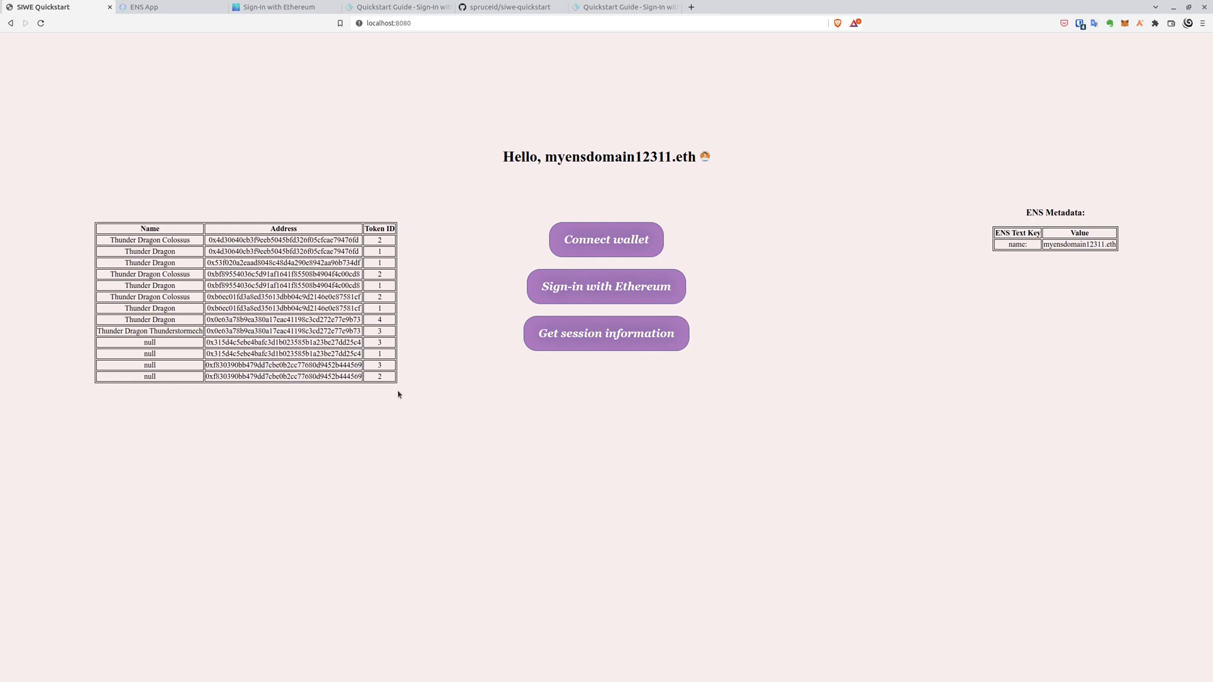
pyautogui.moveTo(122, 206)
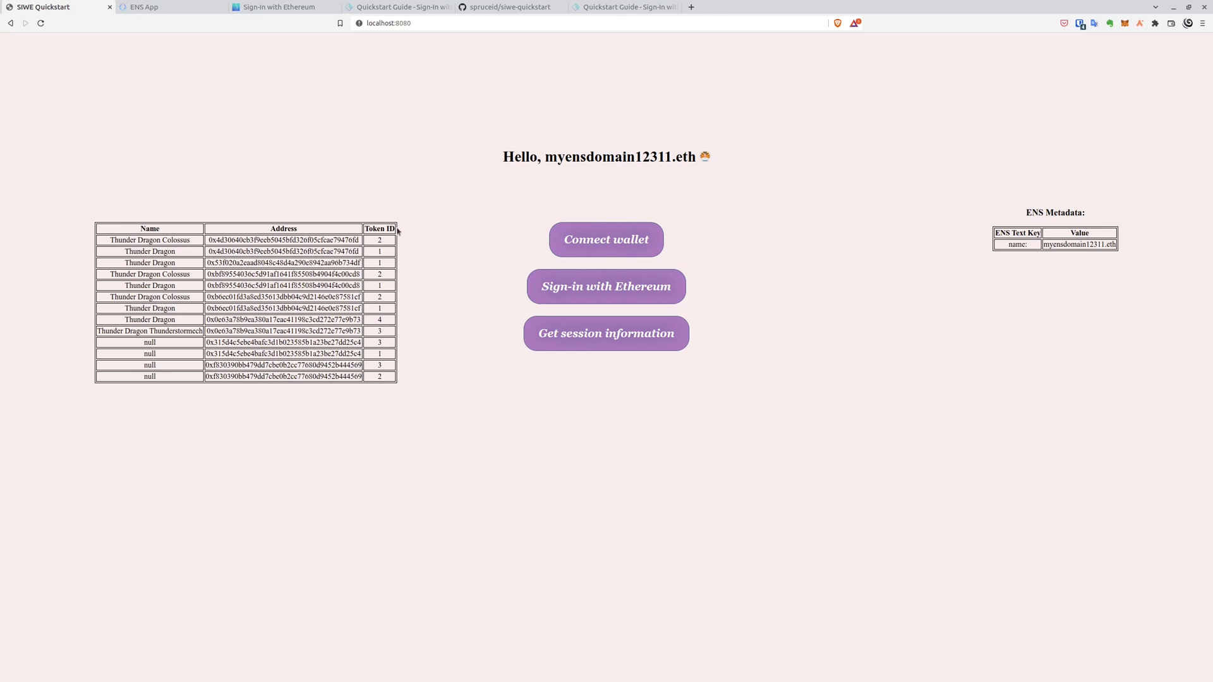
pyautogui.moveTo(1111, 233)
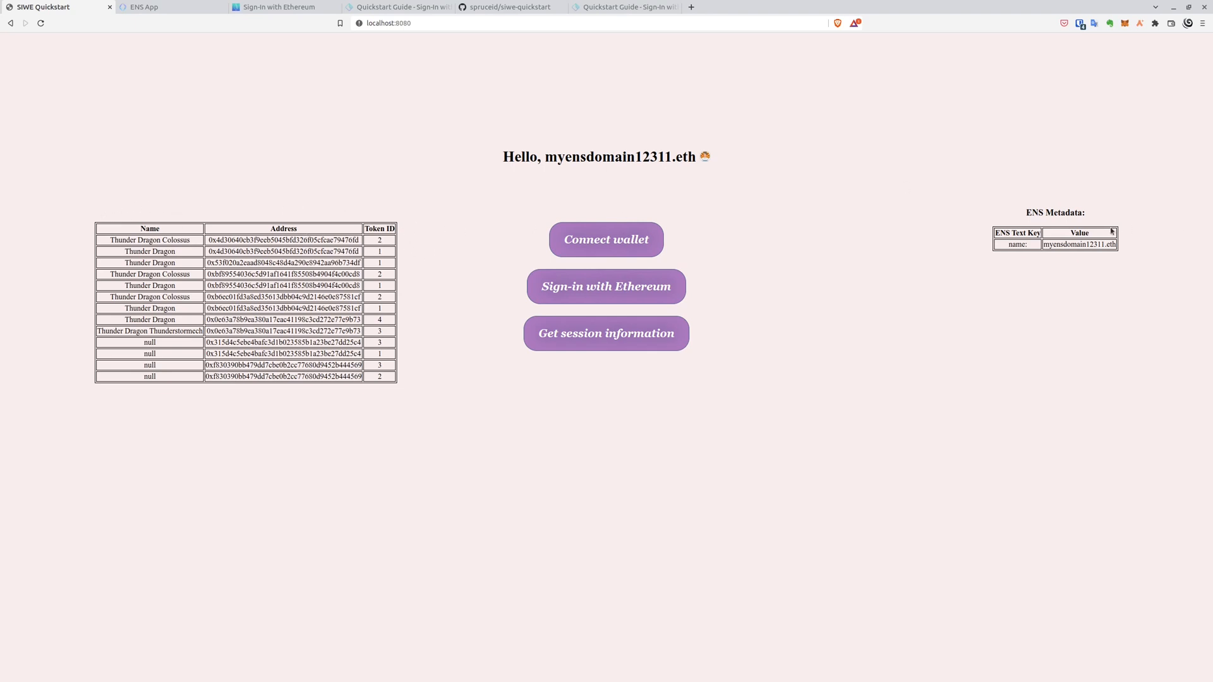
pyautogui.moveTo(1028, 249)
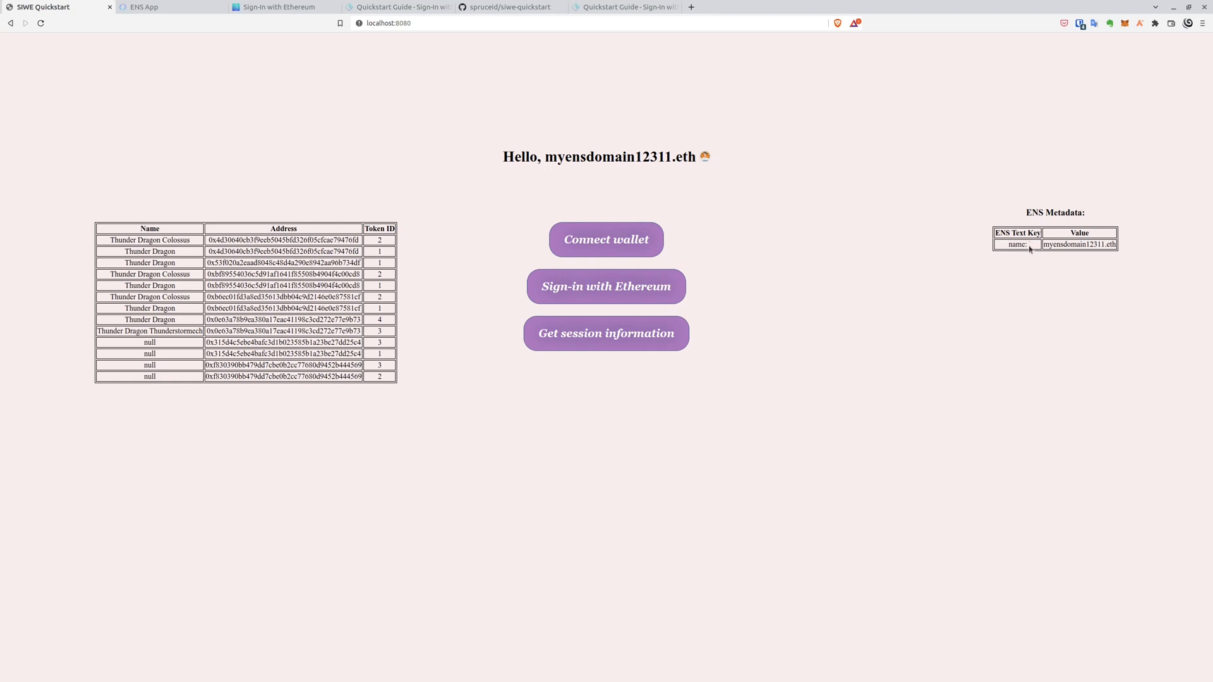
pyautogui.moveTo(967, 235)
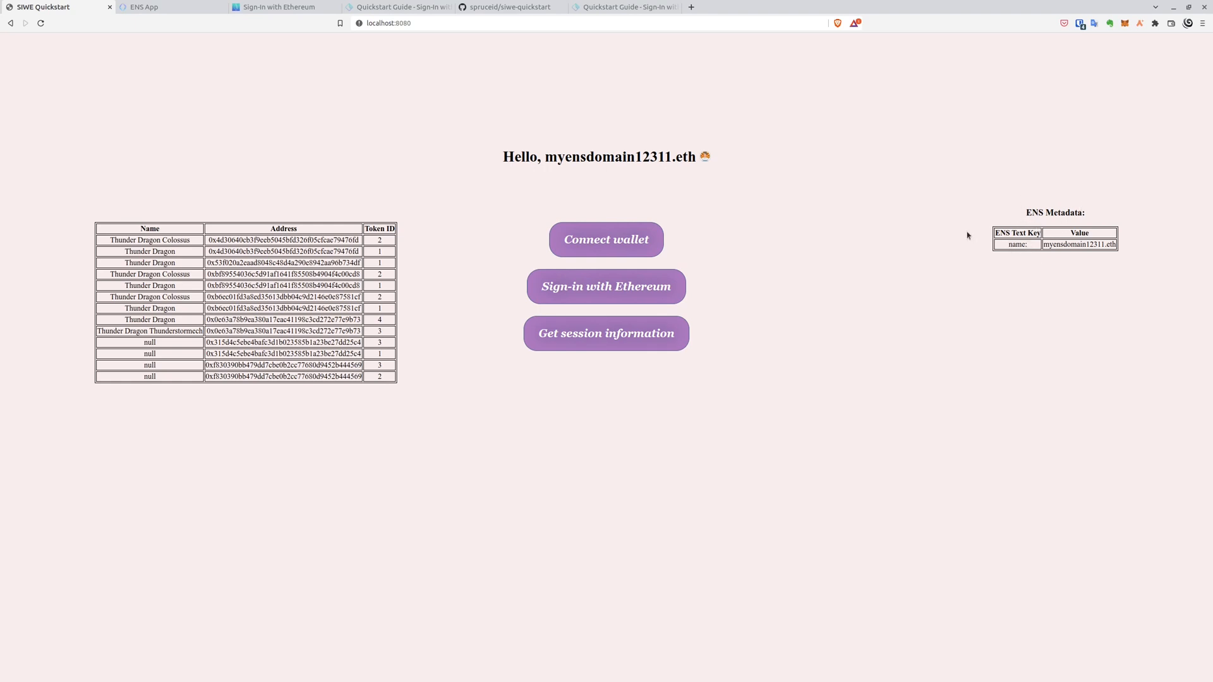
pyautogui.moveTo(831, 183)
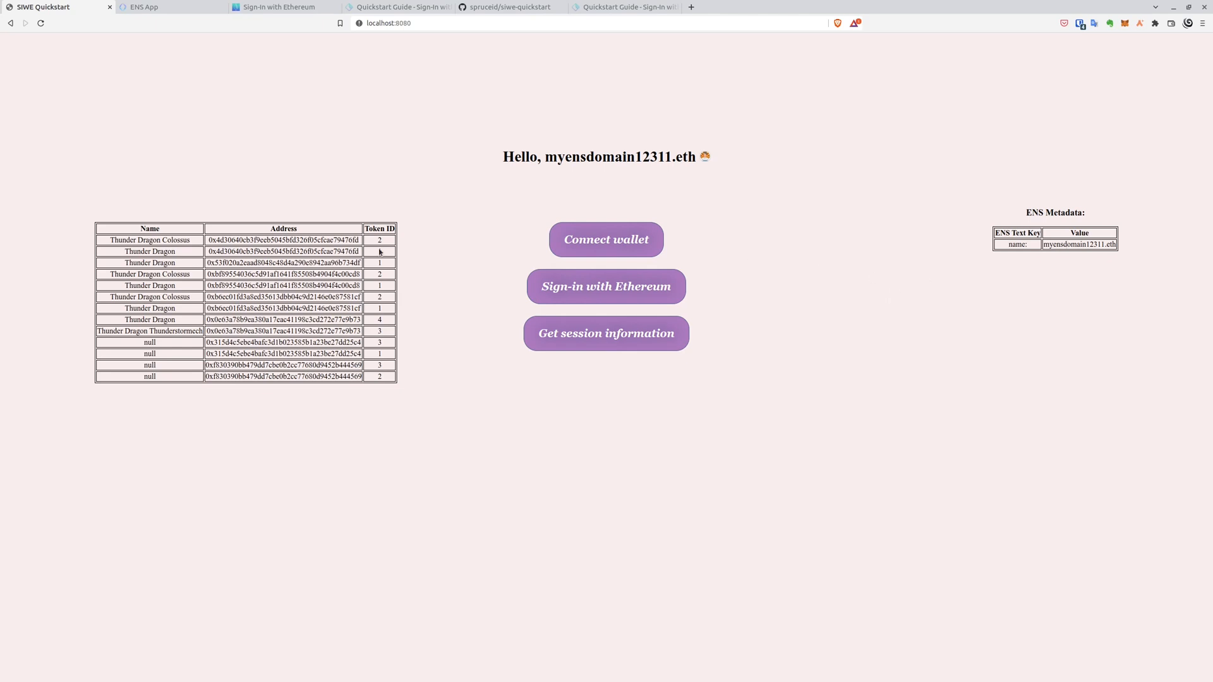
pyautogui.moveTo(419, 246)
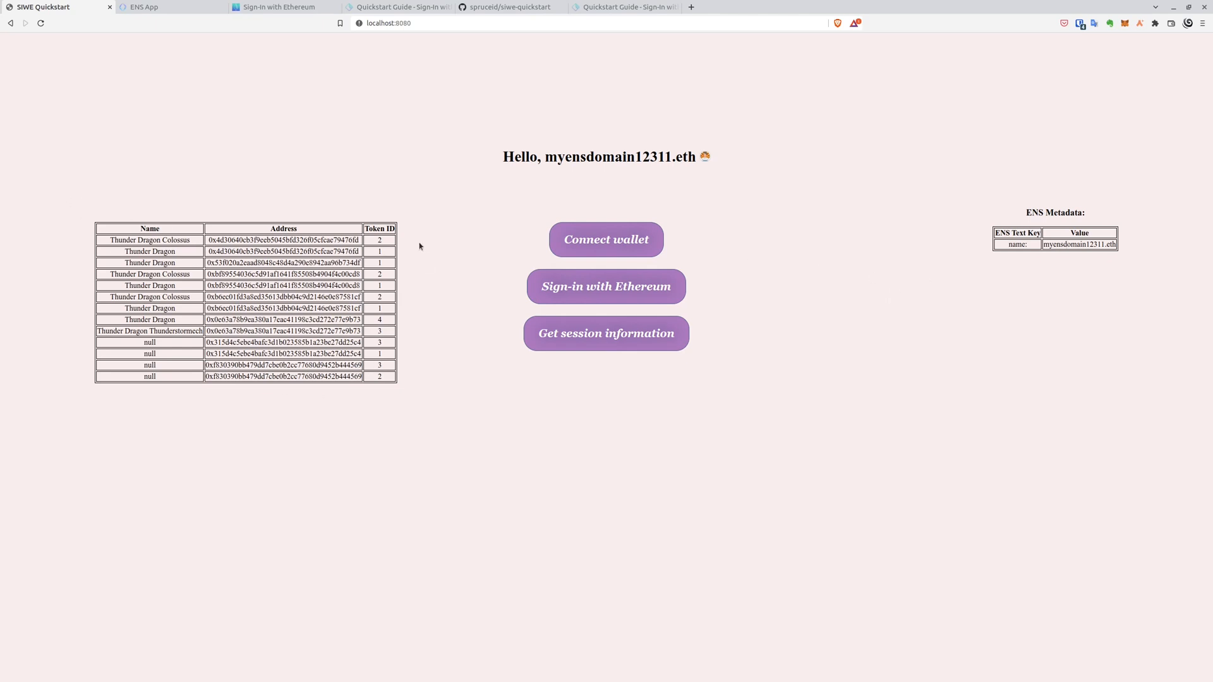
pyautogui.moveTo(139, 192)
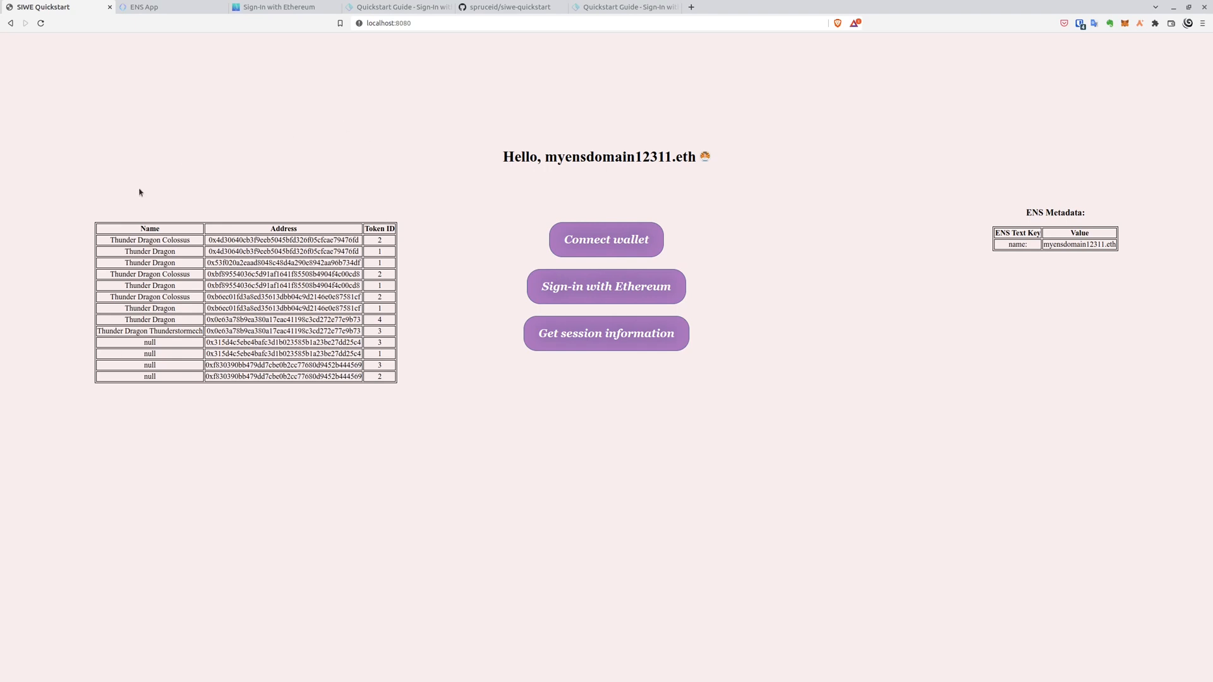
pyautogui.moveTo(254, 202)
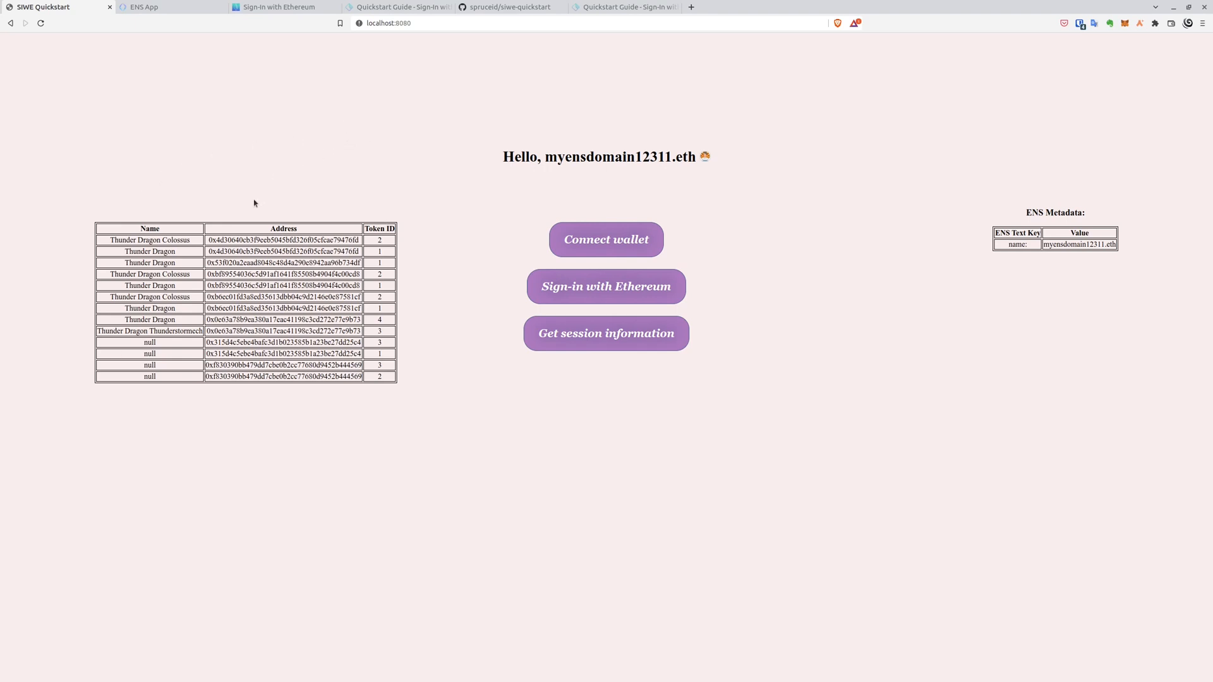
pyautogui.moveTo(208, 236)
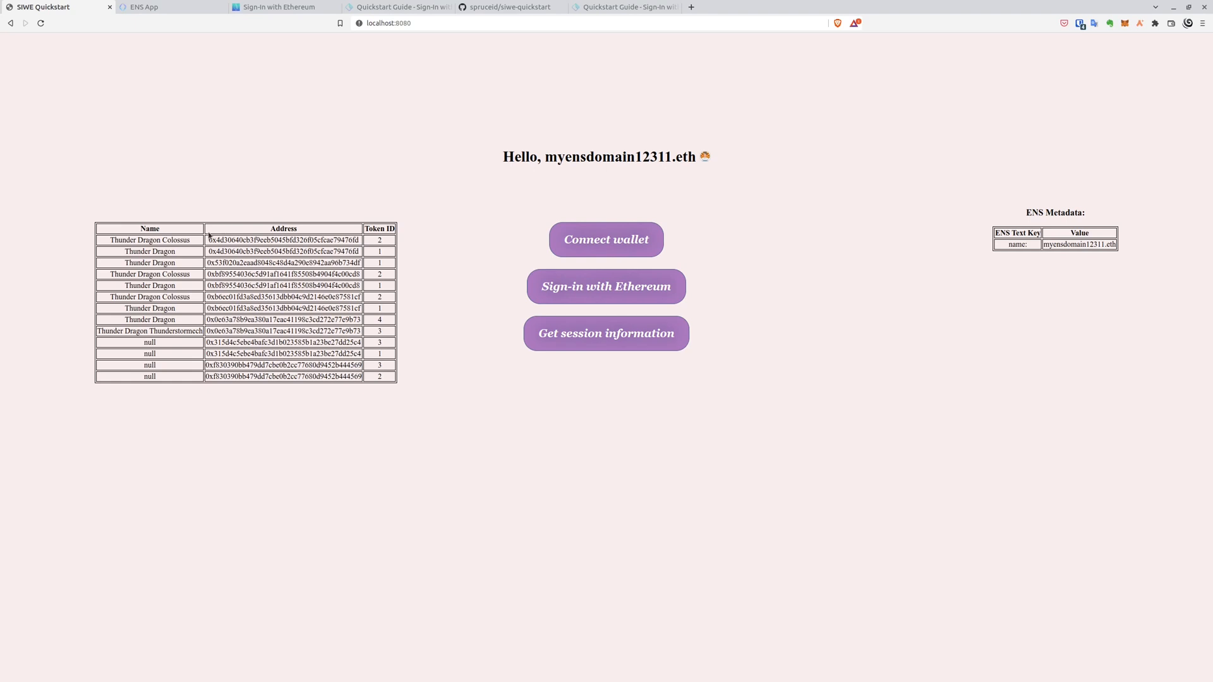
pyautogui.moveTo(240, 239)
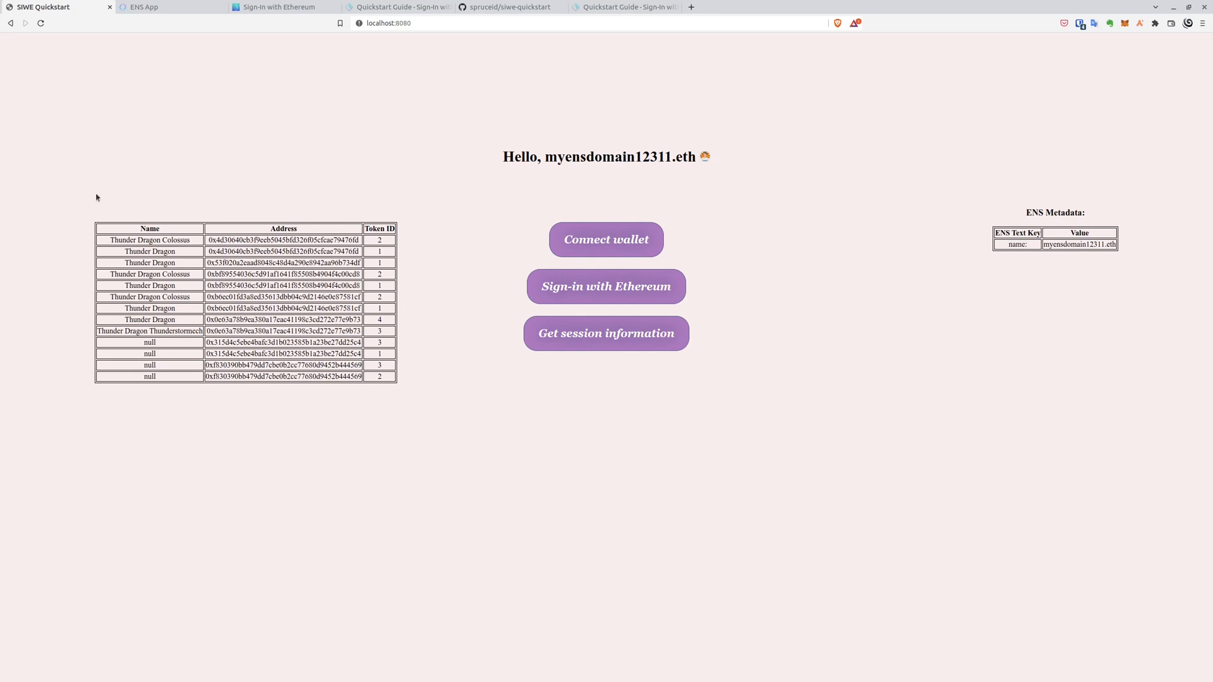
pyautogui.moveTo(693, 193)
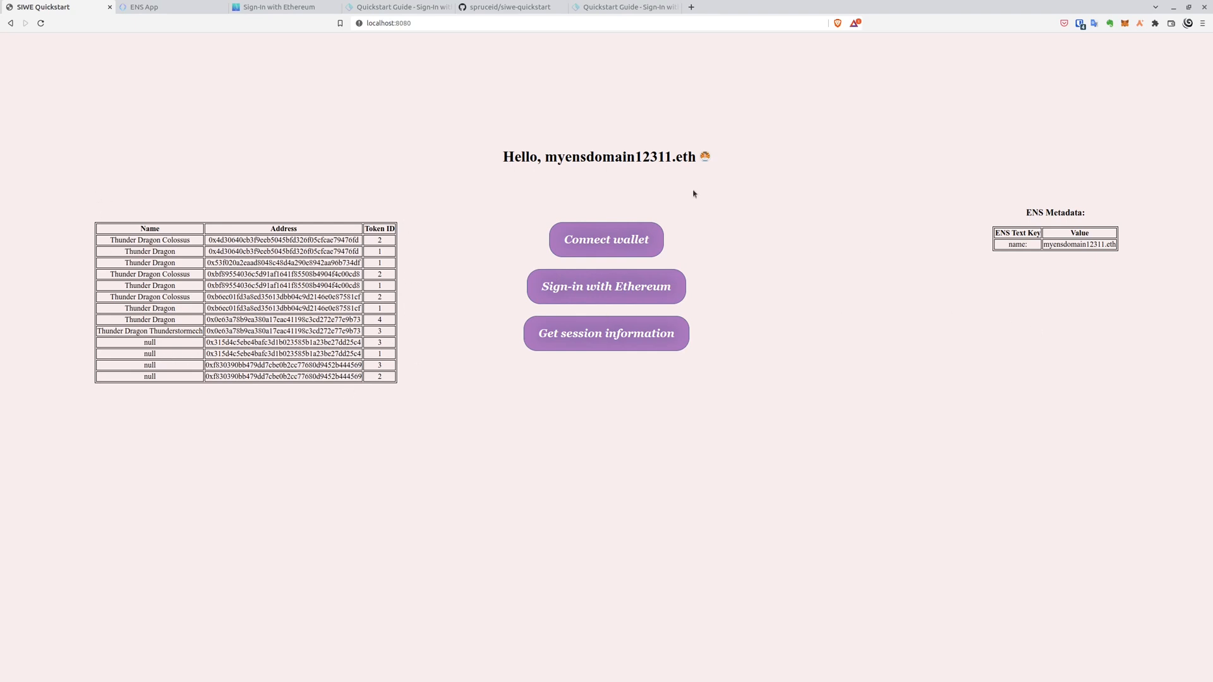
pyautogui.moveTo(1074, 232)
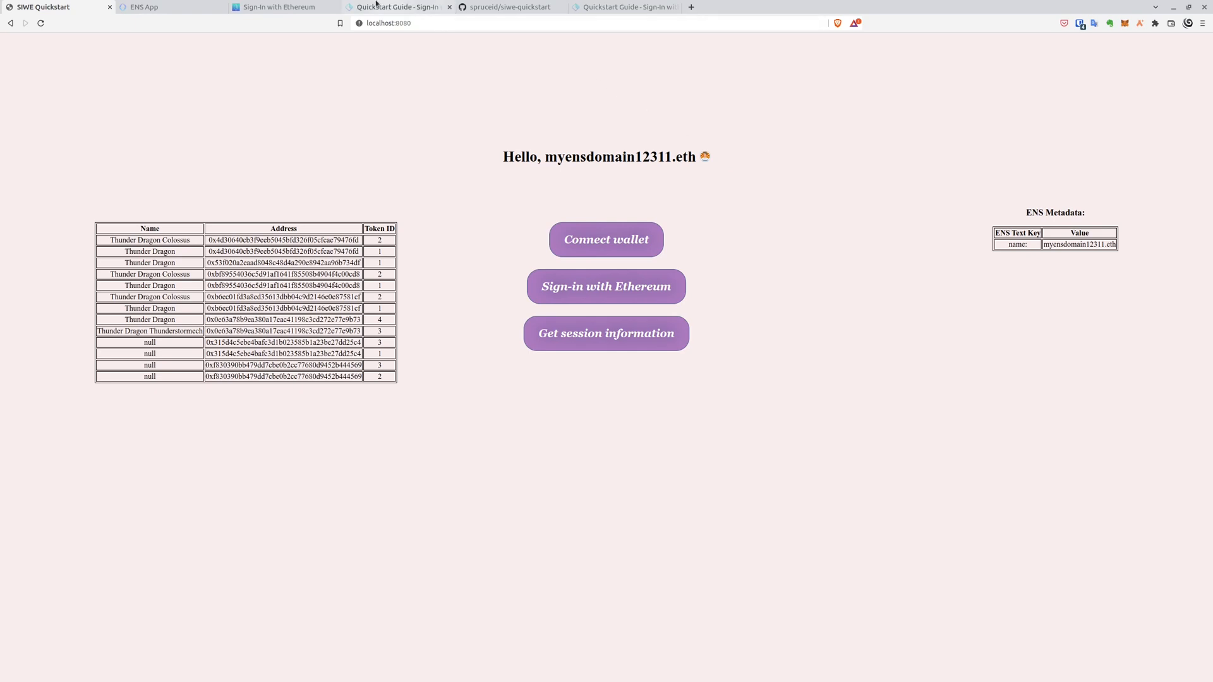
# Step: Step through the browser tabs to reach the ENS App account page
pyautogui.click(398, 8)
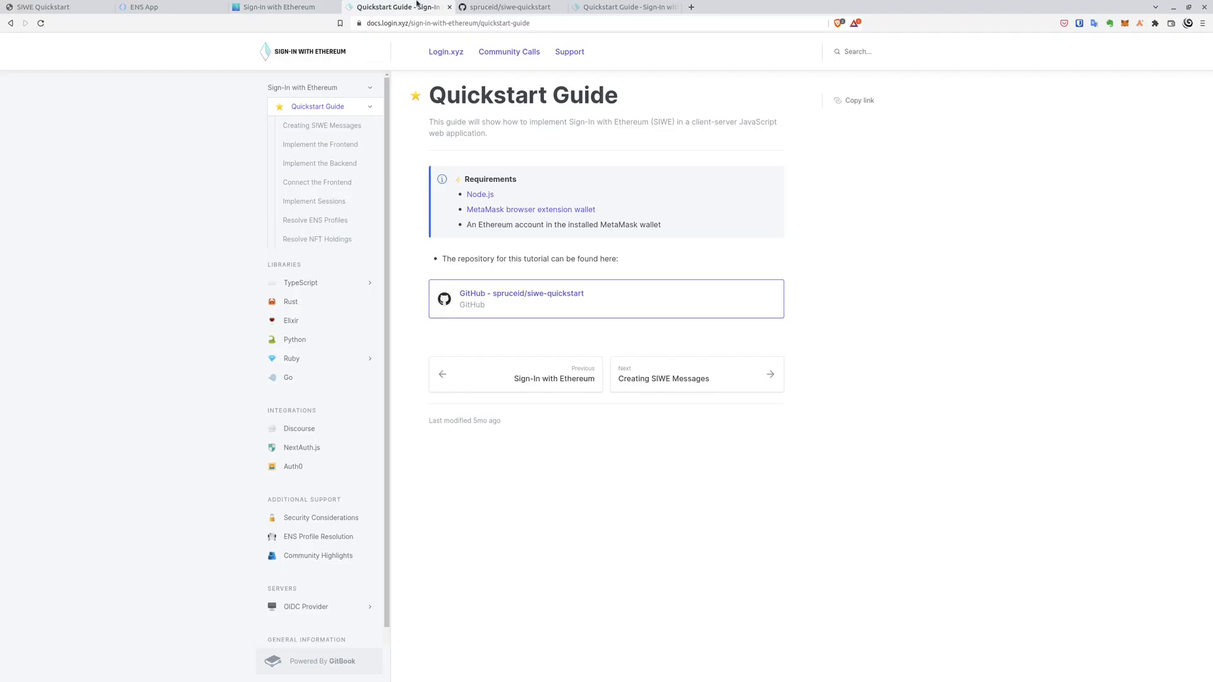
pyautogui.click(278, 7)
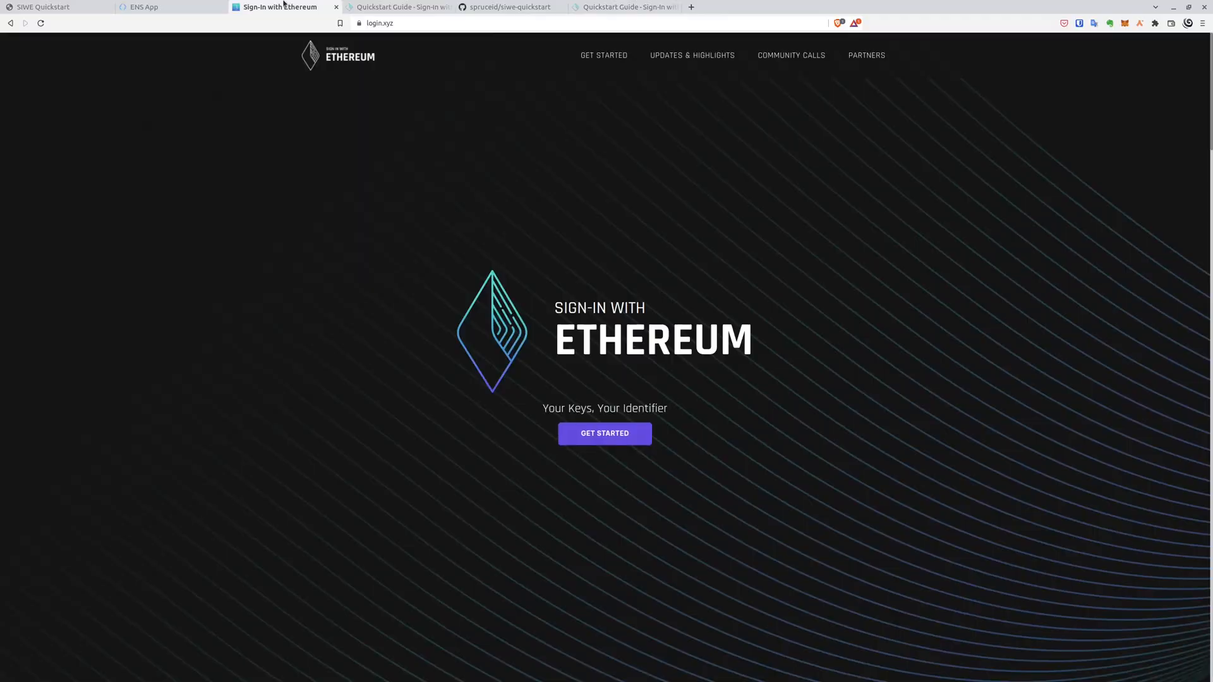
pyautogui.click(143, 7)
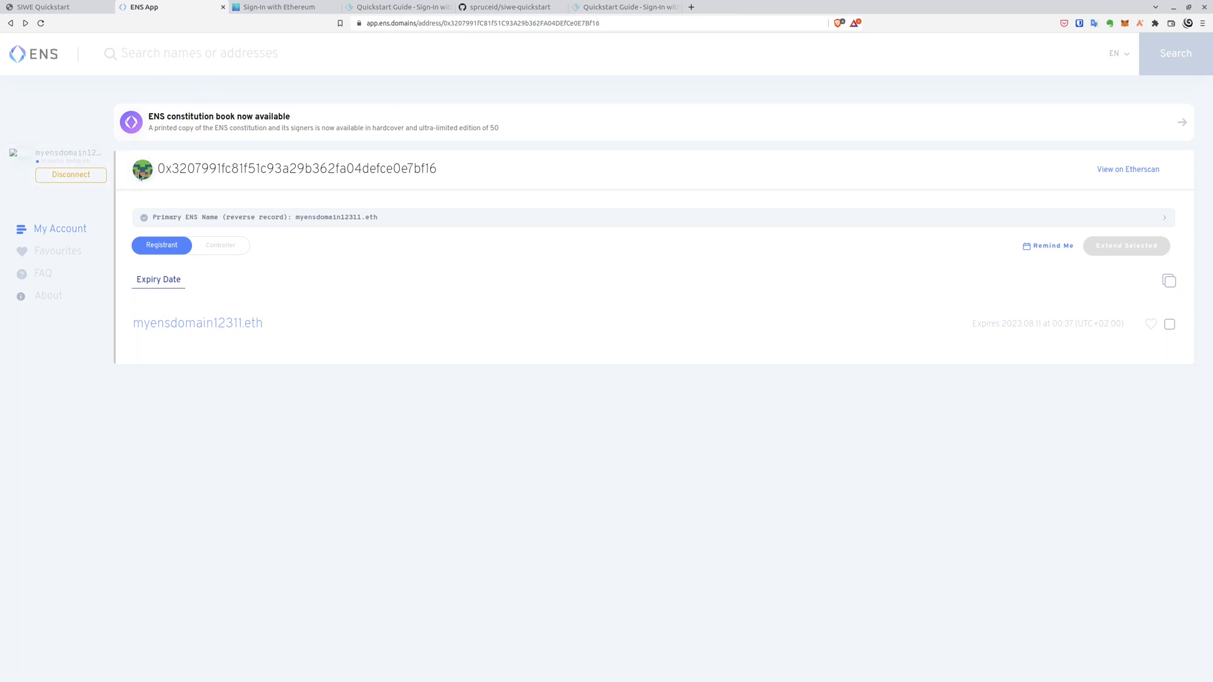
pyautogui.moveTo(346, 174)
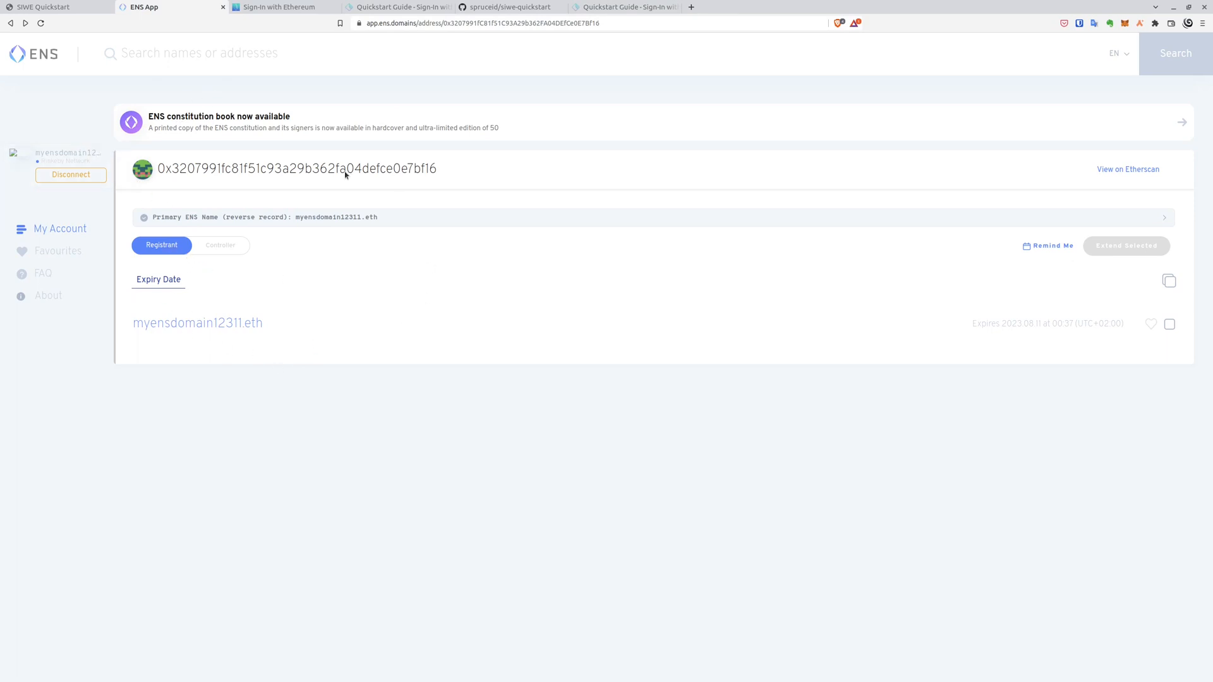
pyautogui.moveTo(67, 117)
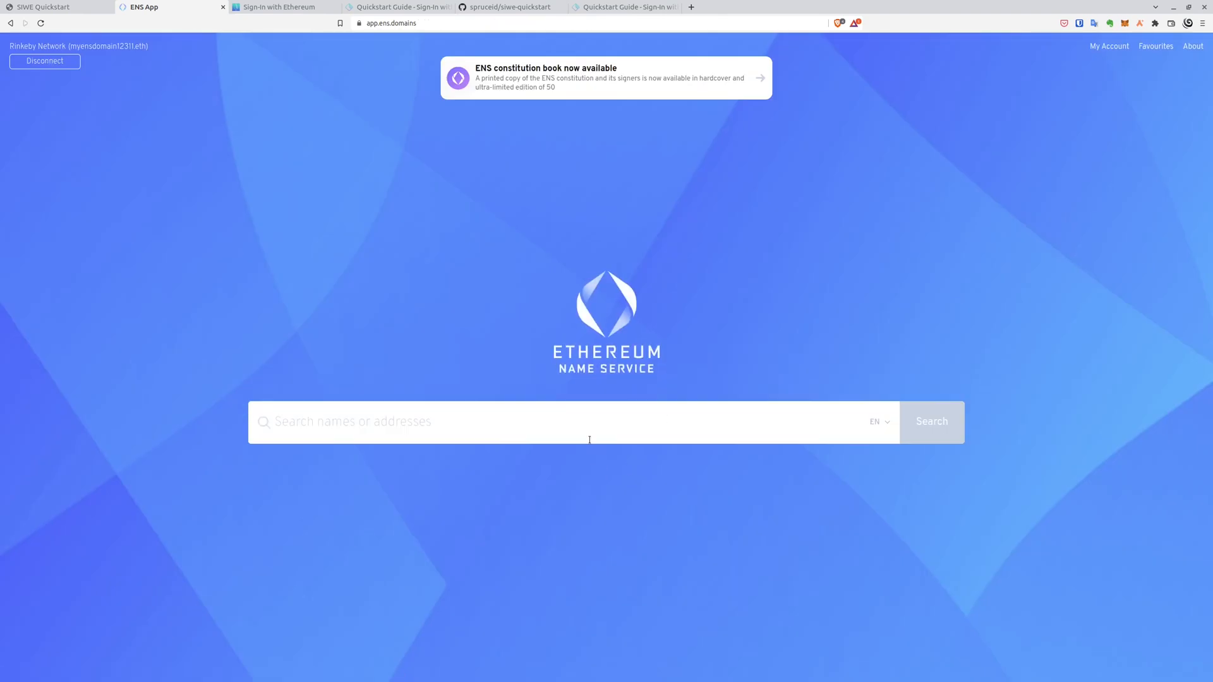
pyautogui.moveTo(593, 408)
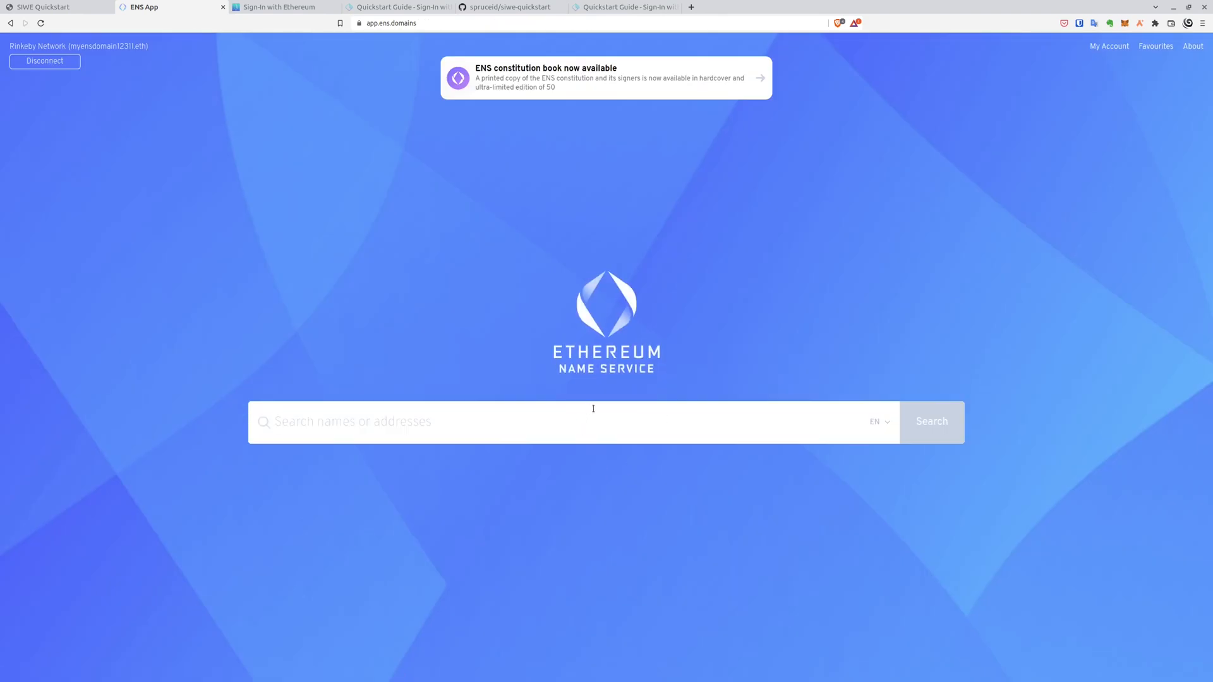
# Step: Search the ENS App for exampleENS13333 and open the available exampleens133333.eth name
pyautogui.write('example')
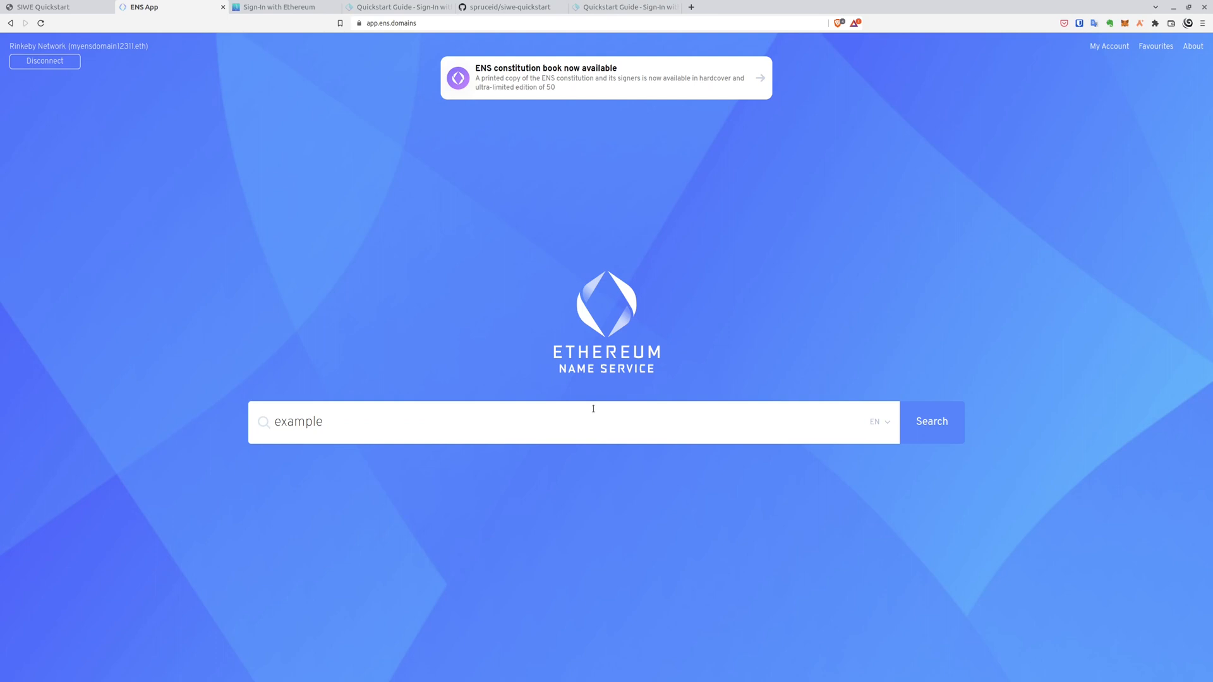
pyautogui.write('ENS13333')
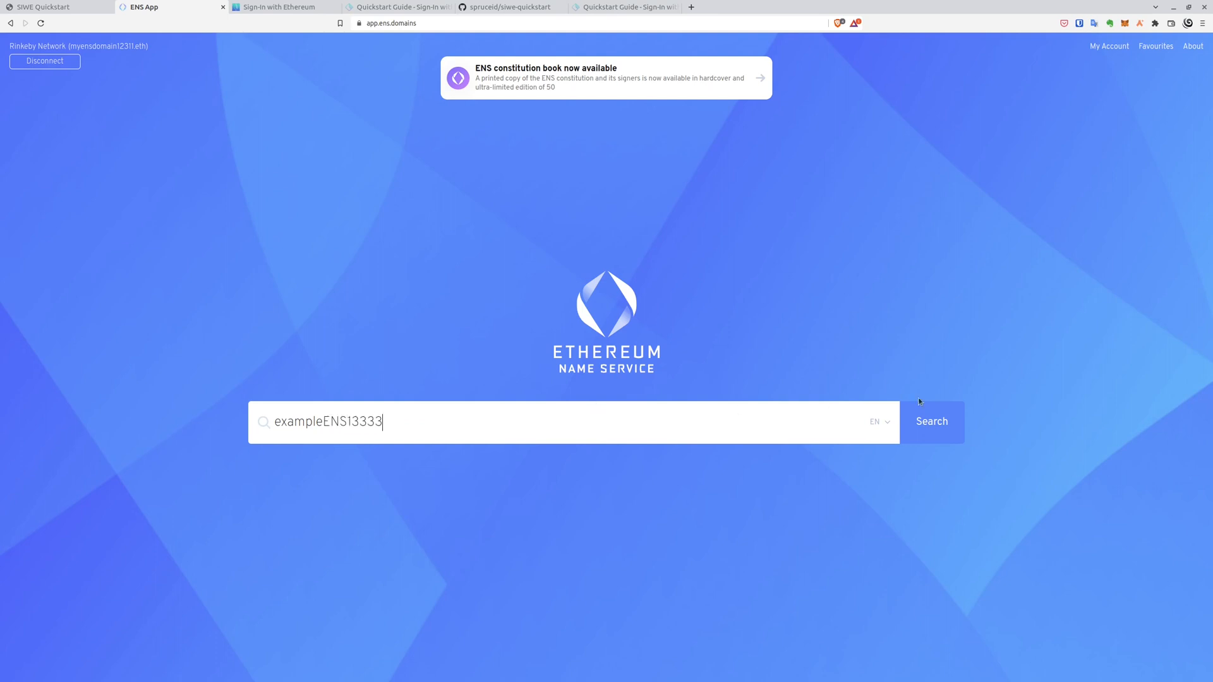
pyautogui.click(931, 422)
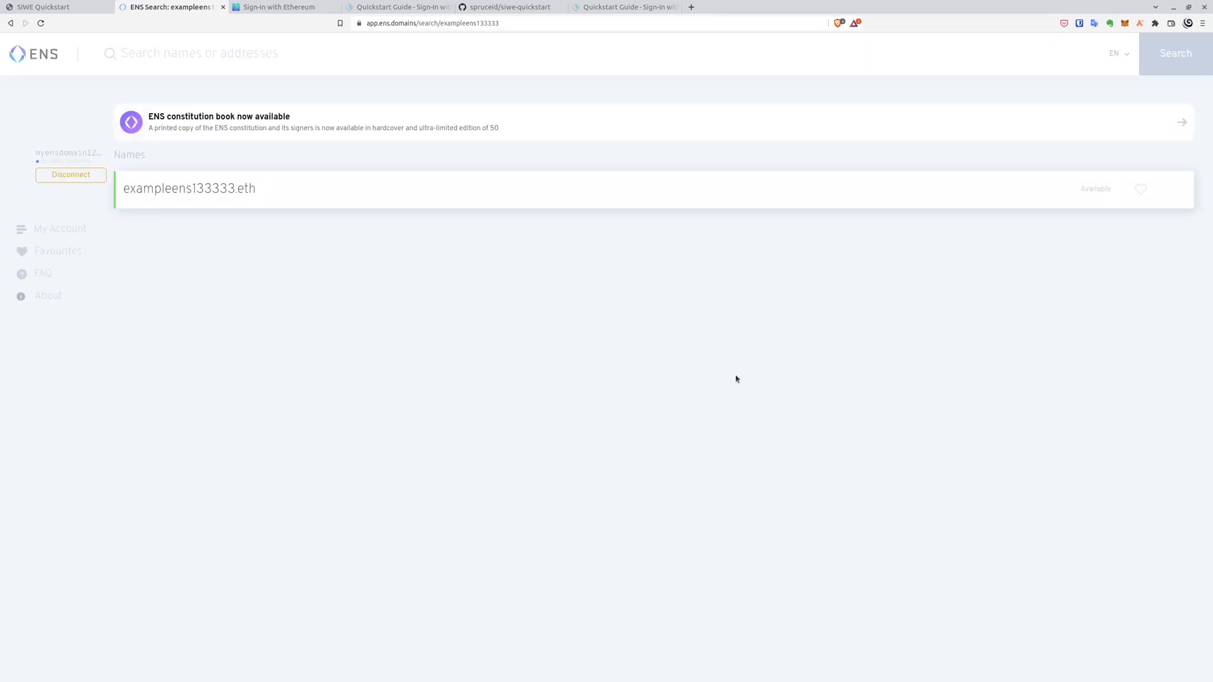
pyautogui.click(190, 188)
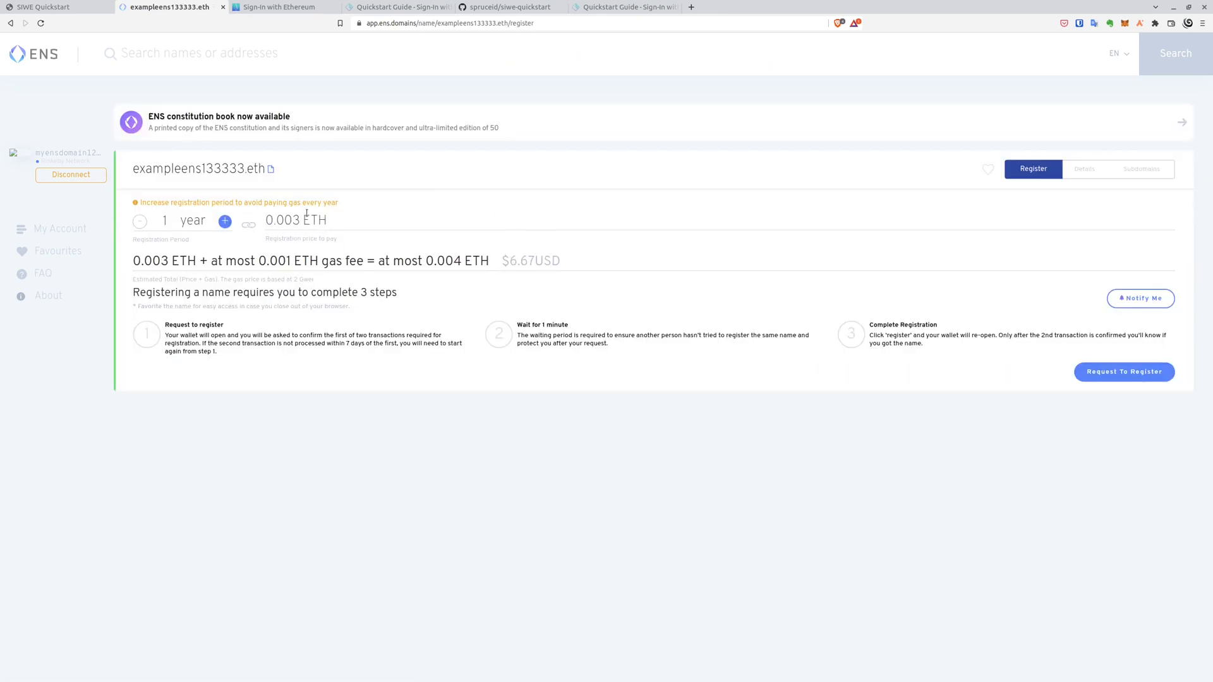
pyautogui.moveTo(375, 198)
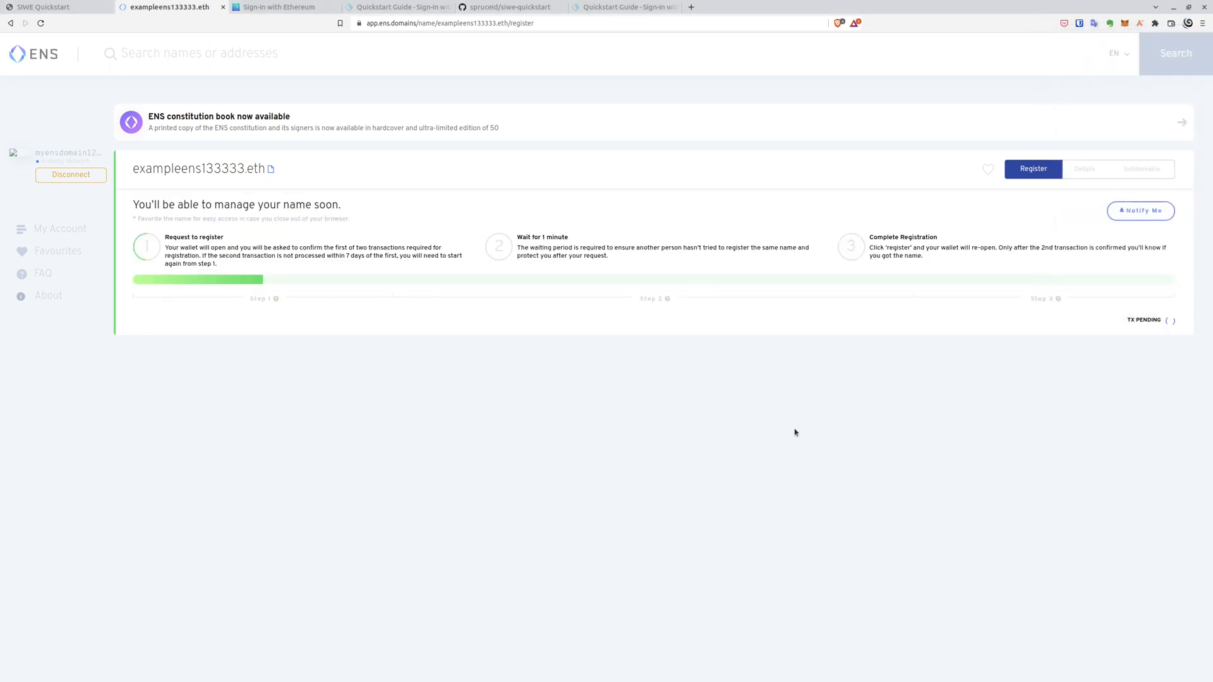
pyautogui.moveTo(541, 144)
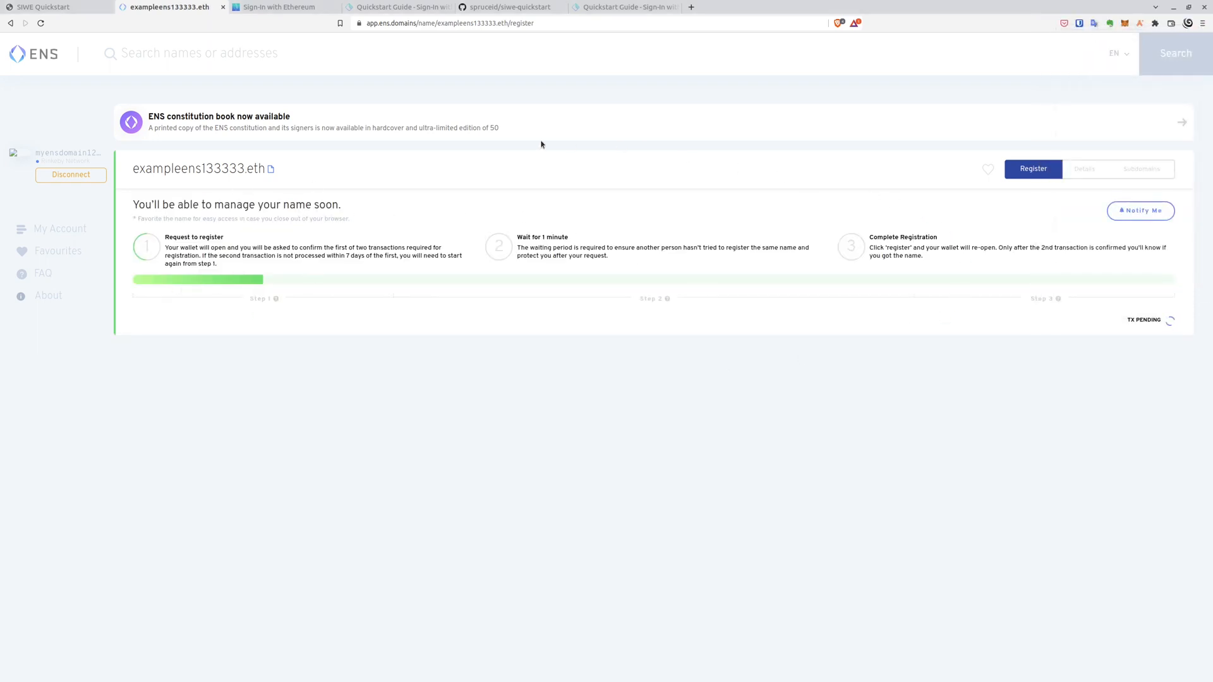
pyautogui.moveTo(201, 322)
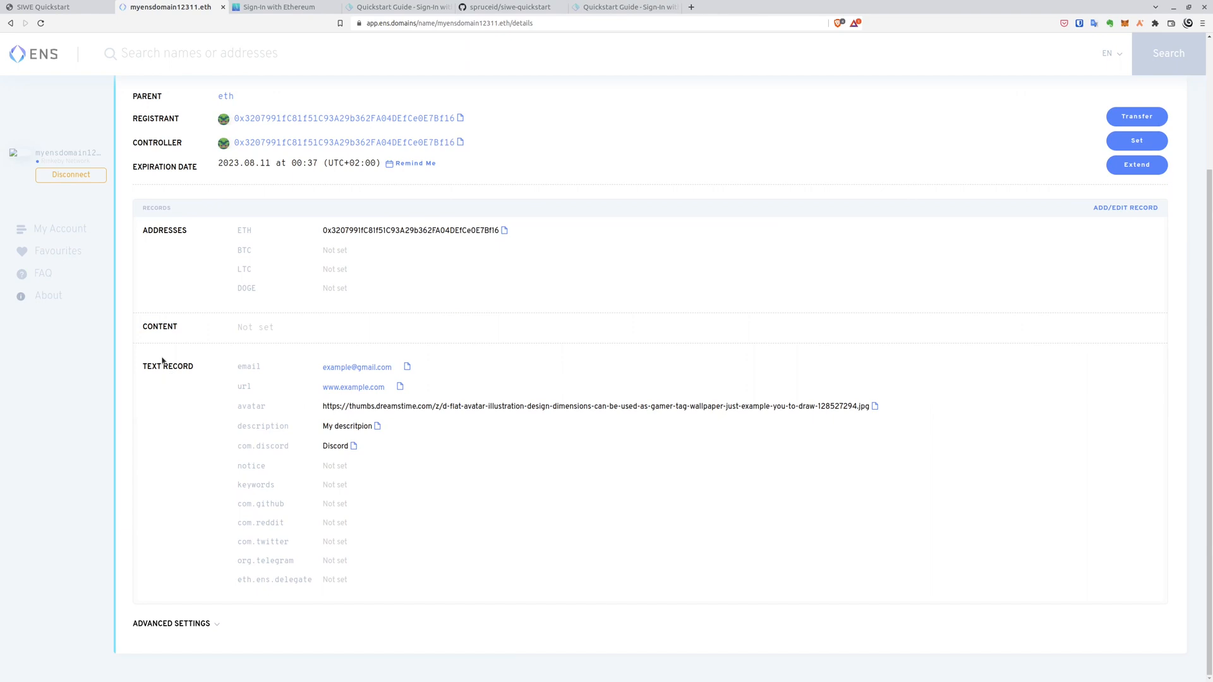
pyautogui.moveTo(423, 441)
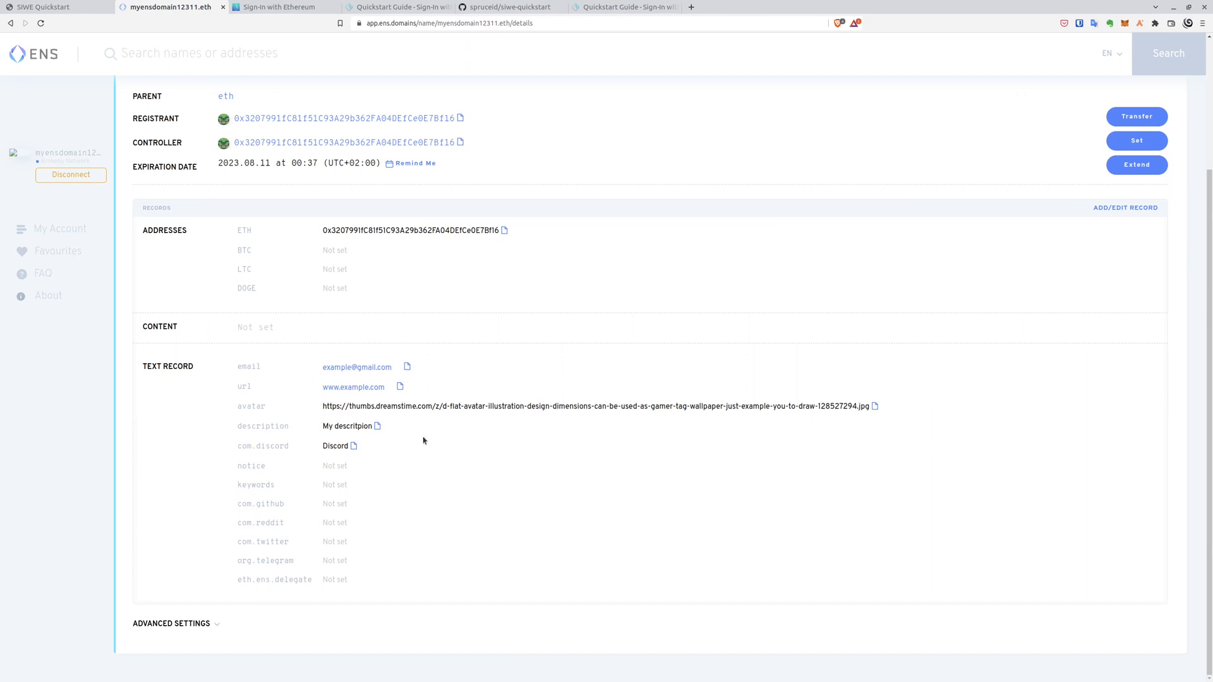
pyautogui.moveTo(417, 380)
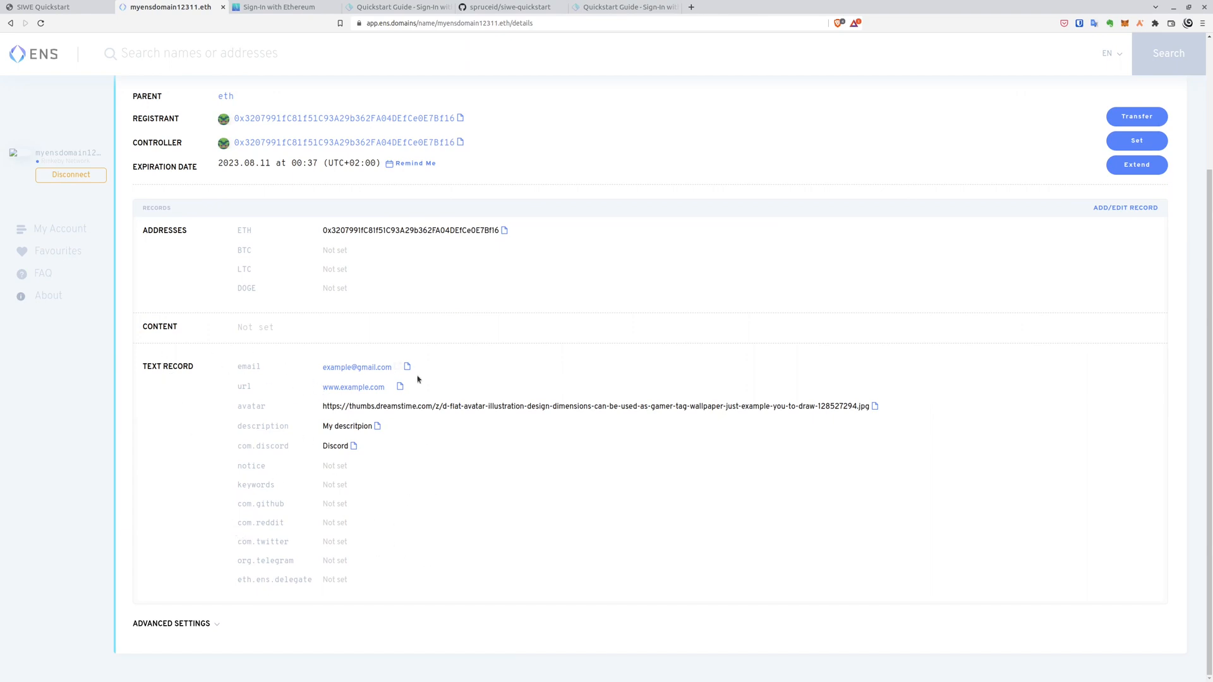
pyautogui.moveTo(382, 408)
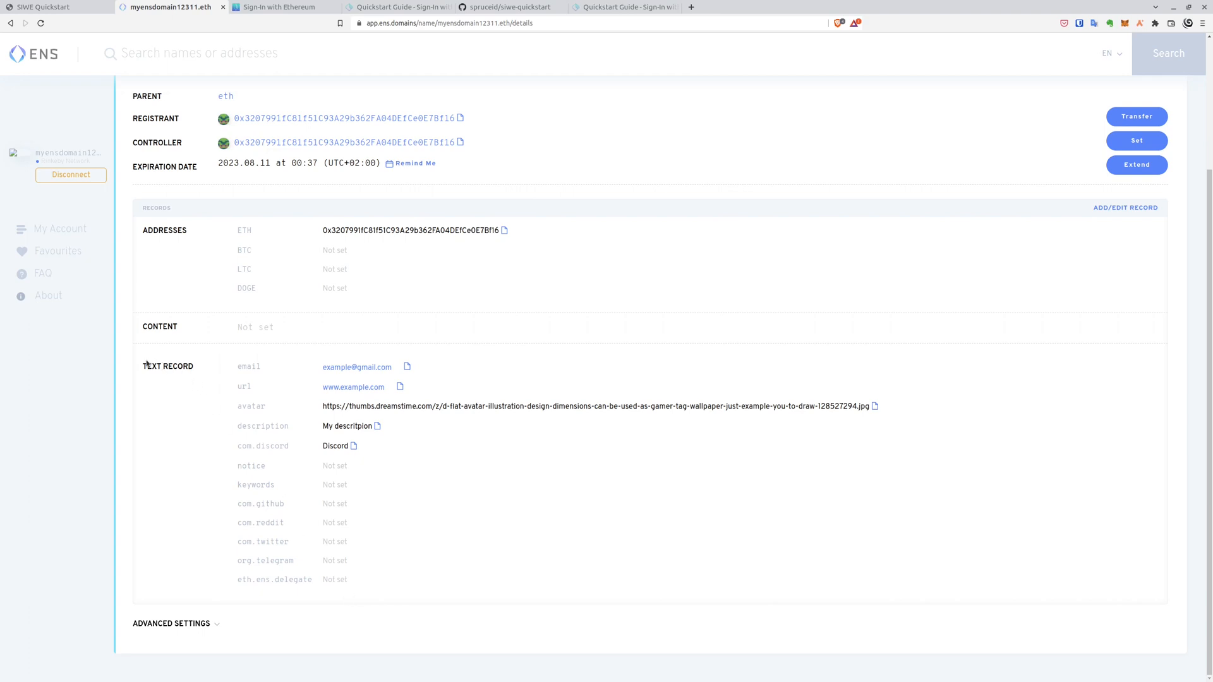
# Step: Review myensdomain12311.eth's email, url, avatar, description and Discord text records, then return to the SIWE Quickstart page
pyautogui.moveTo(143, 366); pyautogui.dragTo(437, 579)
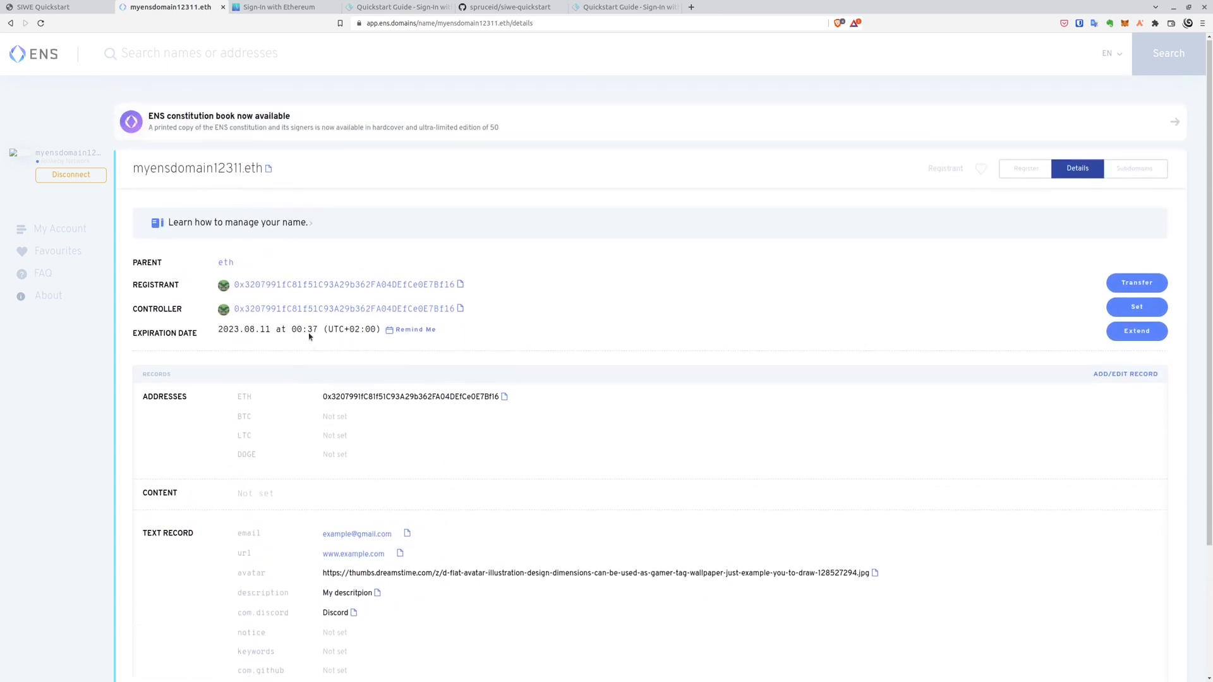
pyautogui.scroll(-3)
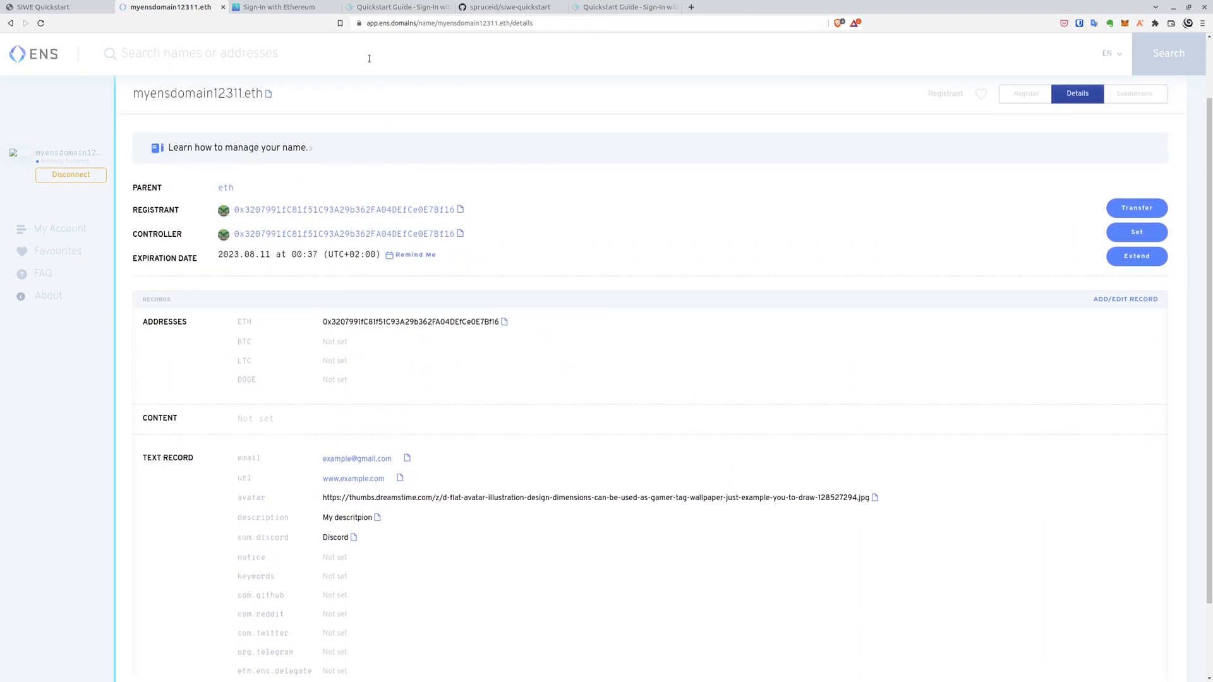
pyautogui.click(47, 8)
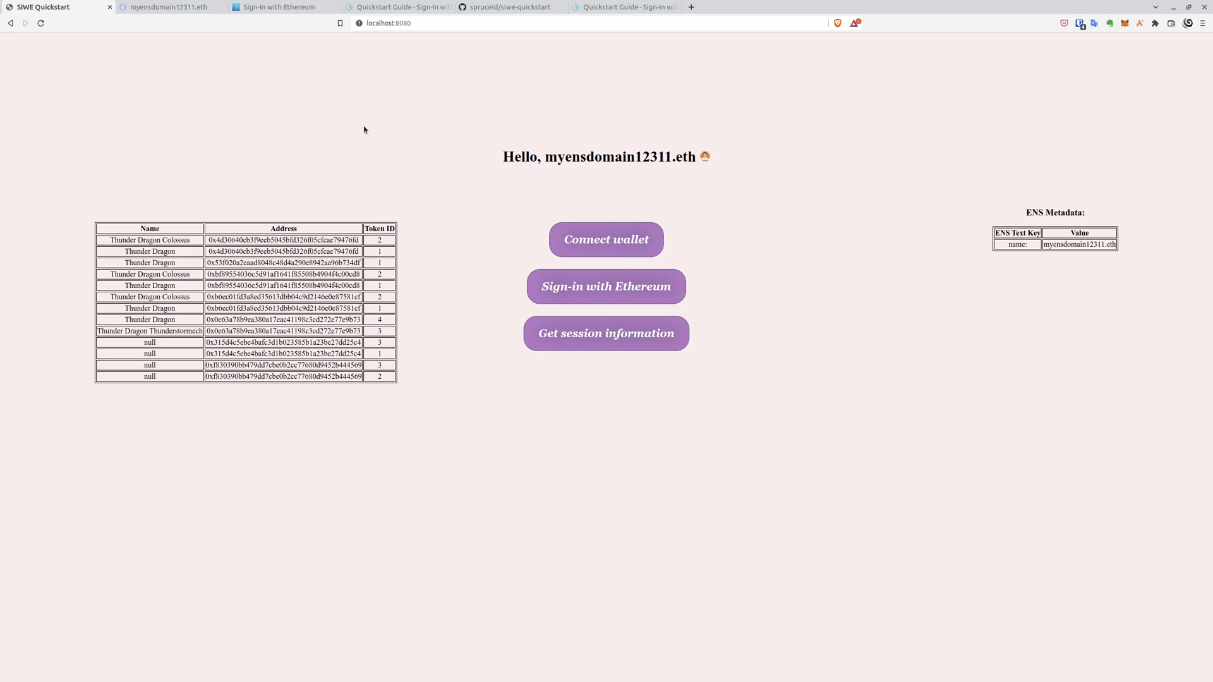
pyautogui.moveTo(297, 149)
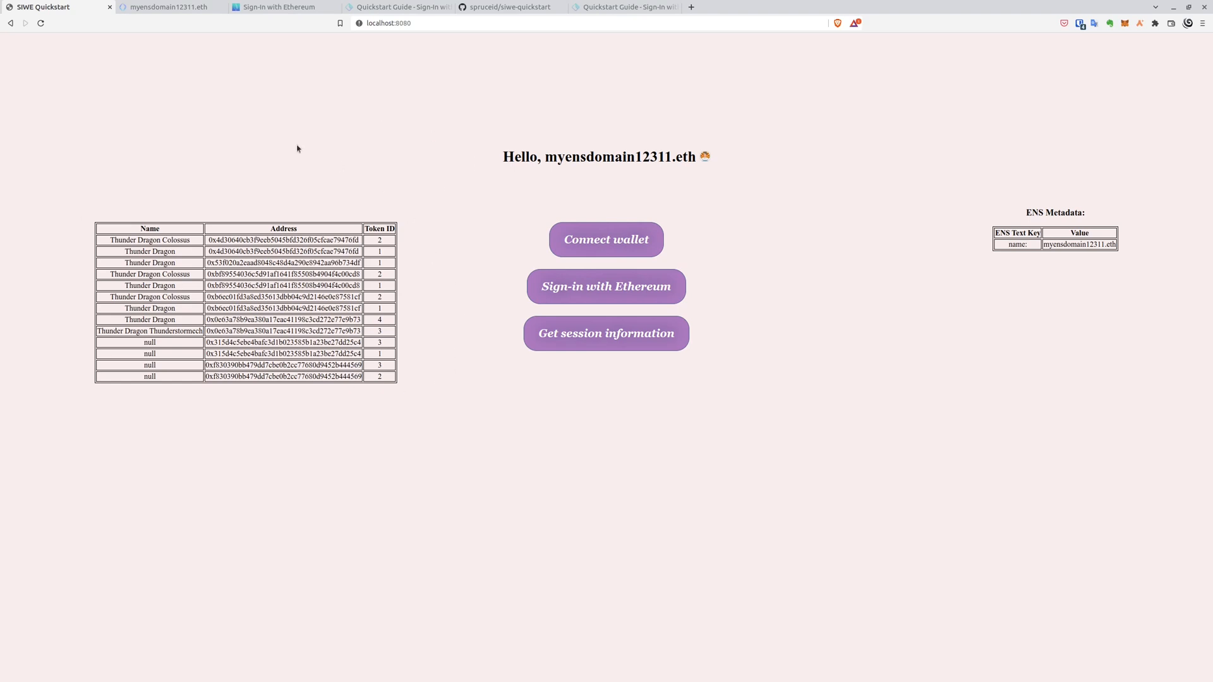
pyautogui.moveTo(1031, 215)
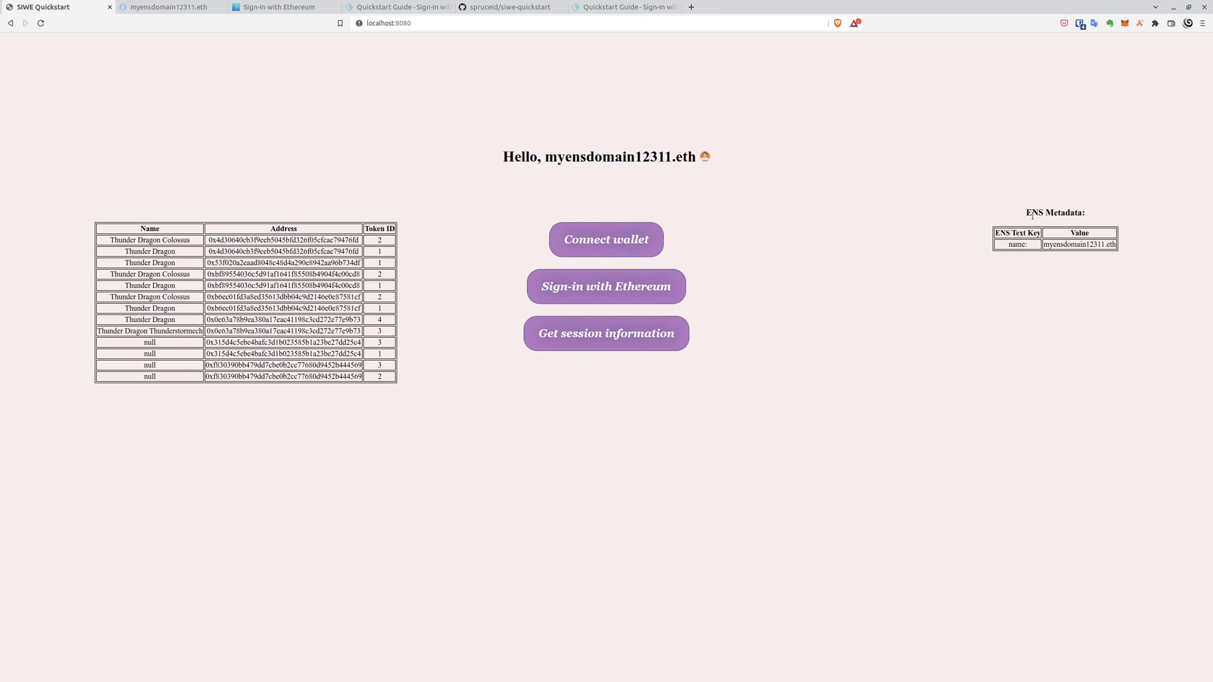
pyautogui.moveTo(384, 133)
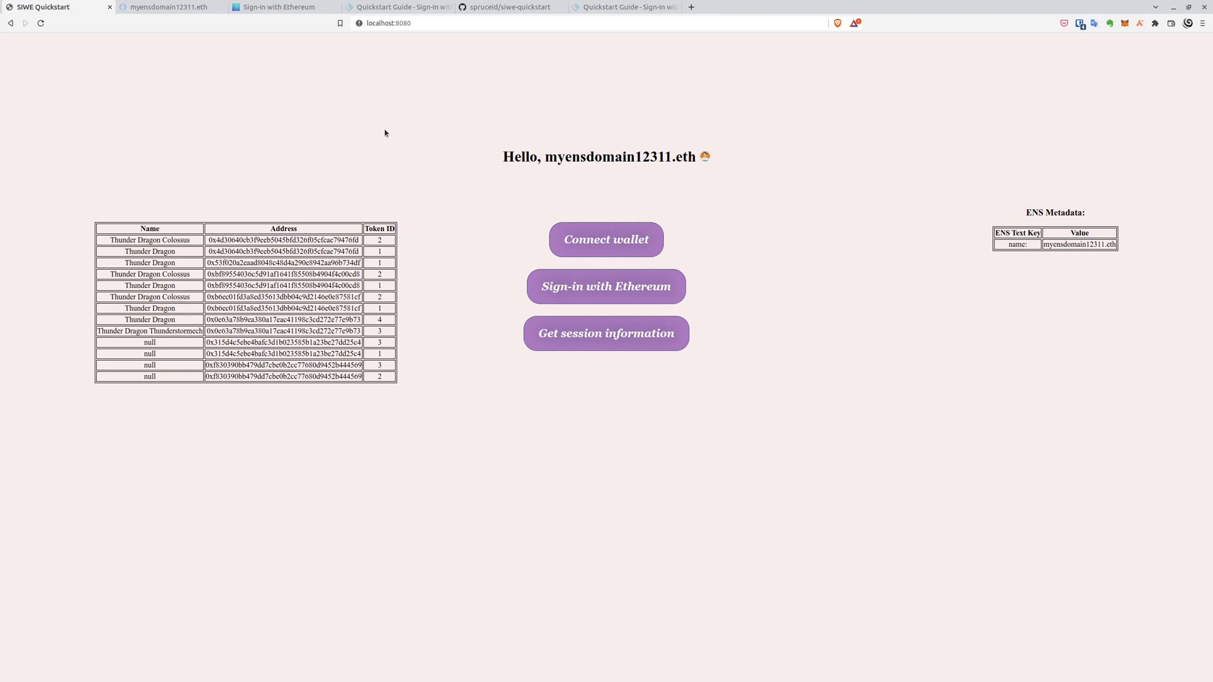
pyautogui.moveTo(284, 210)
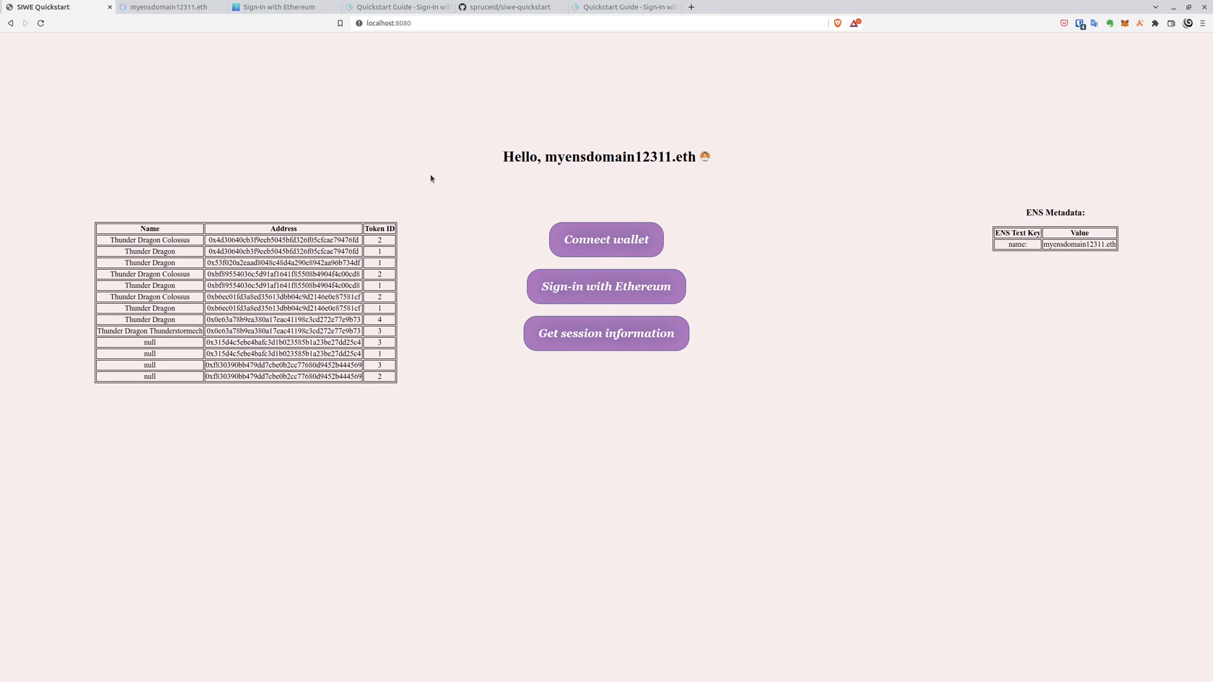
pyautogui.moveTo(408, 147)
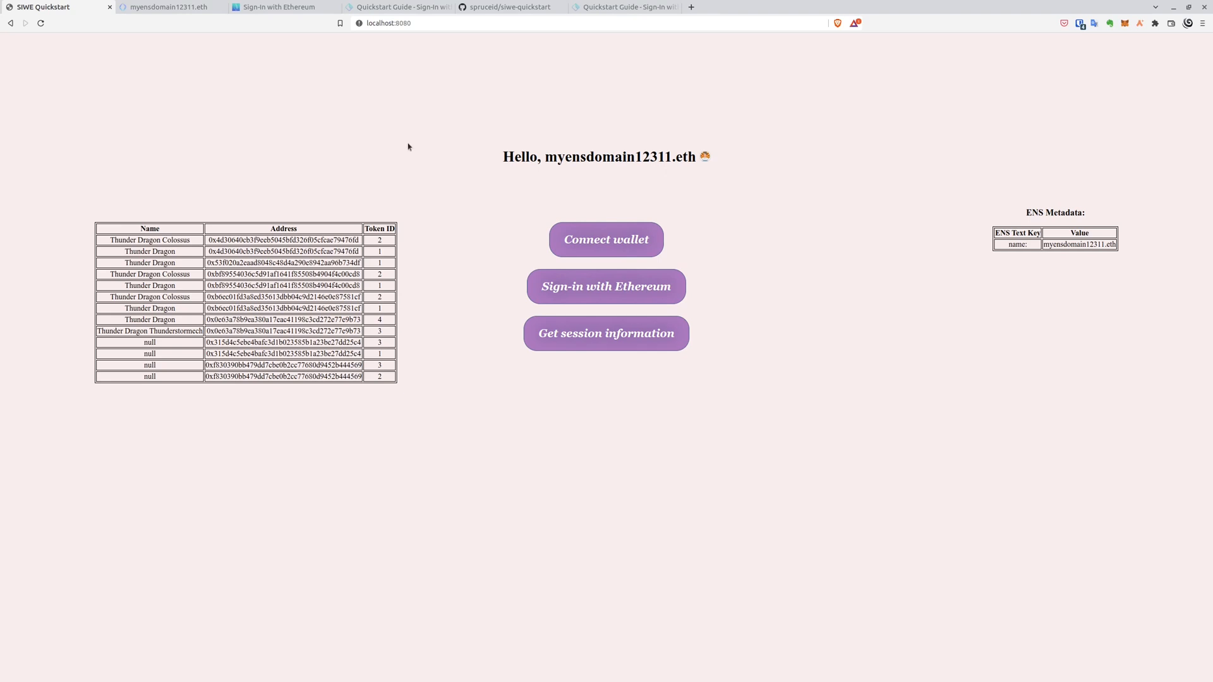
pyautogui.moveTo(393, 144)
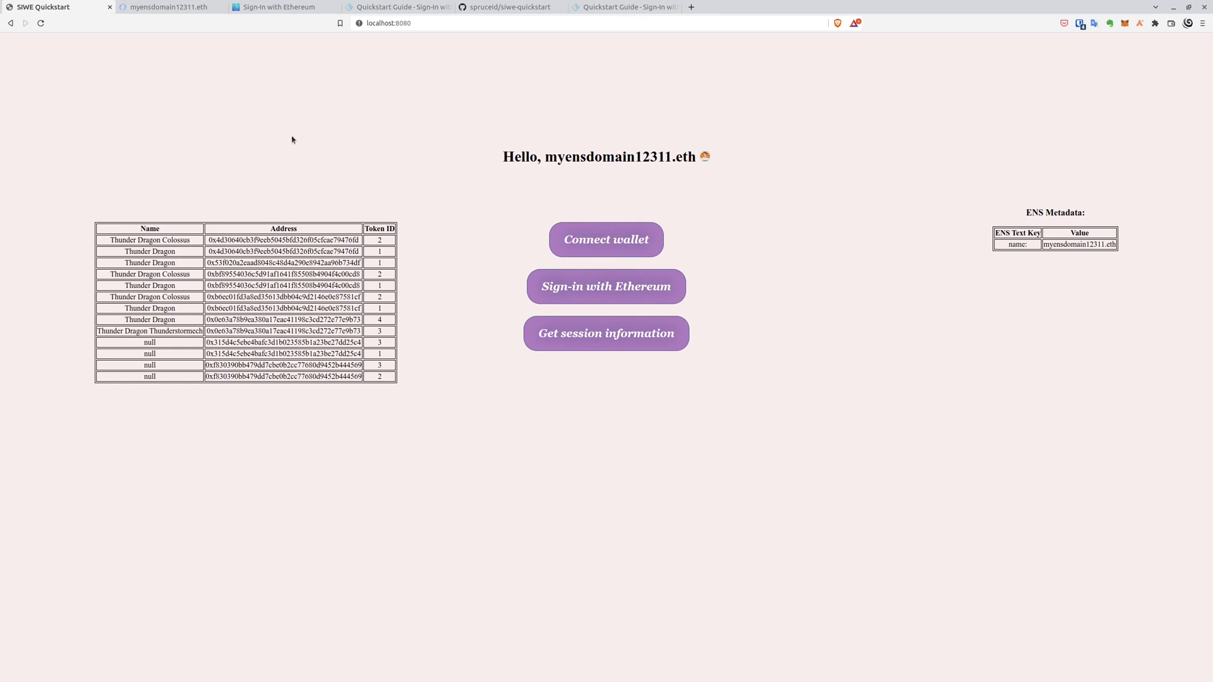
pyautogui.moveTo(406, 118)
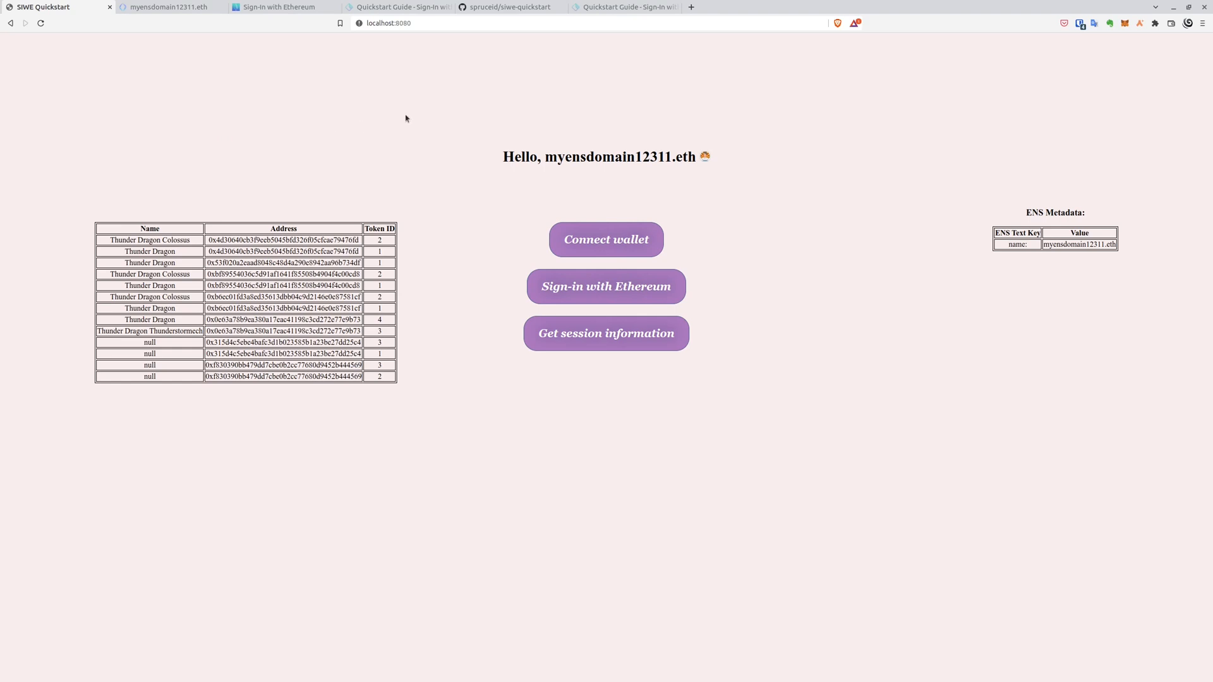
pyautogui.moveTo(442, 191)
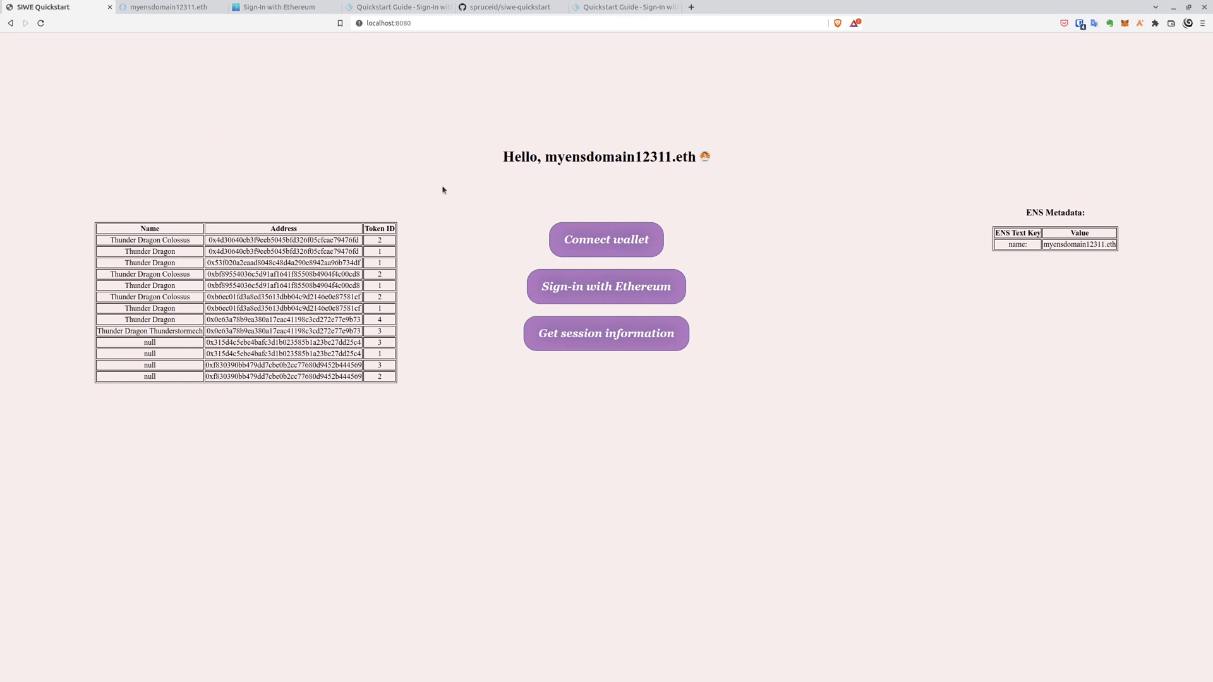